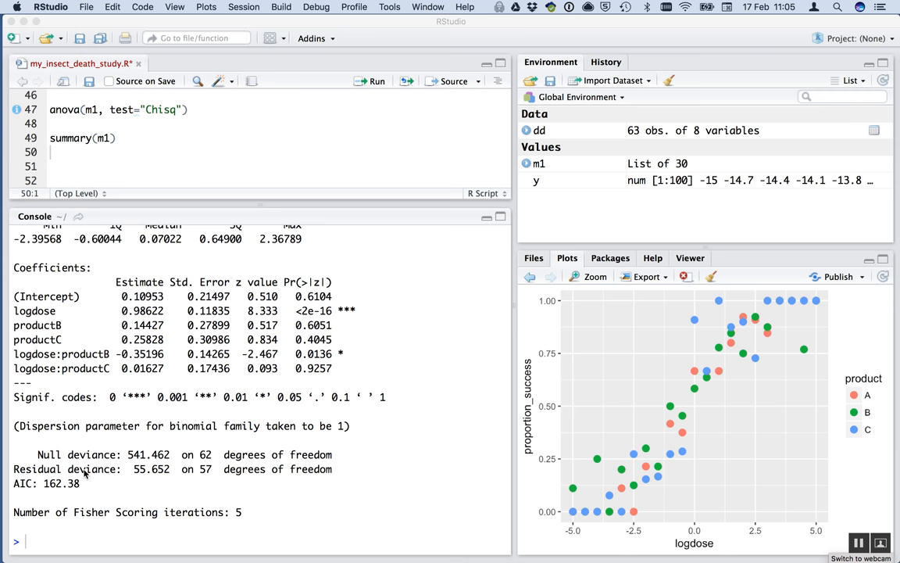
{"action": "mouse_move", "coordinate": [143, 471]}
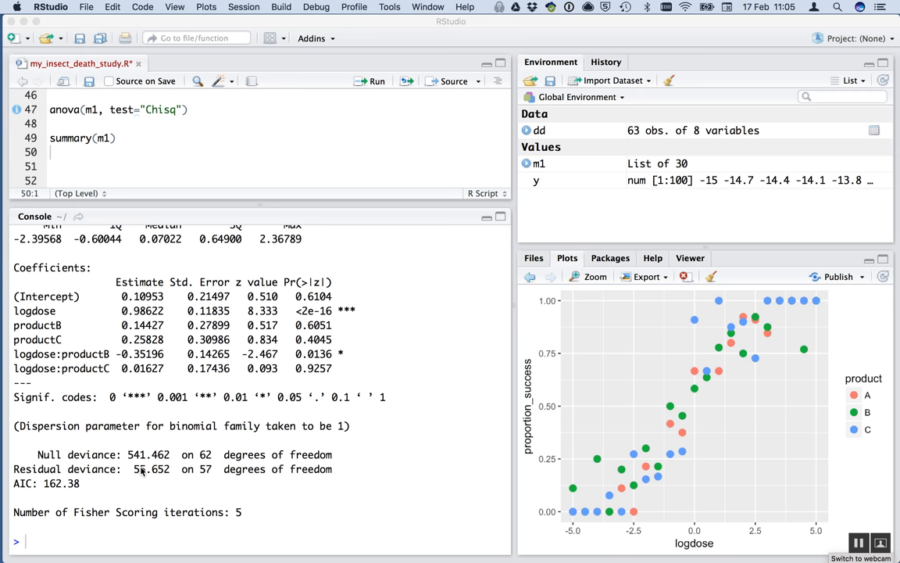
{"action": "mouse_move", "coordinate": [177, 471]}
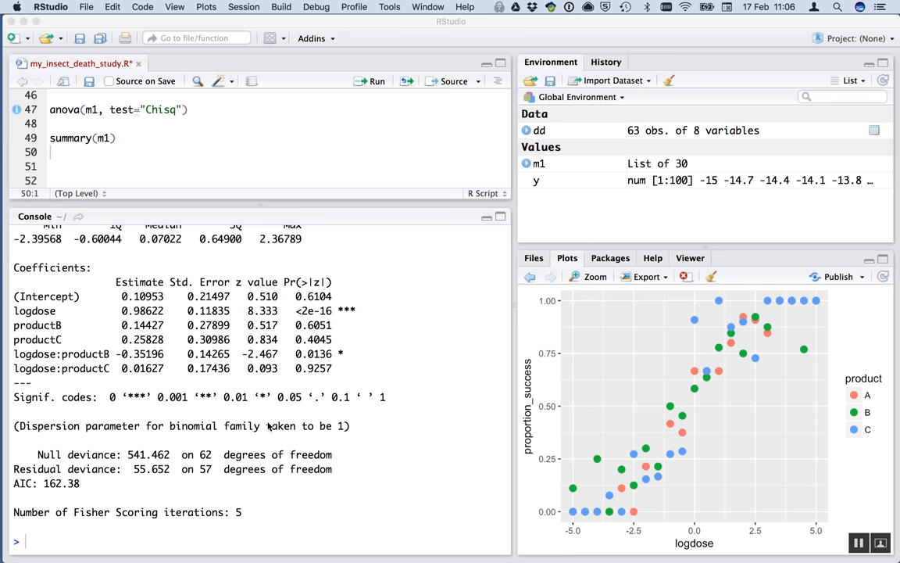
Highlight the model's residual deviance and degrees of freedom, then scroll down the script.
{"action": "double_click", "coordinate": [337, 426]}
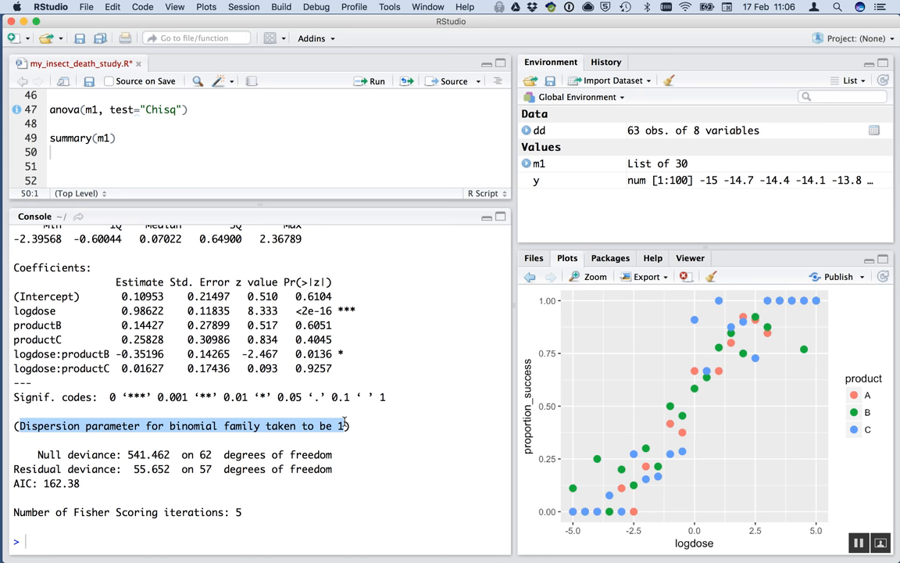
{"action": "mouse_move", "coordinate": [222, 466]}
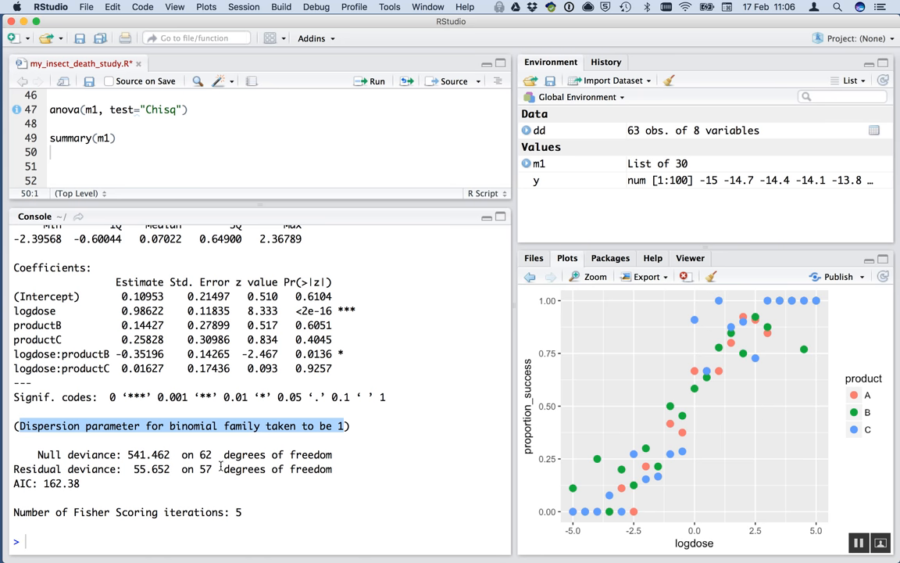
{"action": "left_click_drag", "start_coordinate": [133, 469], "coordinate": [217, 469]}
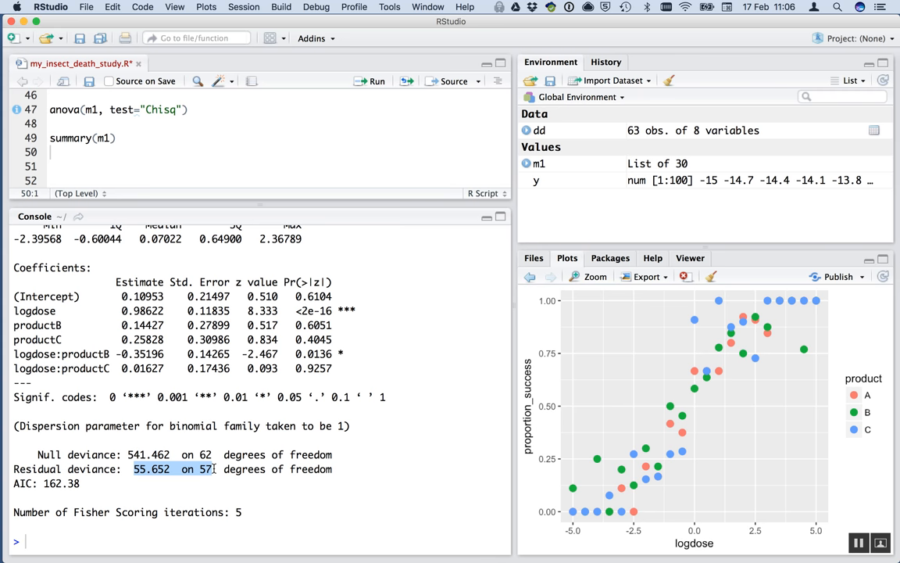
{"action": "left_click", "coordinate": [177, 541]}
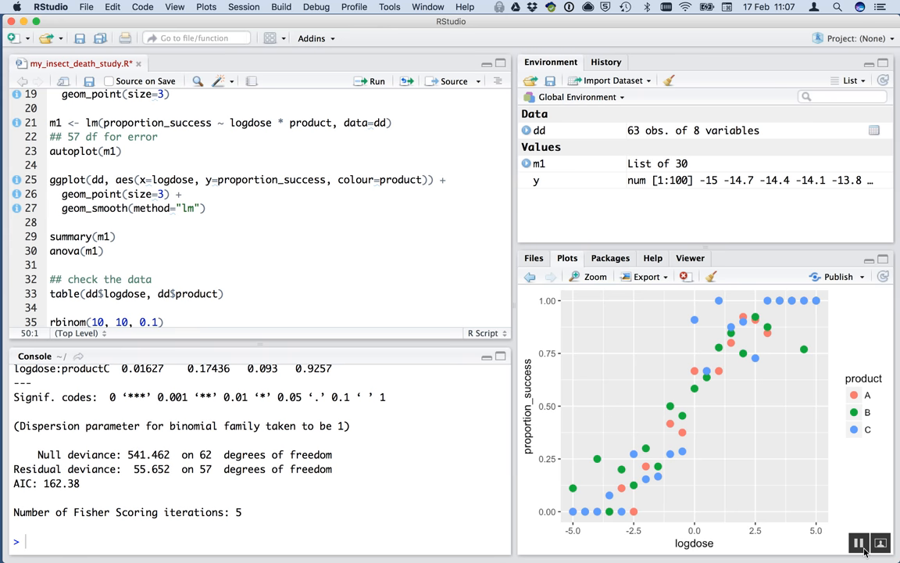
{"action": "mouse_move", "coordinate": [286, 541]}
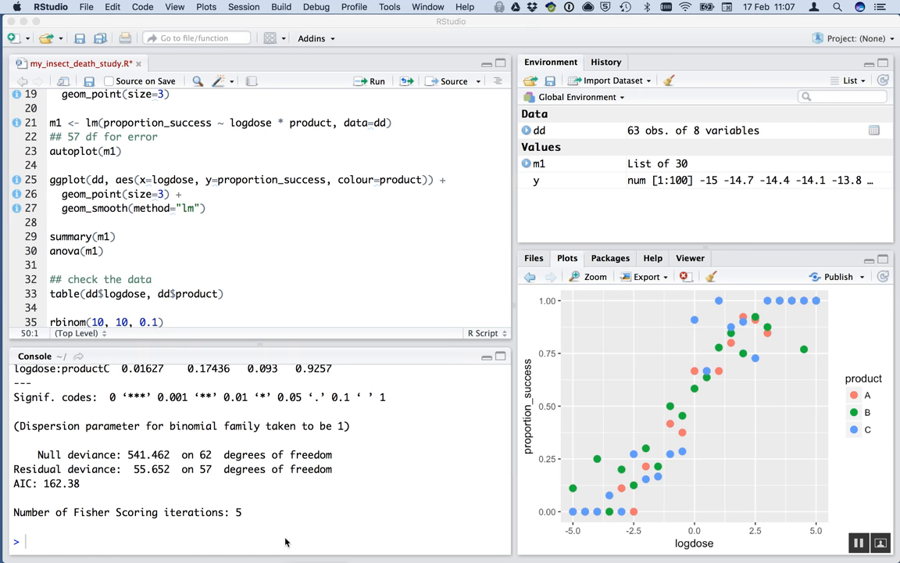
{"action": "scroll", "scroll_direction": "down", "scroll_amount": 3}
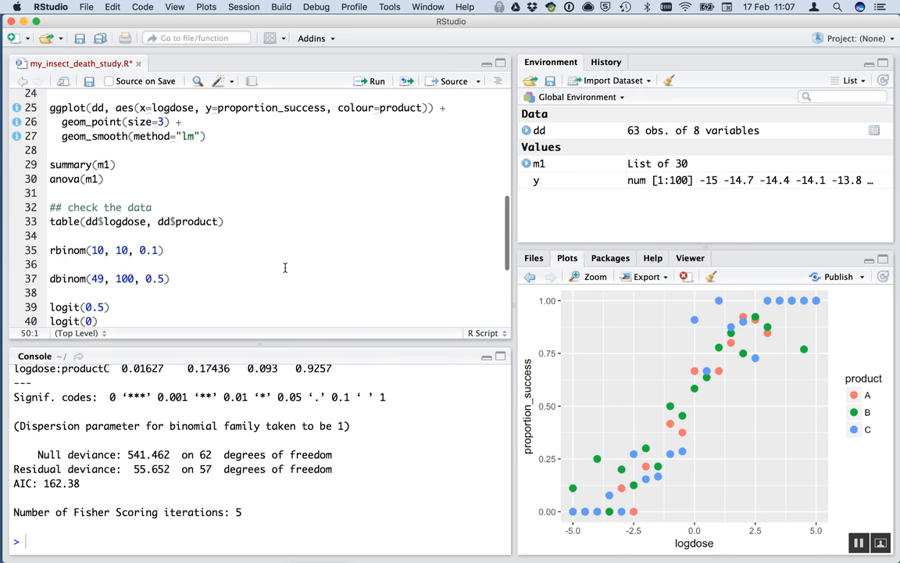
{"action": "scroll", "scroll_direction": "down", "scroll_amount": 3}
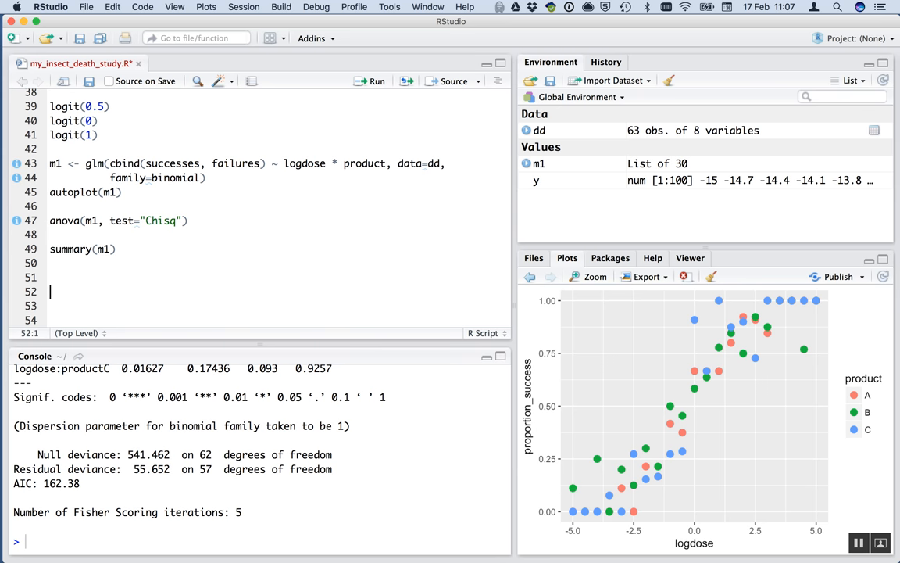
Start new_data <- expand.grid with logdose=seq(min(dd$logdose), ...) on line 52.
{"action": "type", "text": "new_data"}
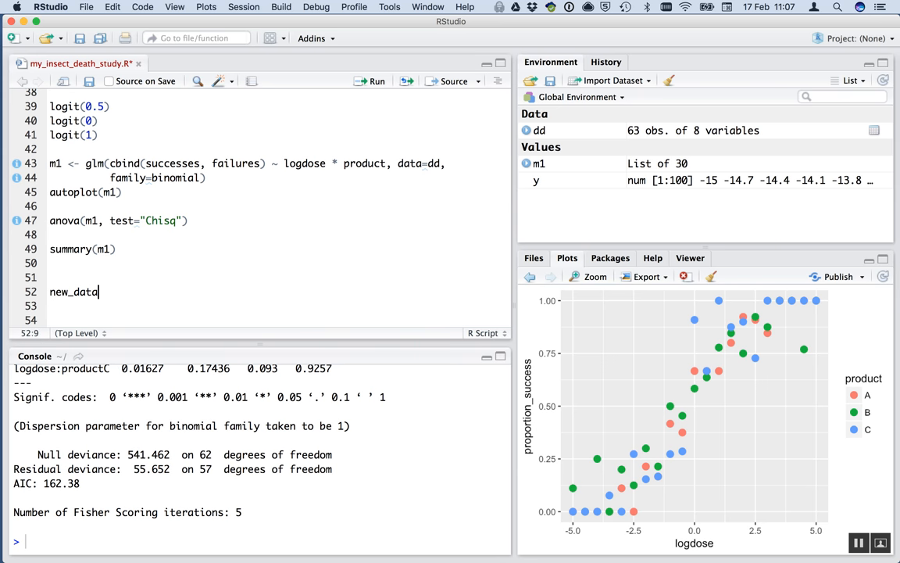
{"action": "type", "text": "<-"}
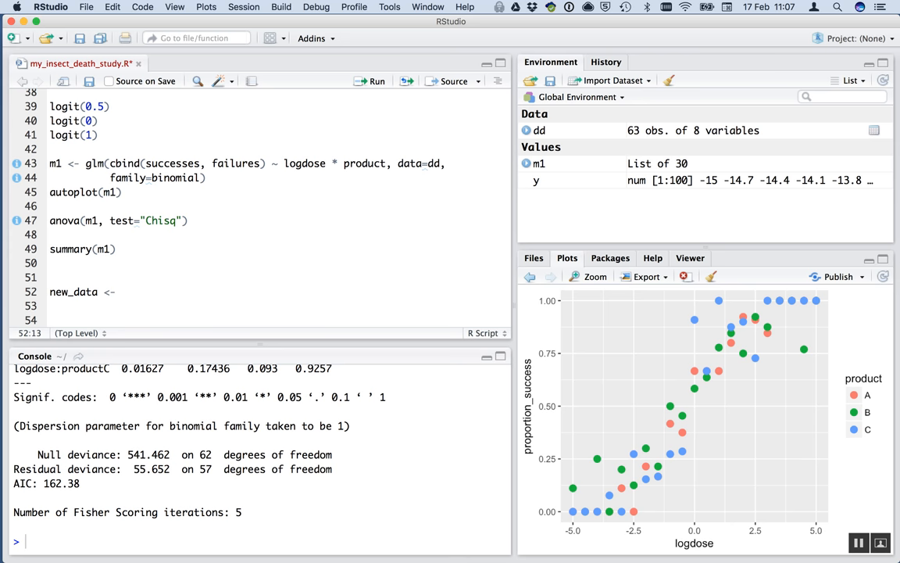
{"action": "type", "text": "expand."}
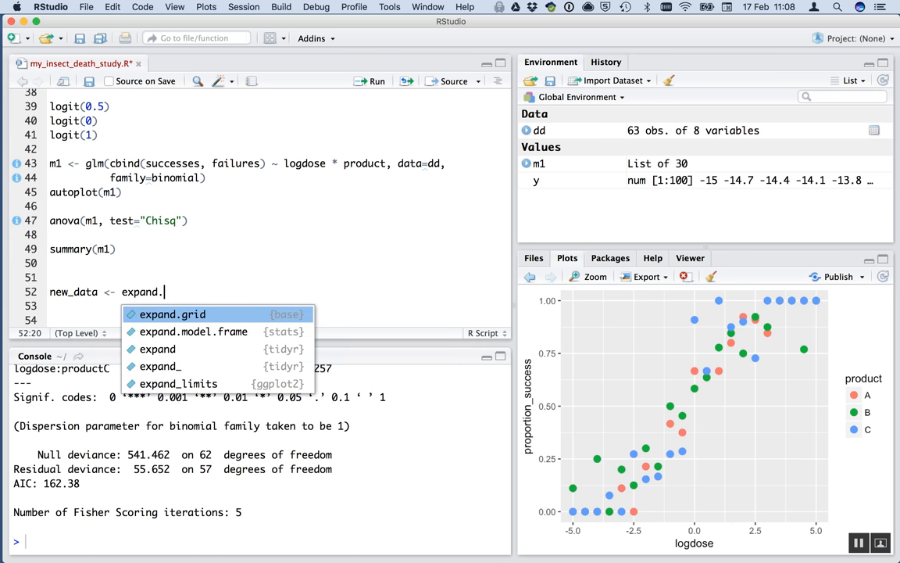
{"action": "type", "text": "grid(l"}
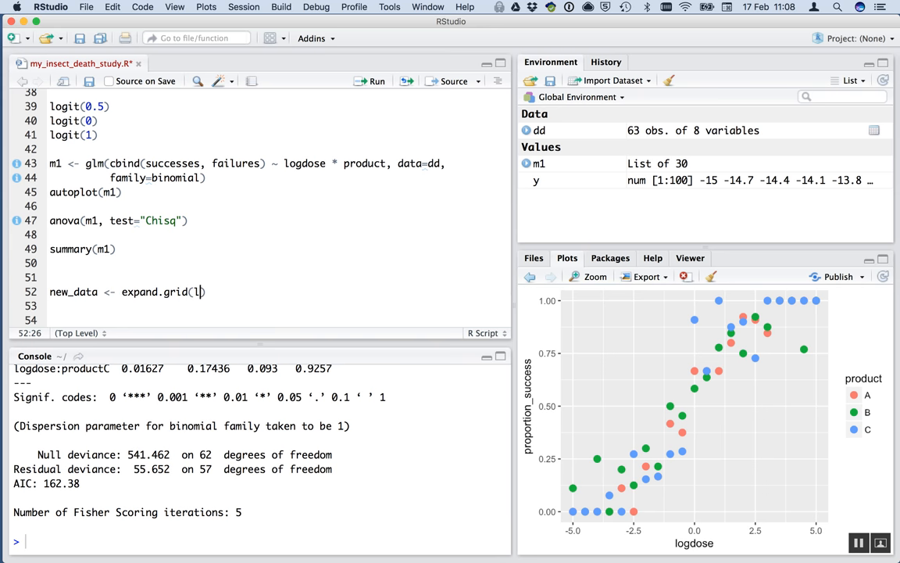
{"action": "type", "text": "ogdose"}
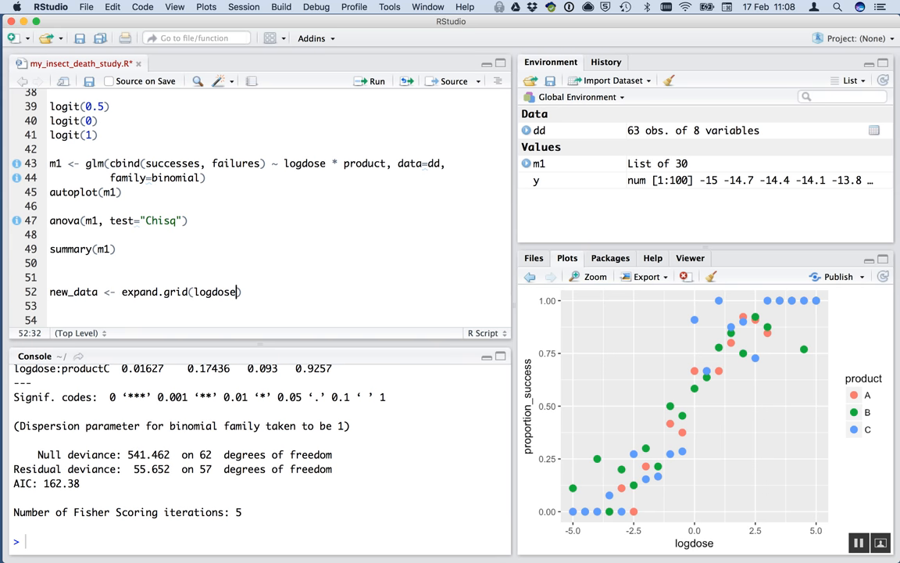
{"action": "type", "text": "=seq"}
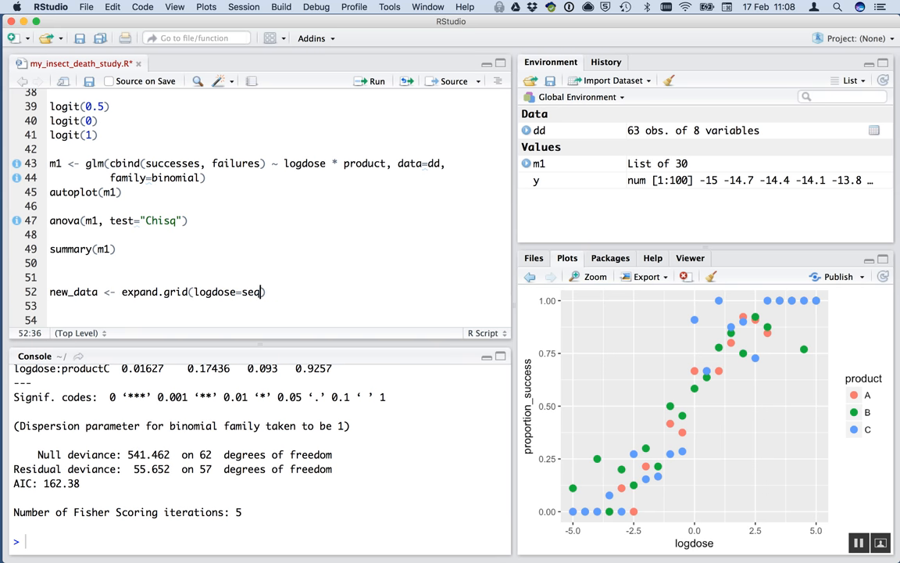
{"action": "type", "text": "min("}
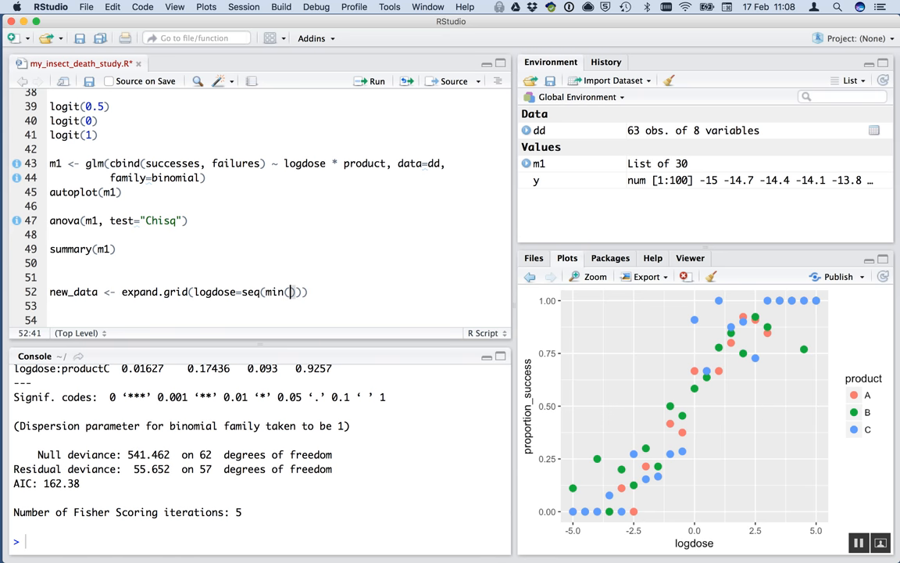
{"action": "type", "text": "dd$logdose), max(dd$logdose"}
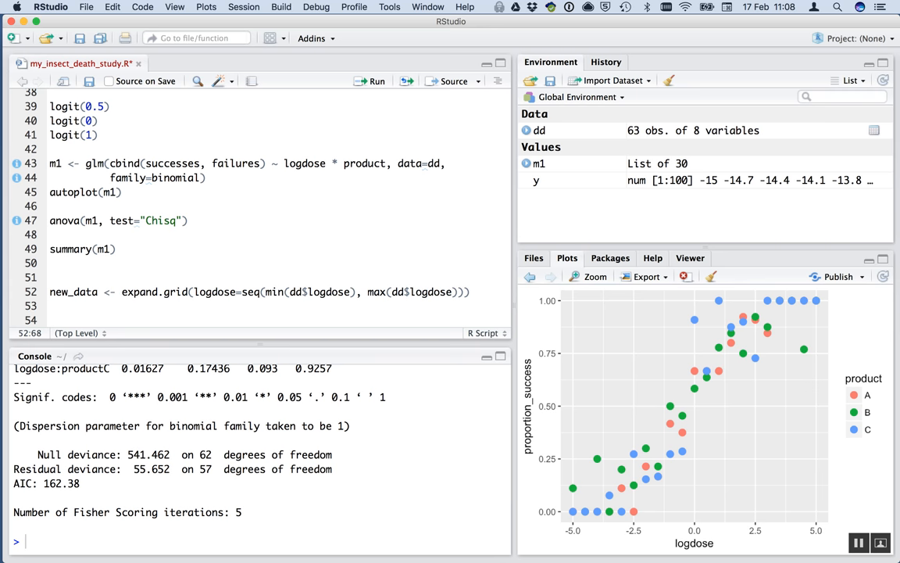
Extend the grid with length=100 and product=unique(dd$...) using autocomplete.
{"action": "type", "text": ","}
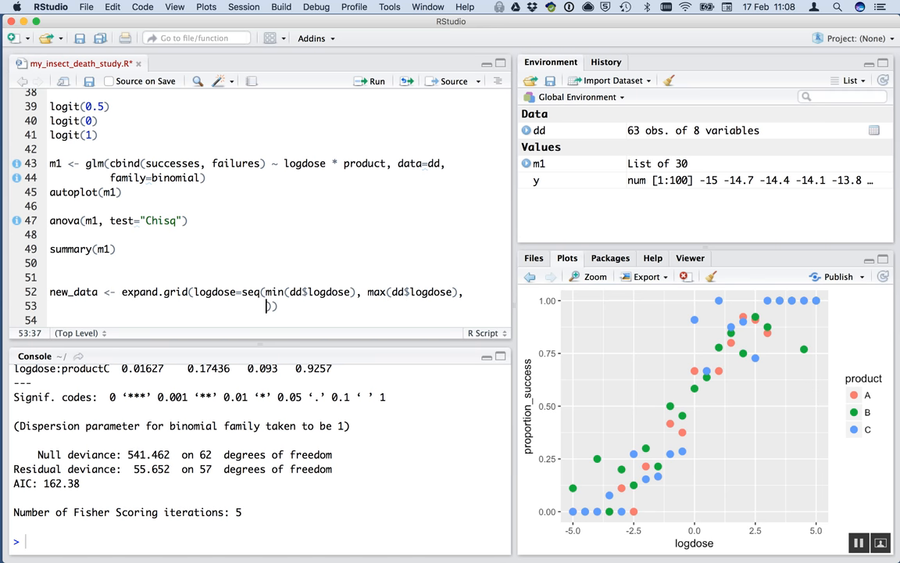
{"action": "type", "text": "length"}
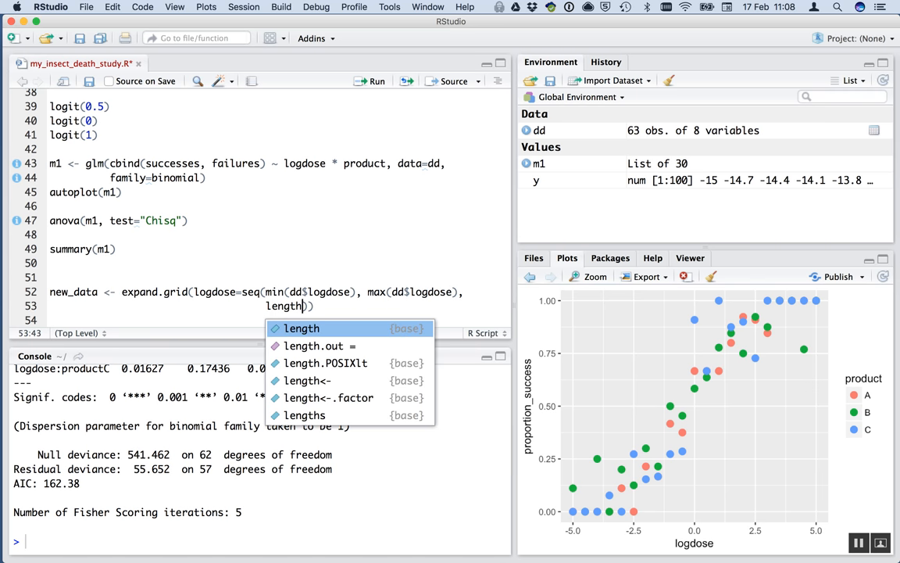
{"action": "type", "text": "=100"}
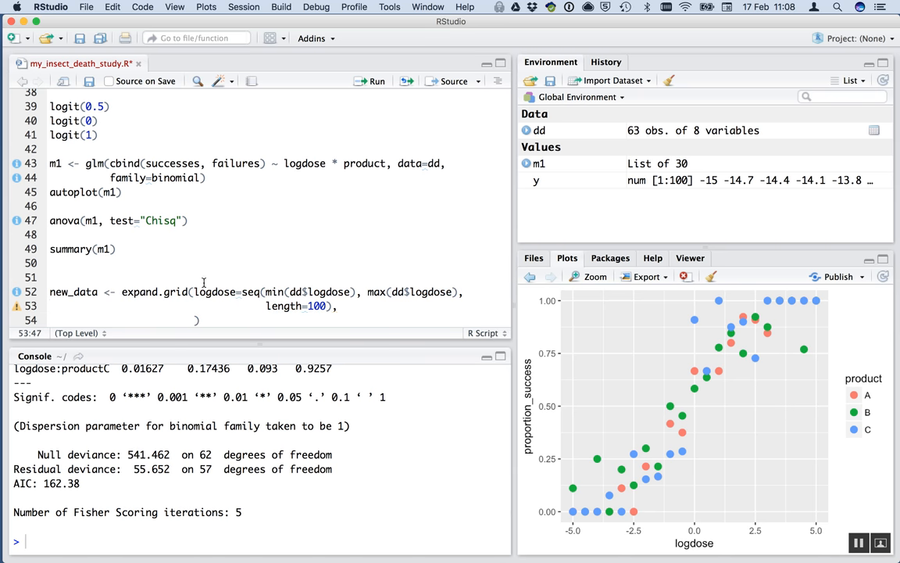
{"action": "type", "text": "produ"}
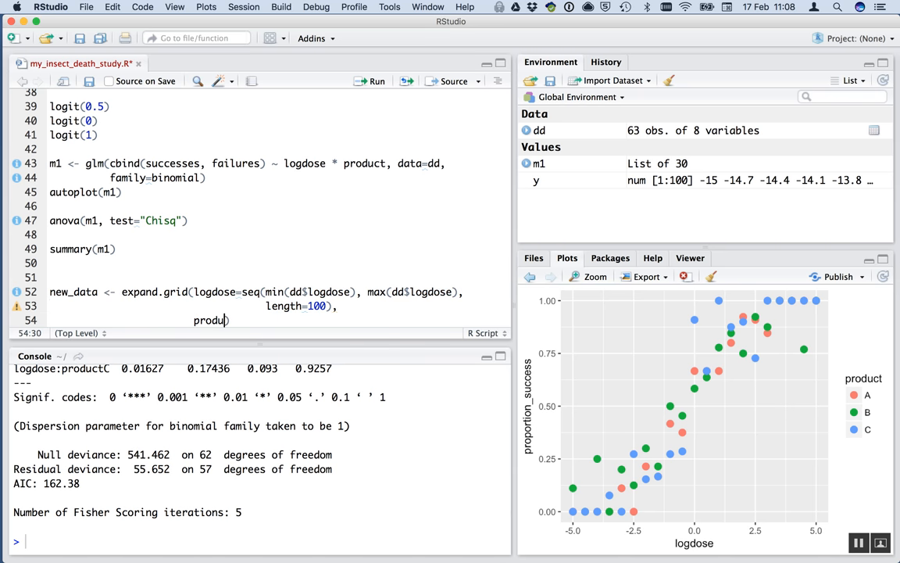
{"action": "type", "text": "ct="}
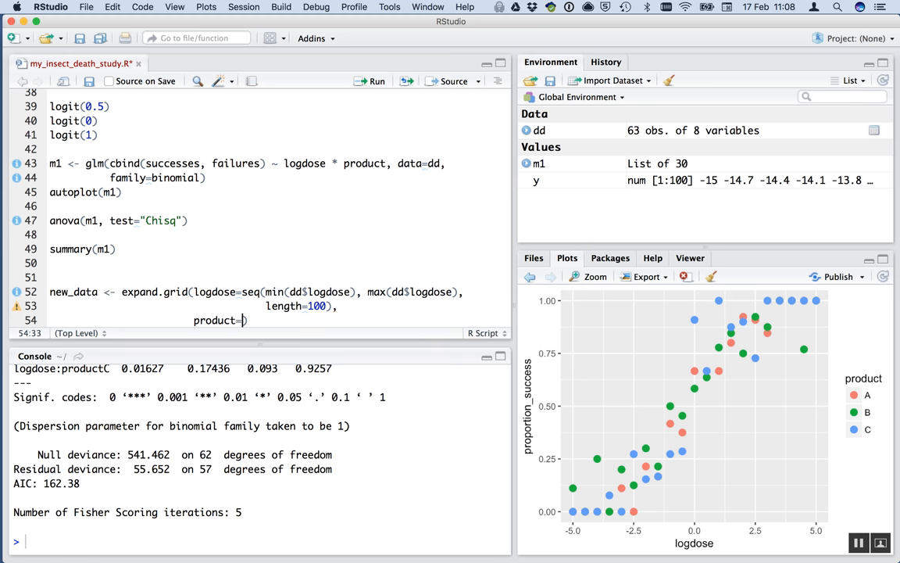
{"action": "type", "text": "unique"}
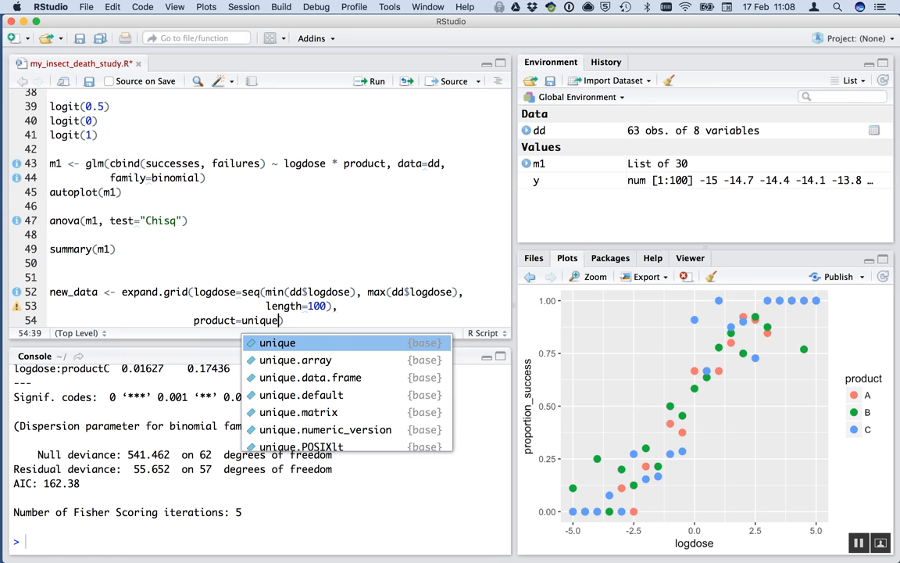
{"action": "type", "text": "(dd$product"}
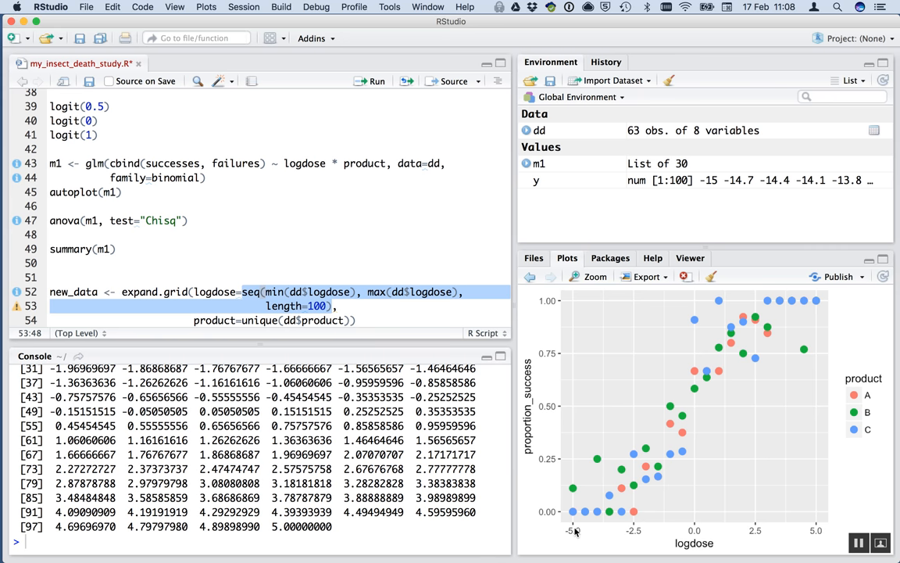
{"action": "mouse_move", "coordinate": [797, 506]}
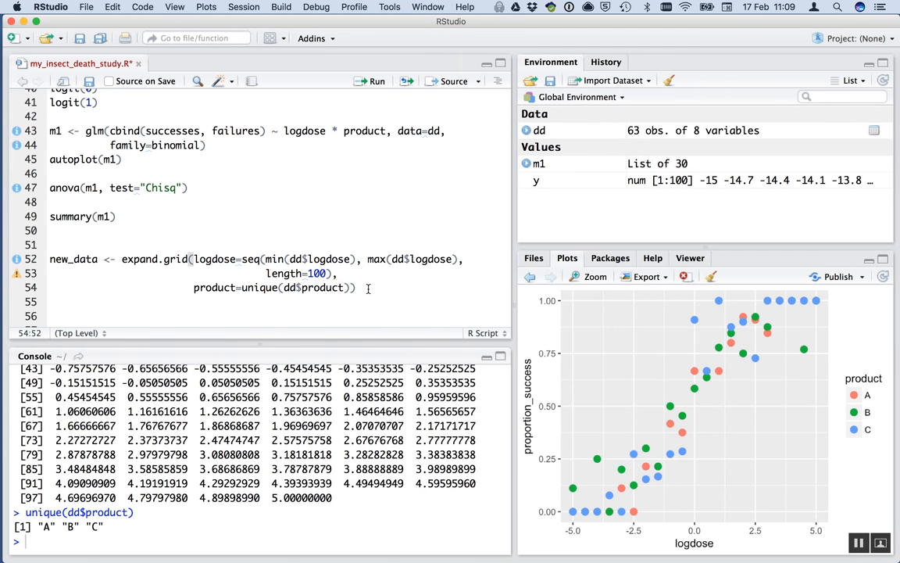
{"action": "mouse_move", "coordinate": [125, 265]}
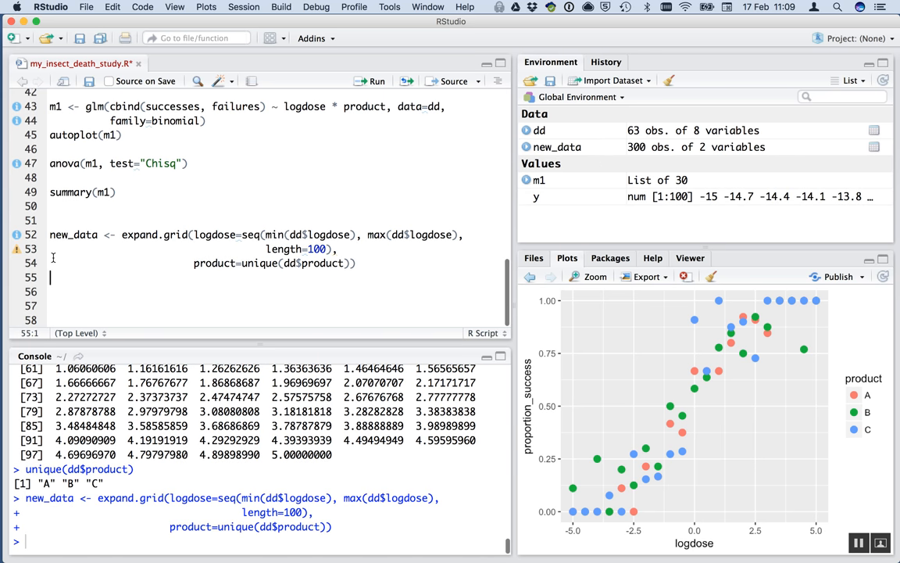
{"action": "left_click", "coordinate": [557, 146]}
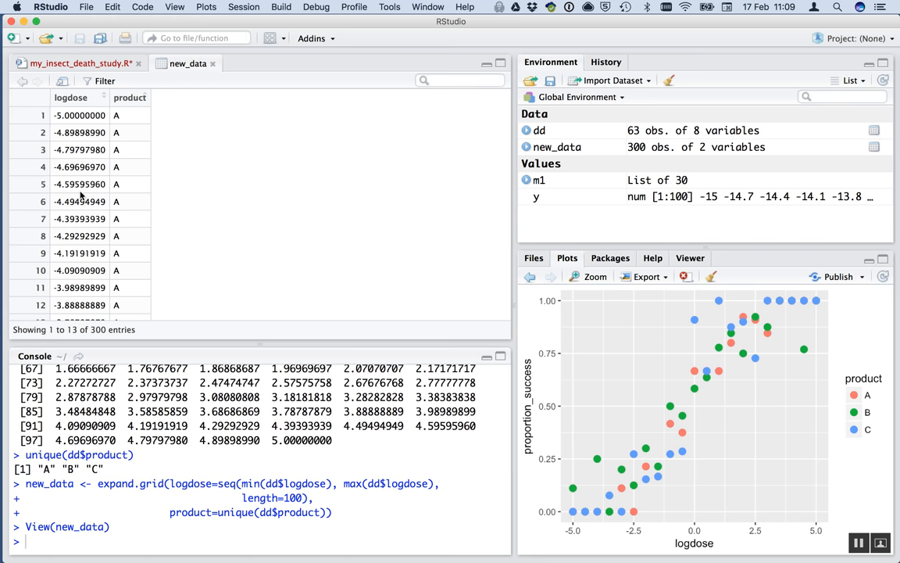
{"action": "scroll", "scroll_direction": "down", "scroll_amount": 3}
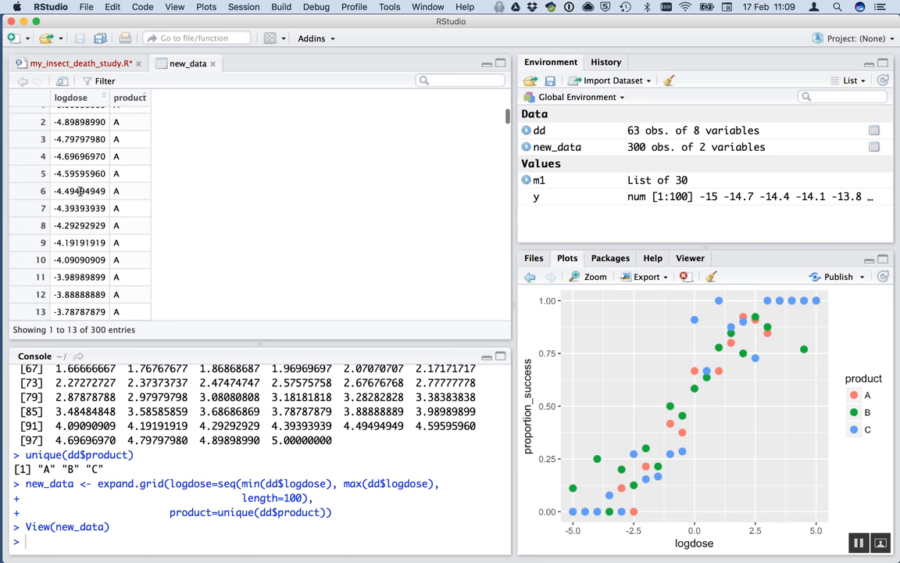
{"action": "scroll", "scroll_direction": "down", "scroll_amount": 3}
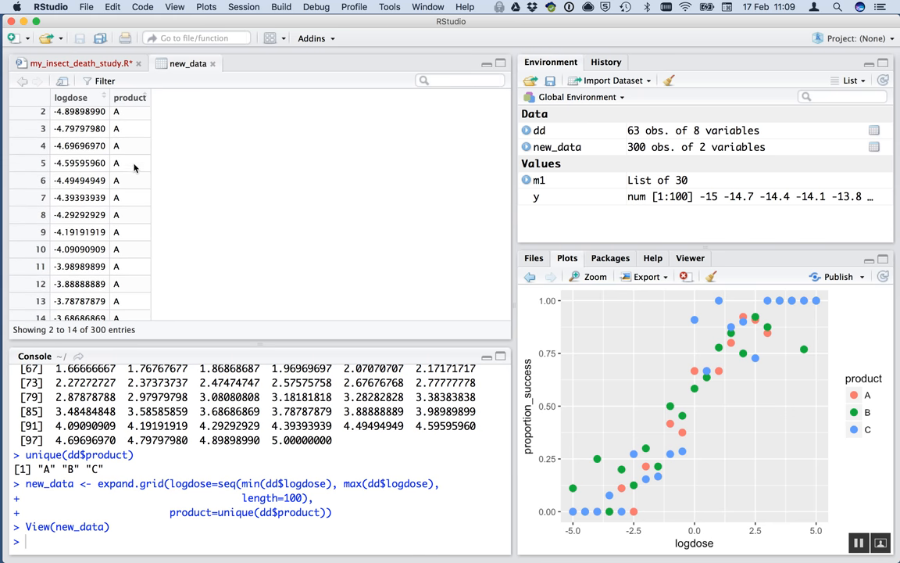
{"action": "scroll", "scroll_direction": "down", "scroll_amount": 3}
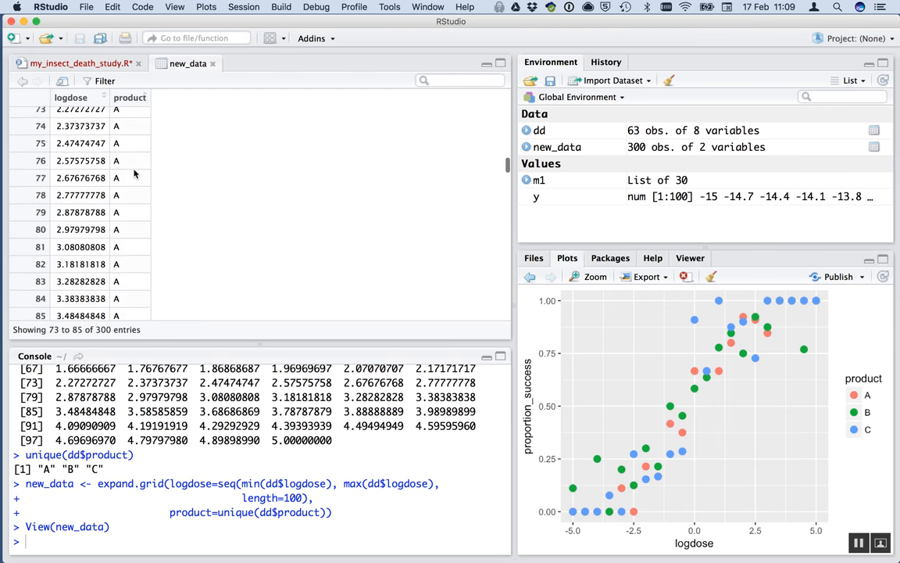
{"action": "scroll", "scroll_direction": "down", "scroll_amount": 3}
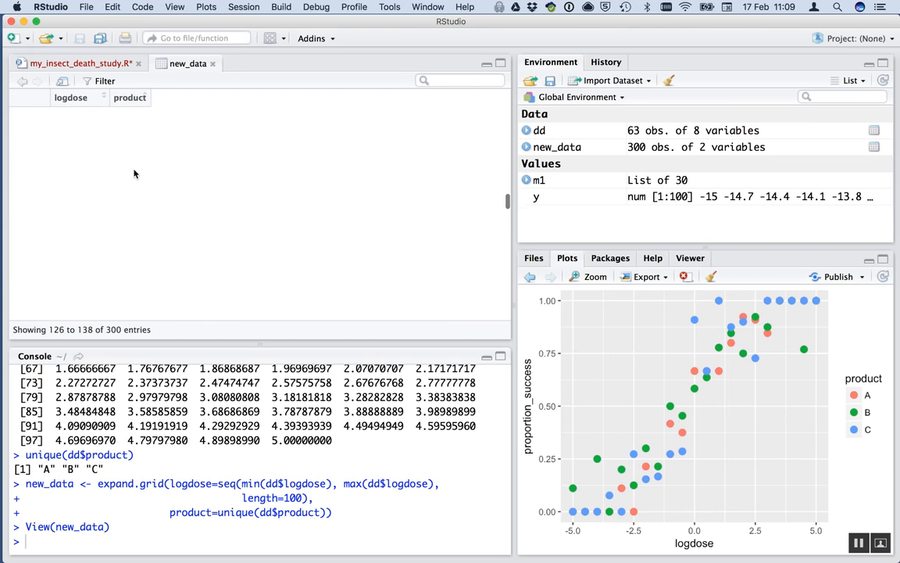
{"action": "scroll", "scroll_direction": "down", "scroll_amount": 3}
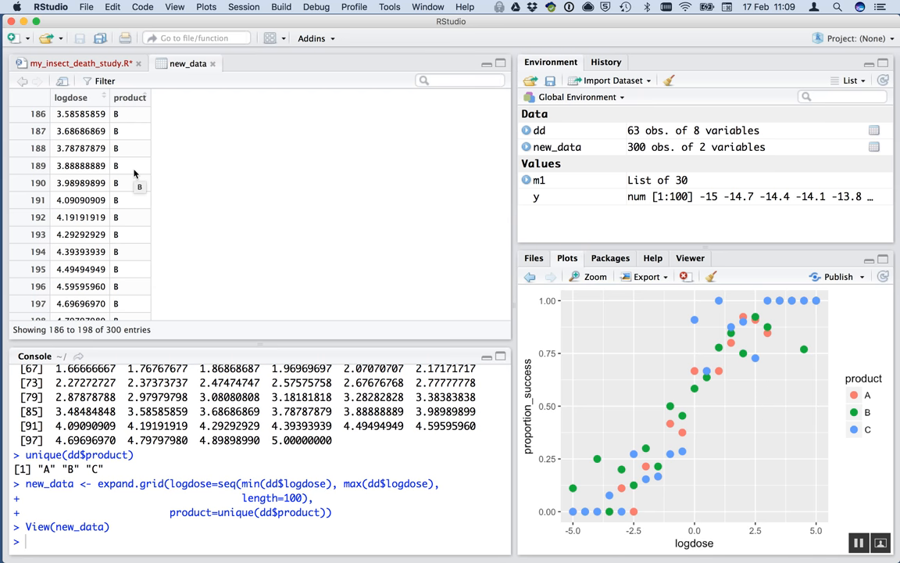
{"action": "scroll", "scroll_direction": "down", "scroll_amount": 3}
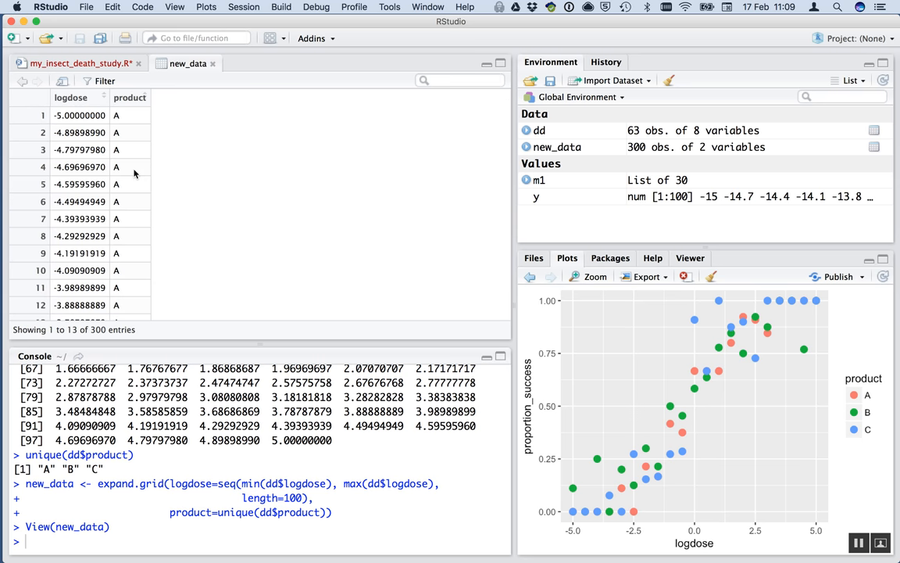
{"action": "mouse_move", "coordinate": [139, 186]}
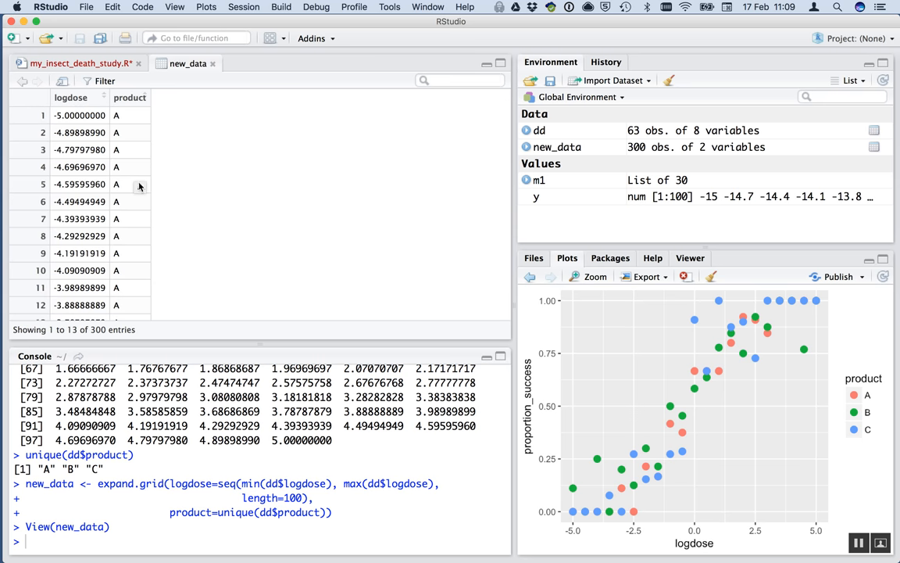
Write p1 <- predict(m1, newdata = new_data, se.fit=TRUE) on script line 55.
{"action": "left_click", "coordinate": [82, 64]}
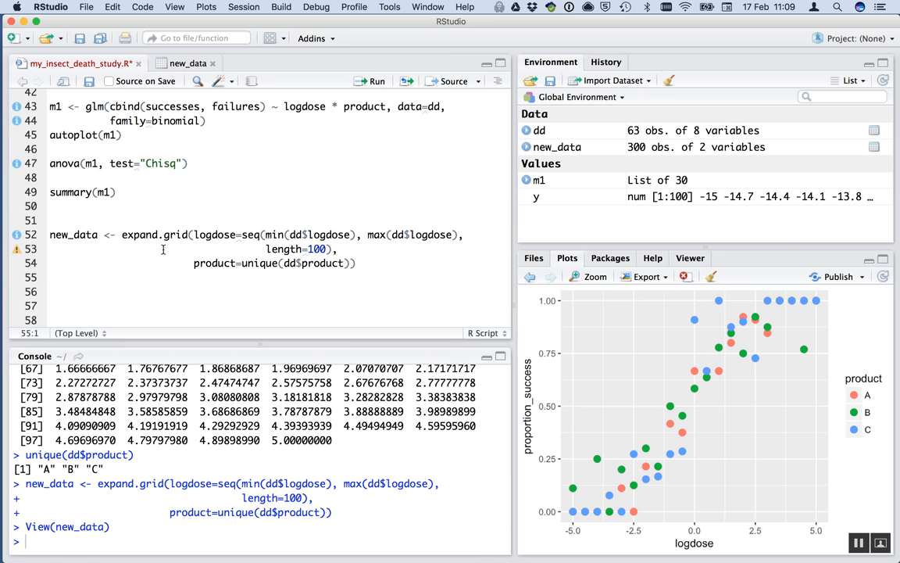
{"action": "mouse_move", "coordinate": [156, 276]}
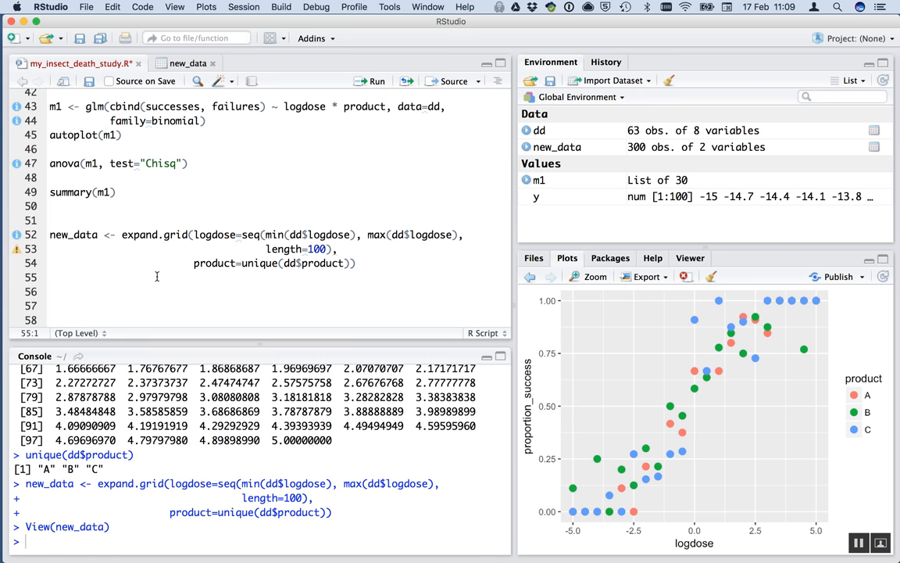
{"action": "type", "text": "p1 <-"}
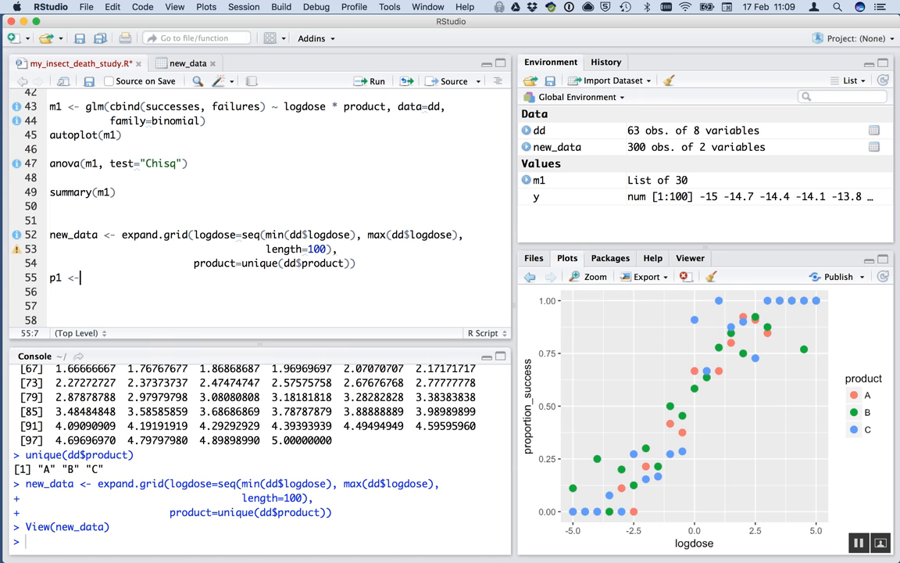
{"action": "type", "text": "predict("}
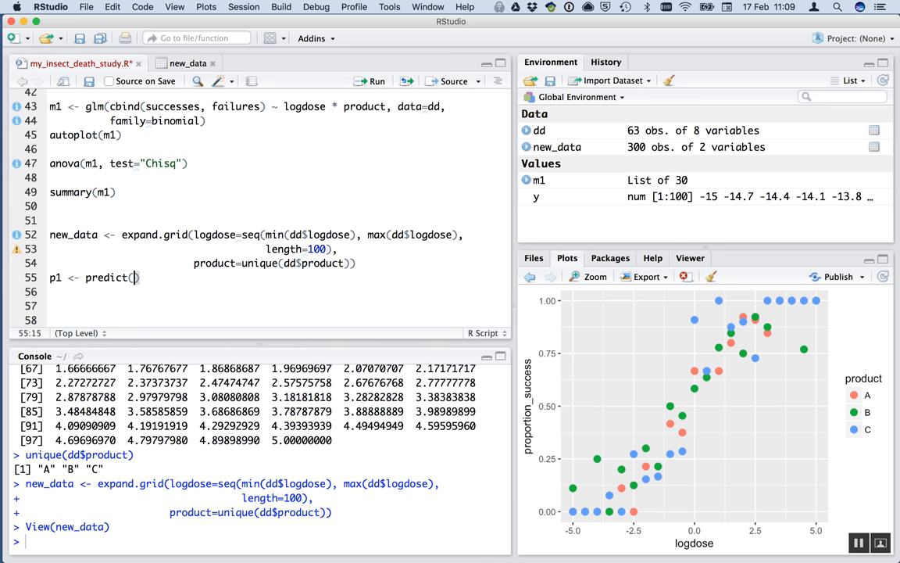
{"action": "type", "text": "m1"}
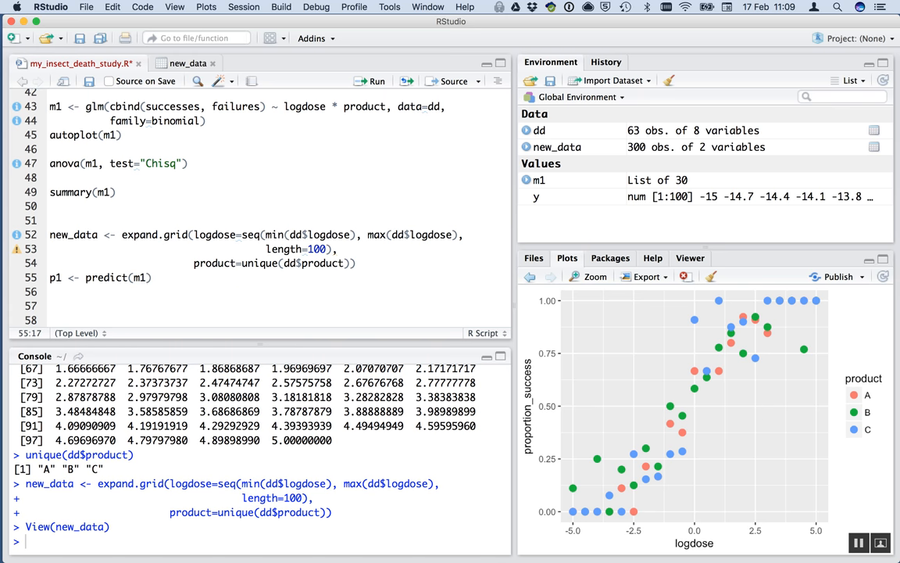
{"action": "type", "text": ", newdata ="}
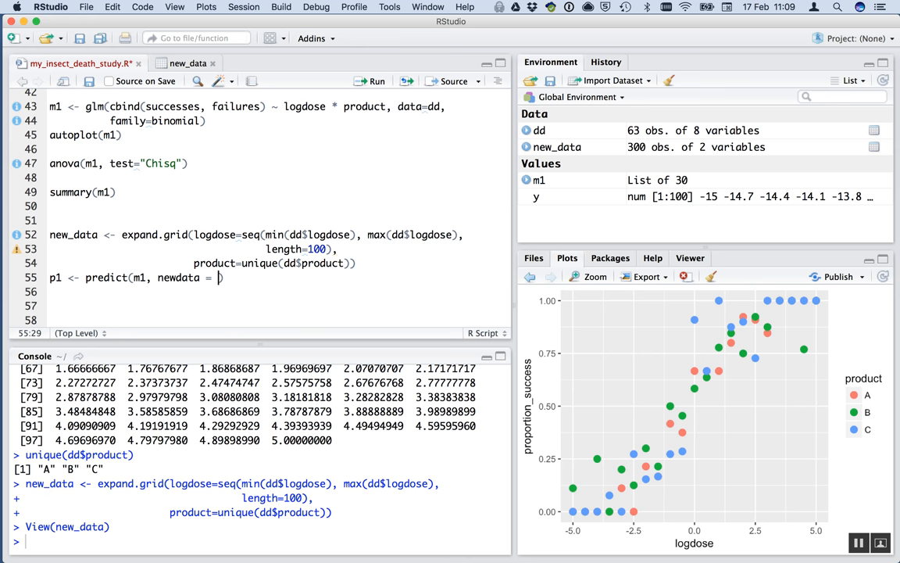
{"action": "type", "text": "new_data"}
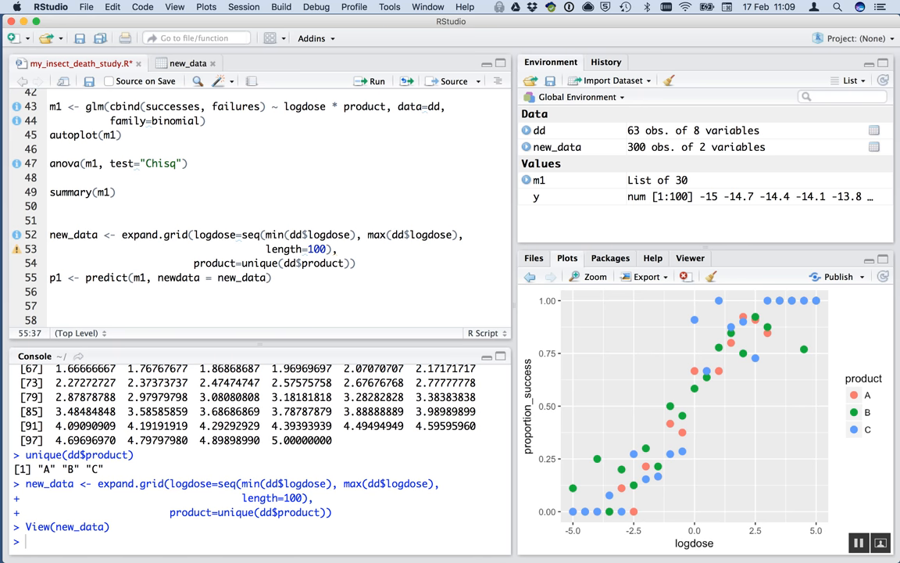
{"action": "type", "text": ","}
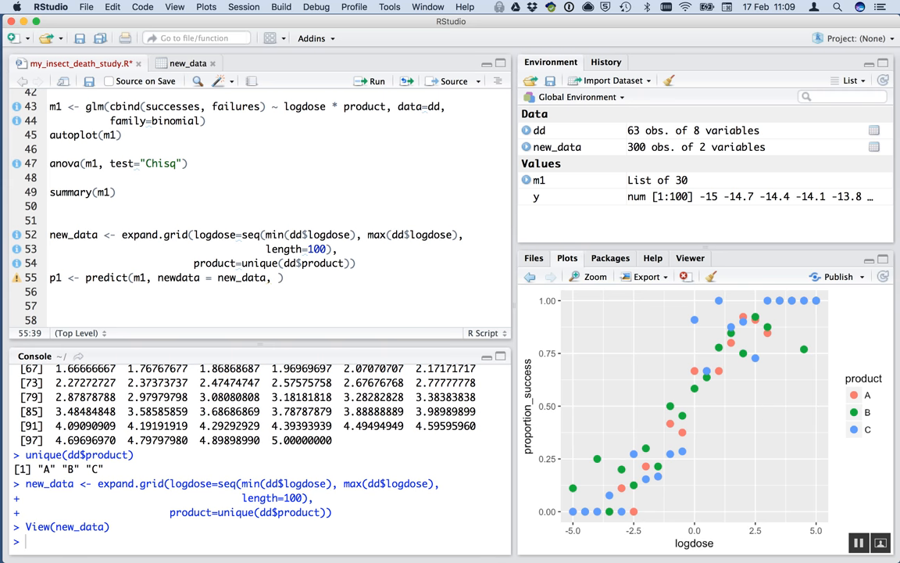
{"action": "type", "text": "se.fit"}
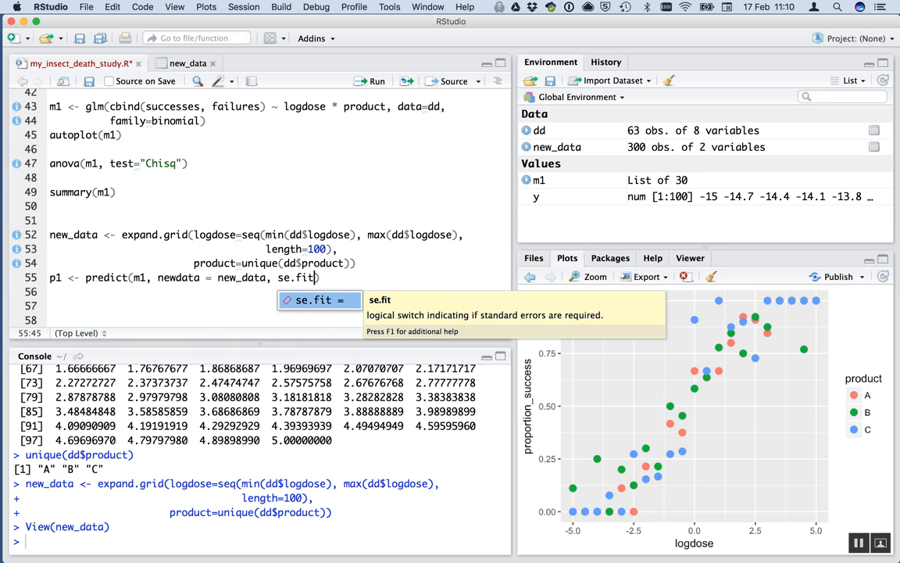
{"action": "type", "text": "="}
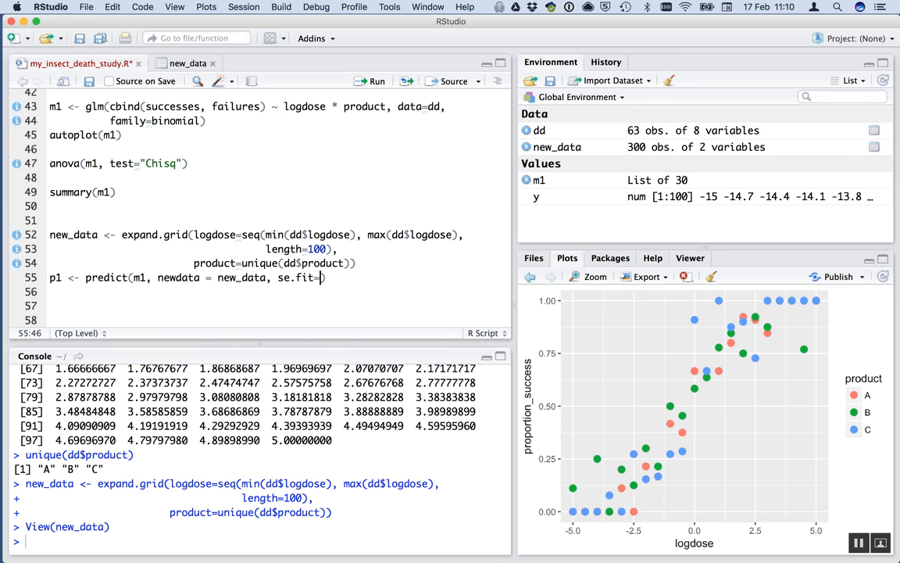
{"action": "type", "text": "T"}
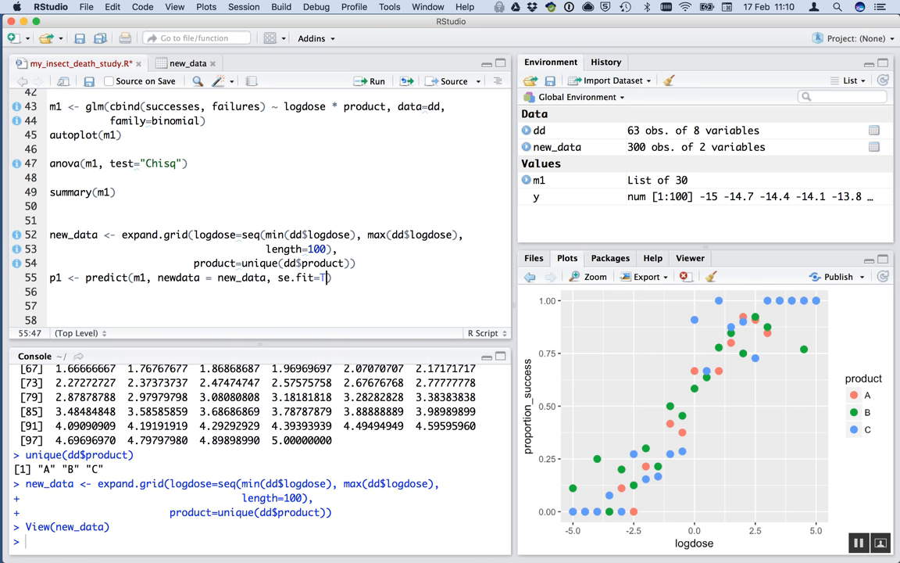
{"action": "type", "text": "RUE)"}
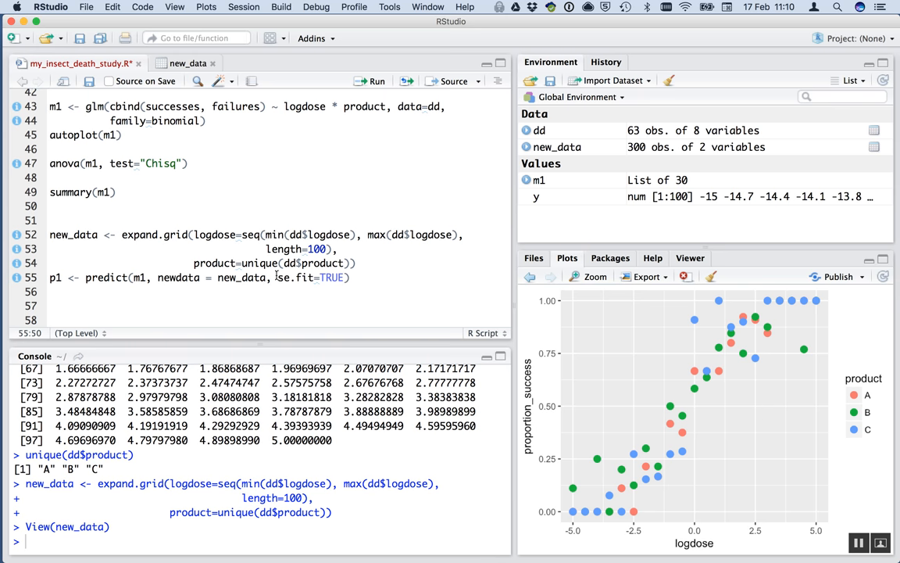
{"action": "double_click", "coordinate": [295, 277]}
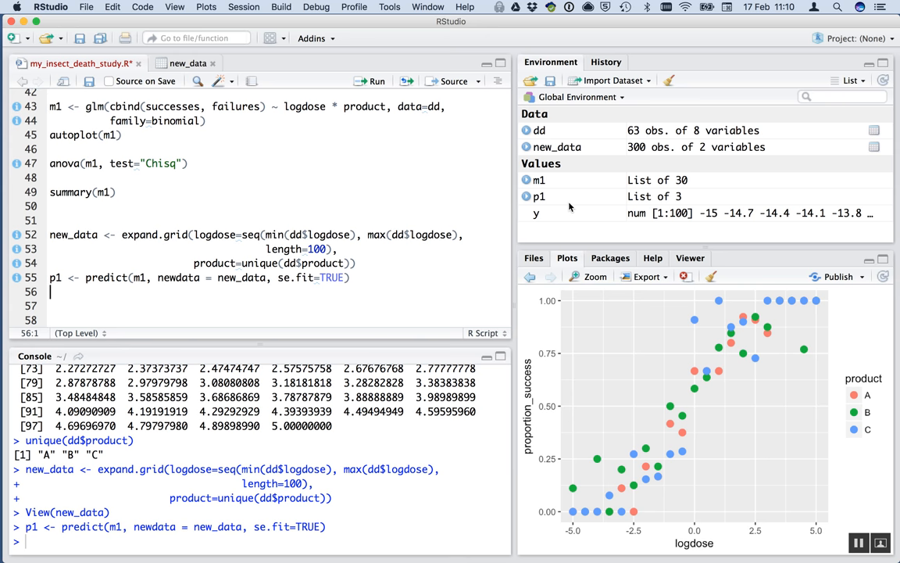
{"action": "mouse_move", "coordinate": [544, 201]}
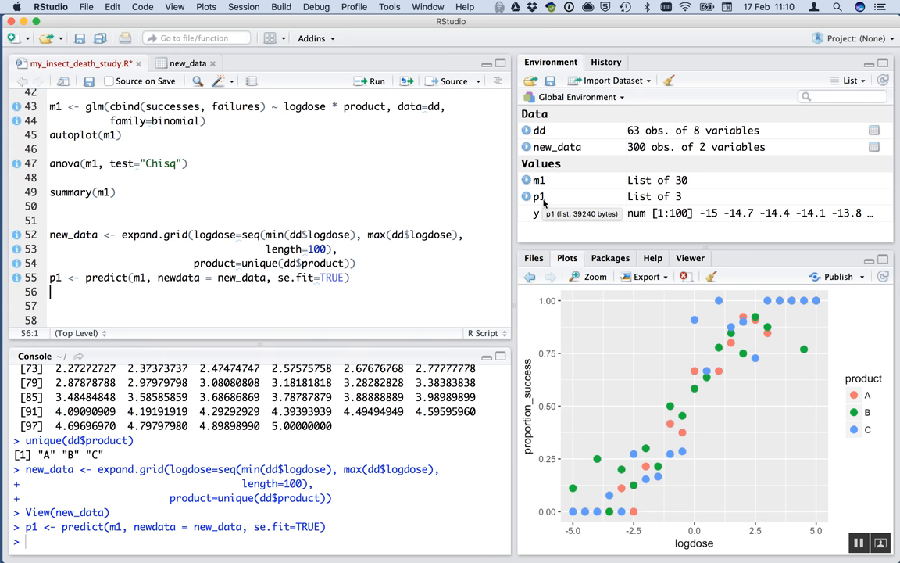
Expand and collapse p1 in Environment, then scroll its printed fits and standard errors.
{"action": "left_click", "coordinate": [527, 196]}
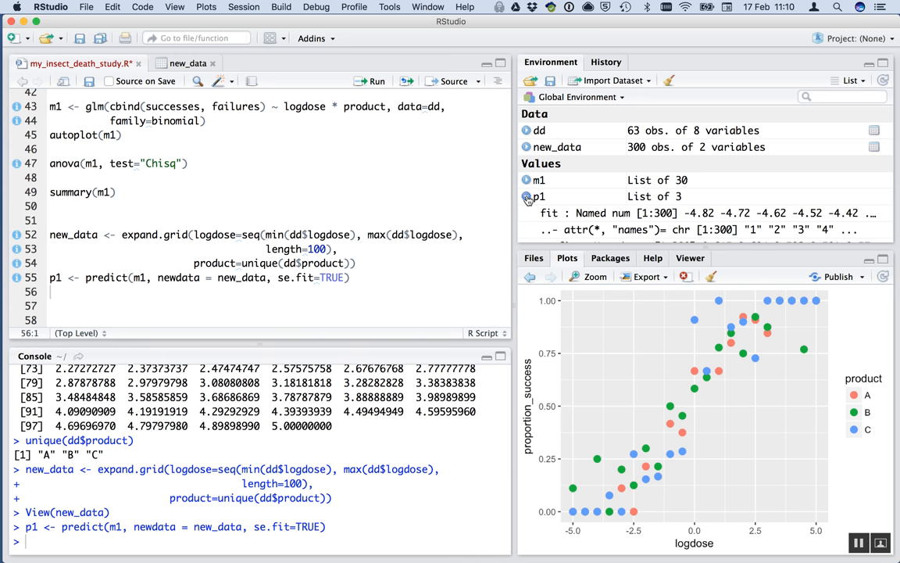
{"action": "left_click", "coordinate": [527, 196]}
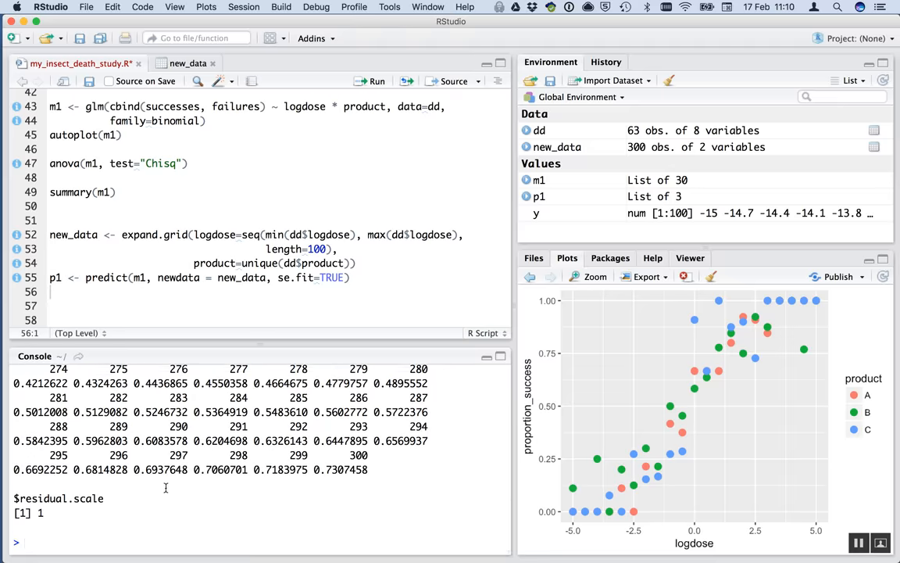
{"action": "scroll", "scroll_direction": "up", "scroll_amount": 3}
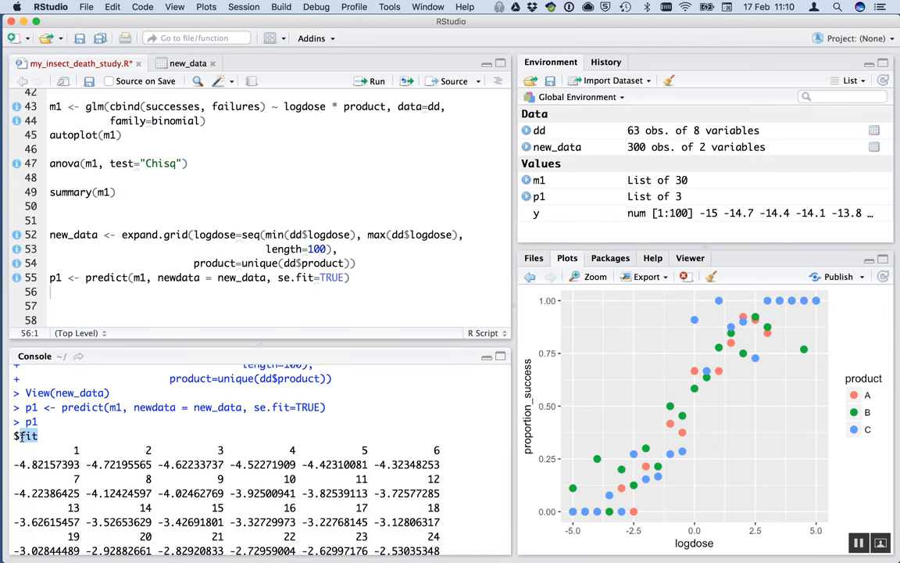
{"action": "scroll", "scroll_direction": "down", "scroll_amount": 3}
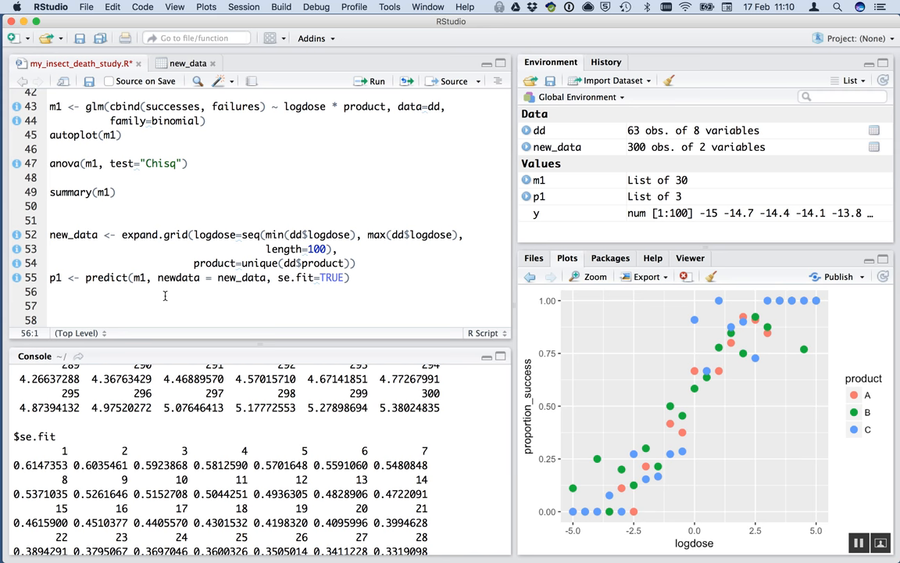
Write and run n1 <- cbind(new_data, p1), then view the joined 300-row table.
{"action": "type", "text": "n1"}
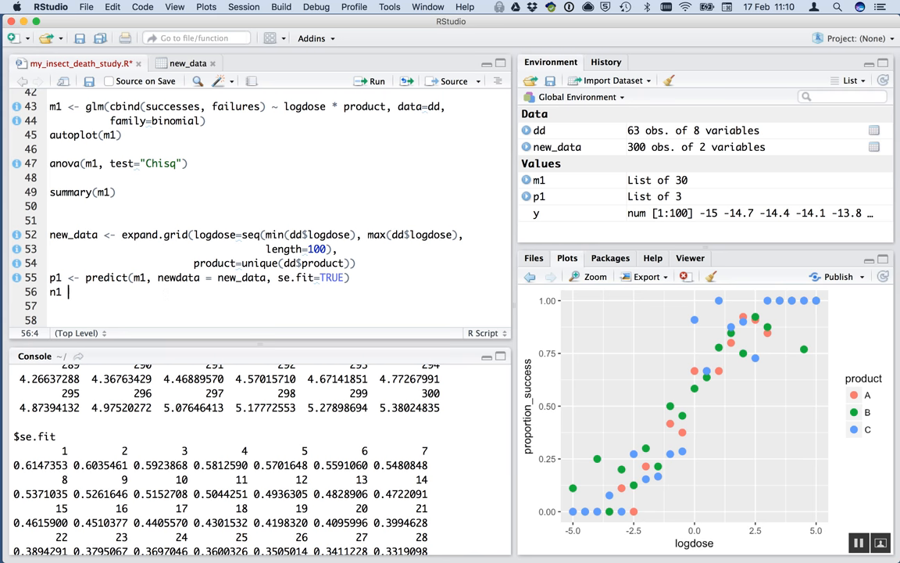
{"action": "type", "text": "<- cbind"}
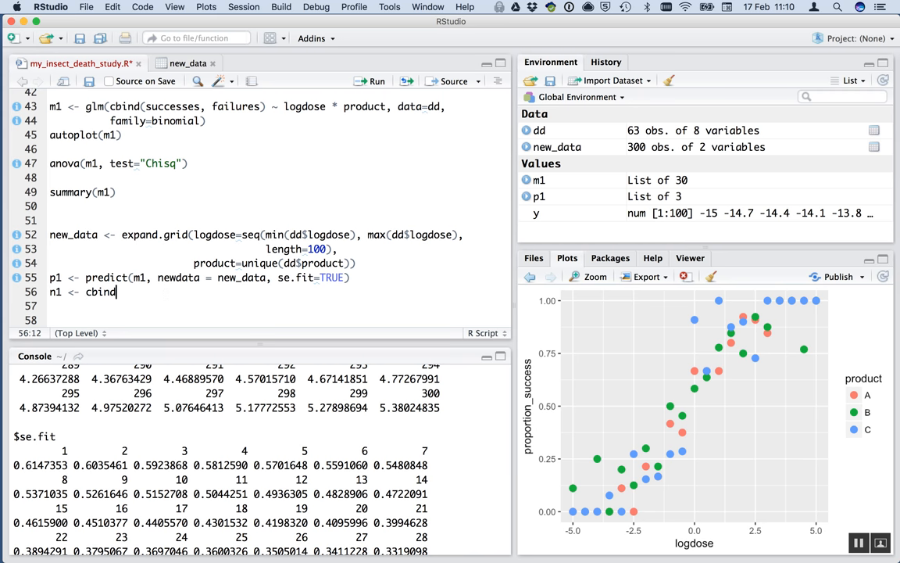
{"action": "type", "text": "new)"}
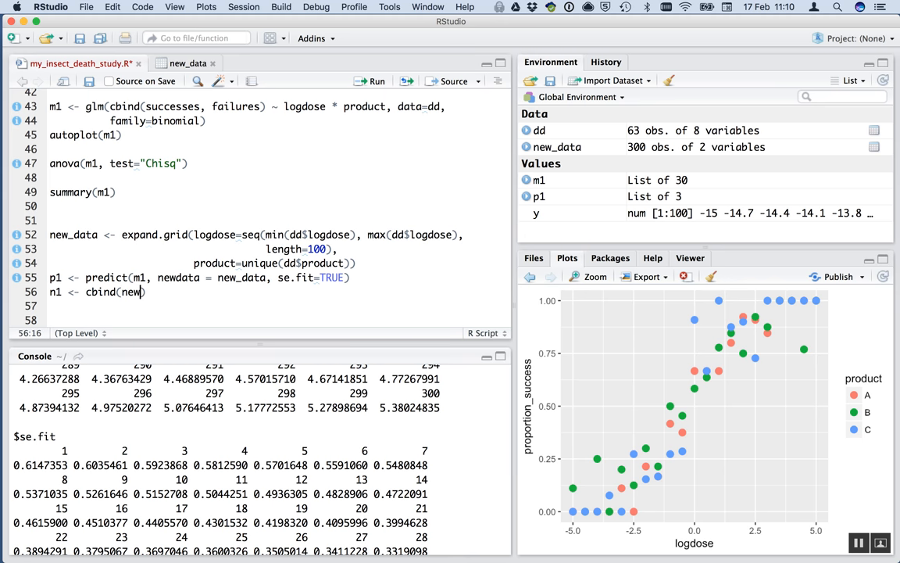
{"action": "type", "text": "_d"}
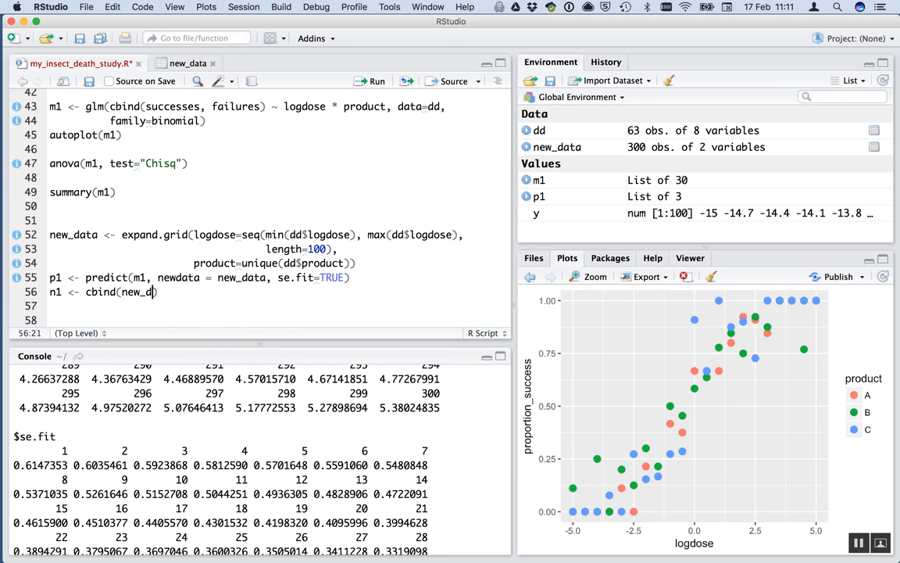
{"action": "type", "text": ", p1"}
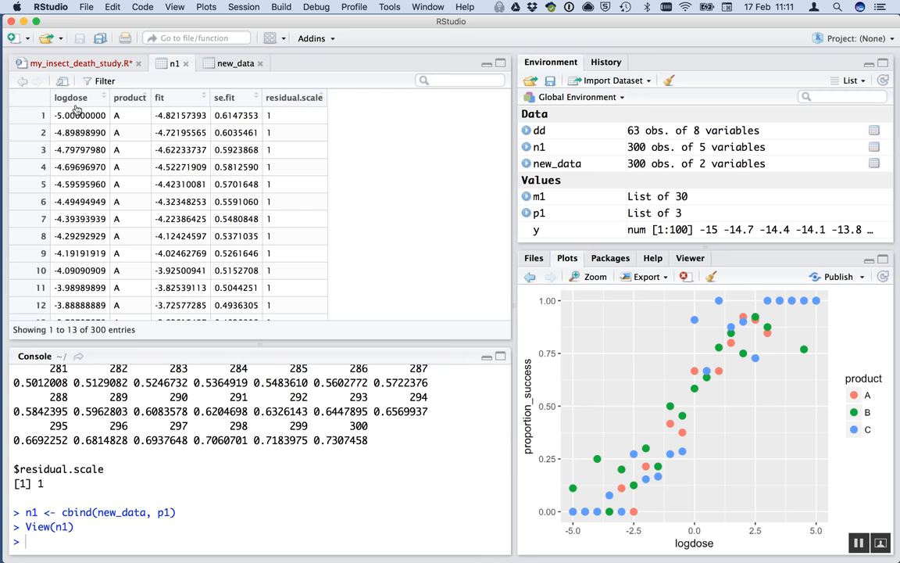
{"action": "mouse_move", "coordinate": [131, 138]}
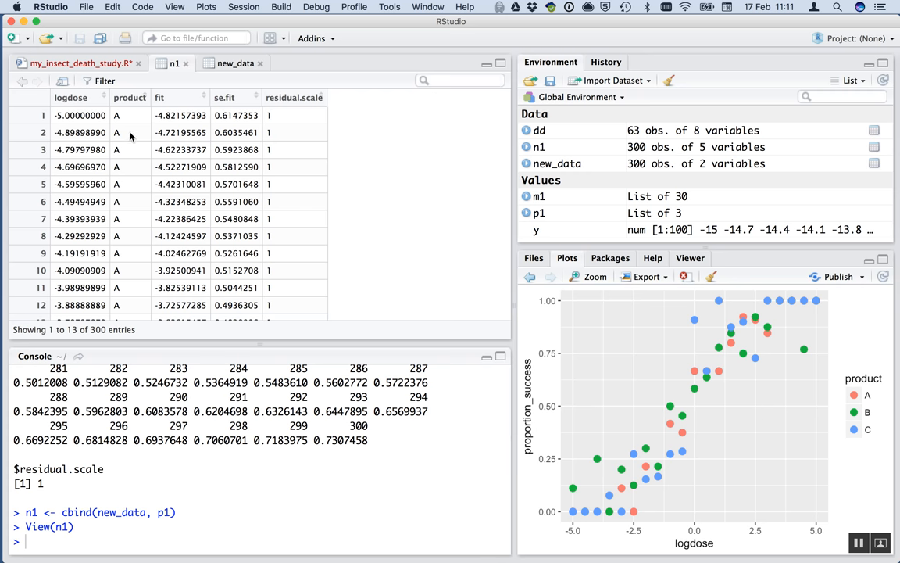
{"action": "mouse_move", "coordinate": [182, 227]}
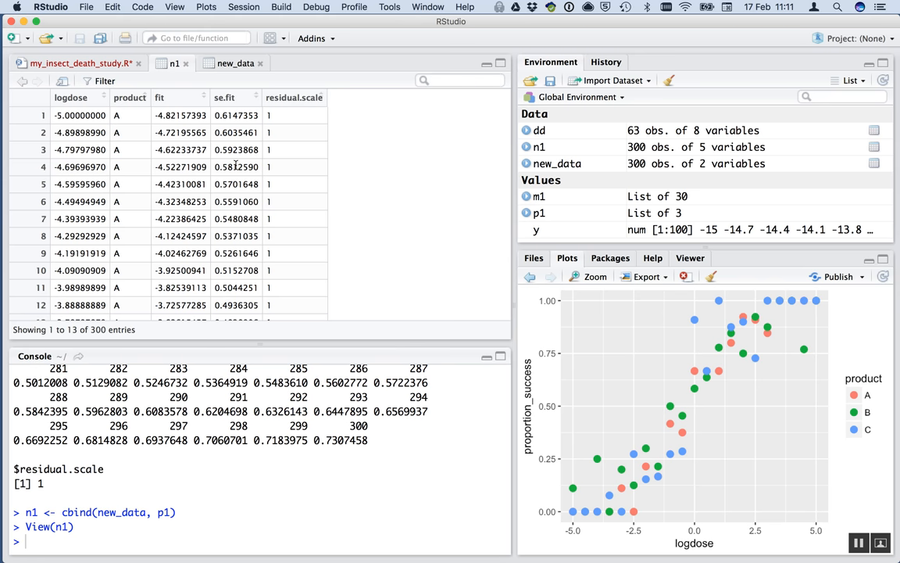
{"action": "left_click", "coordinate": [82, 63]}
{"action": "type", "text": "geom_smooth(me)"}
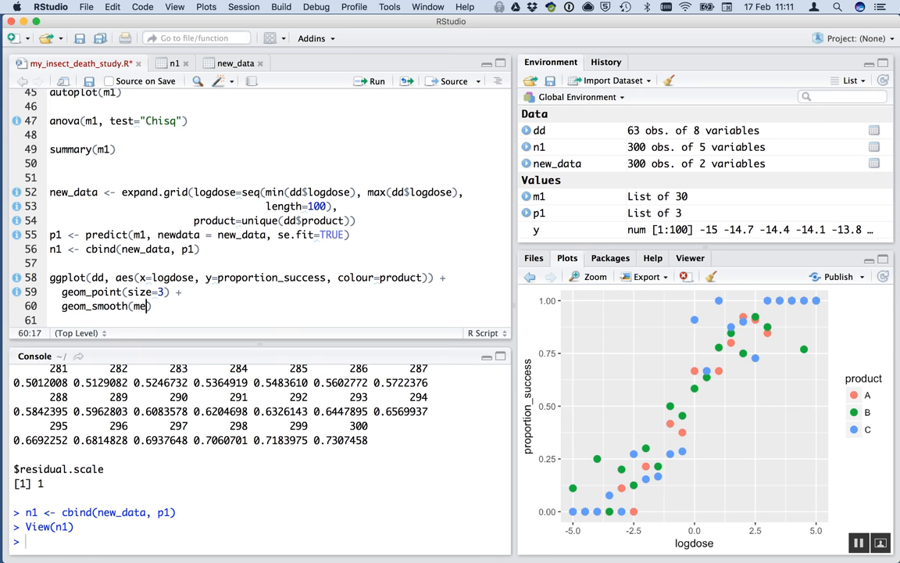
Start geom_smooth with data=n1 and aes(x=logdose, y=fit).
{"action": "key", "text": "Backspace"}
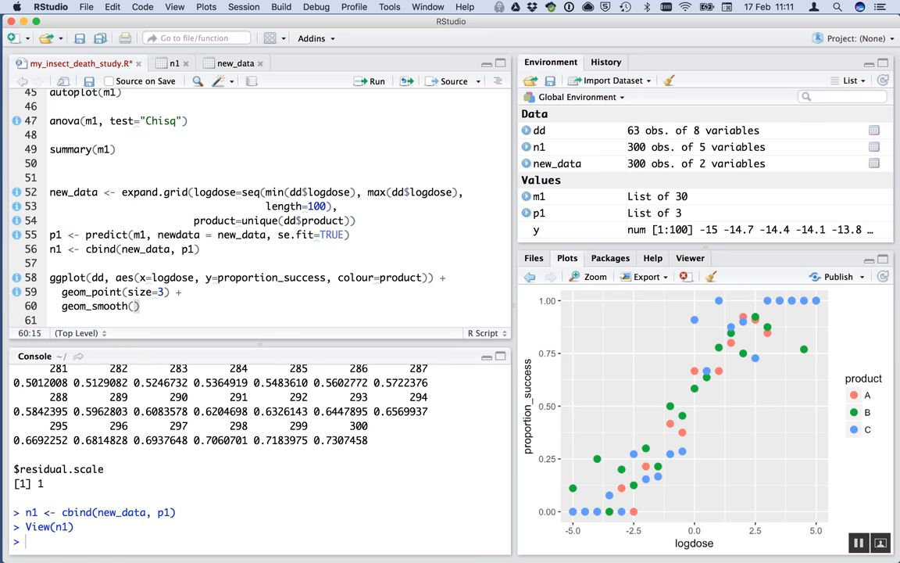
{"action": "type", "text": "n"}
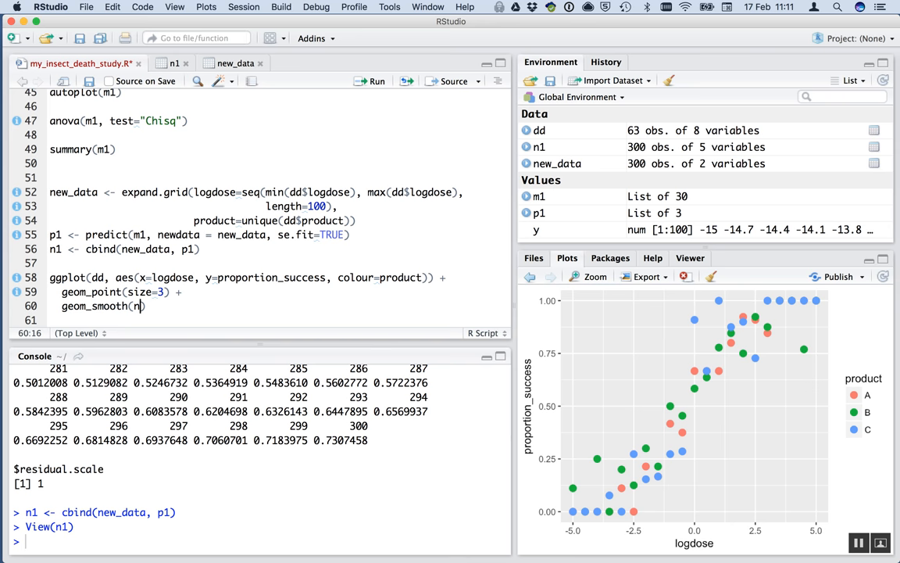
{"action": "key", "text": "Backspace"}
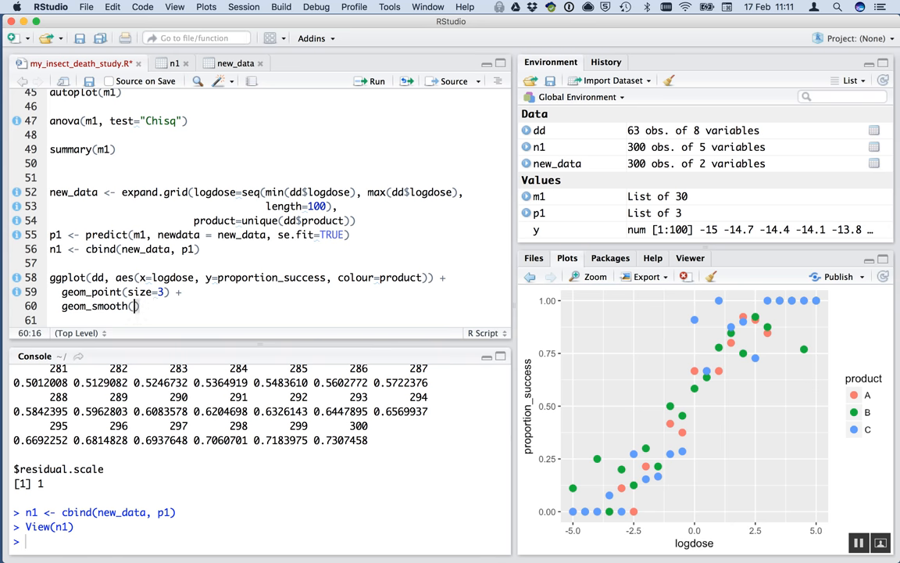
{"action": "type", "text": "data=n1,"}
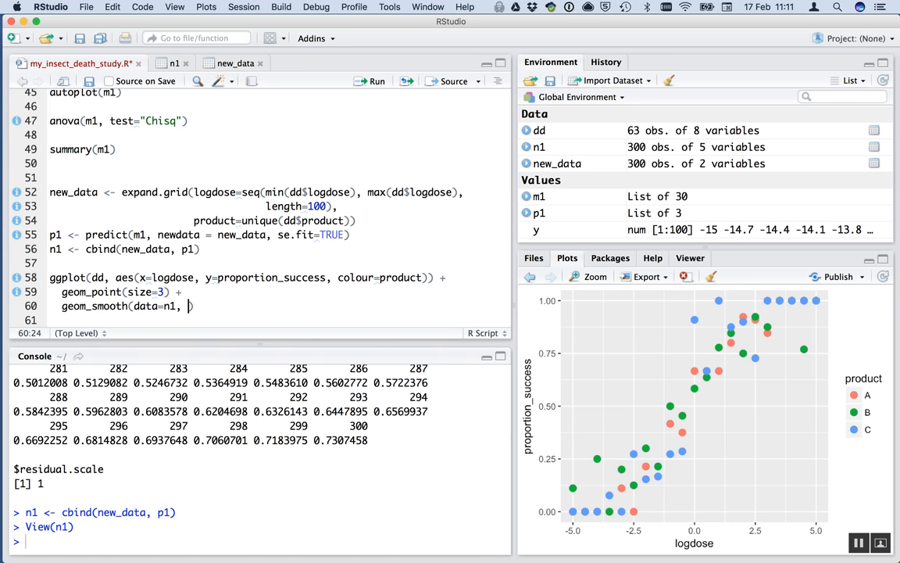
{"action": "type", "text": "mapping=aes"}
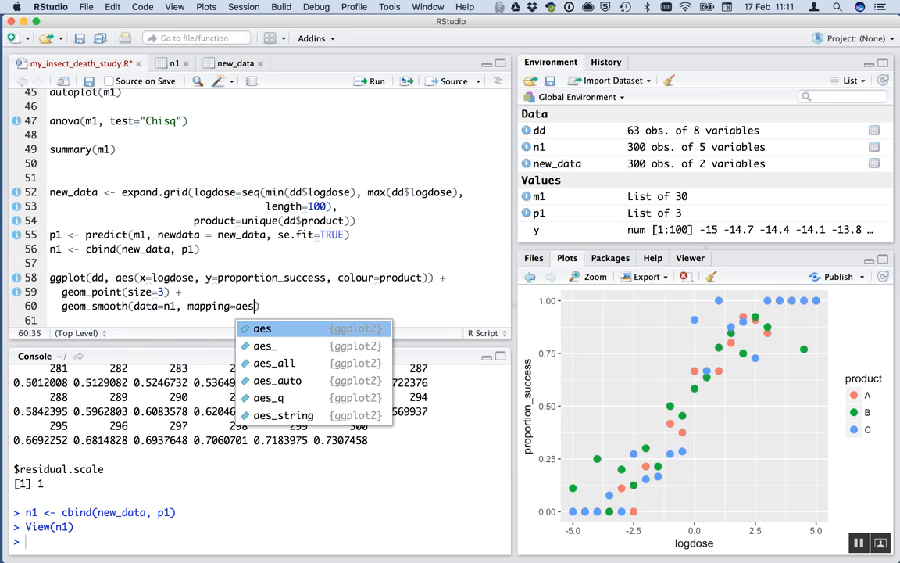
{"action": "type", "text": "(x="}
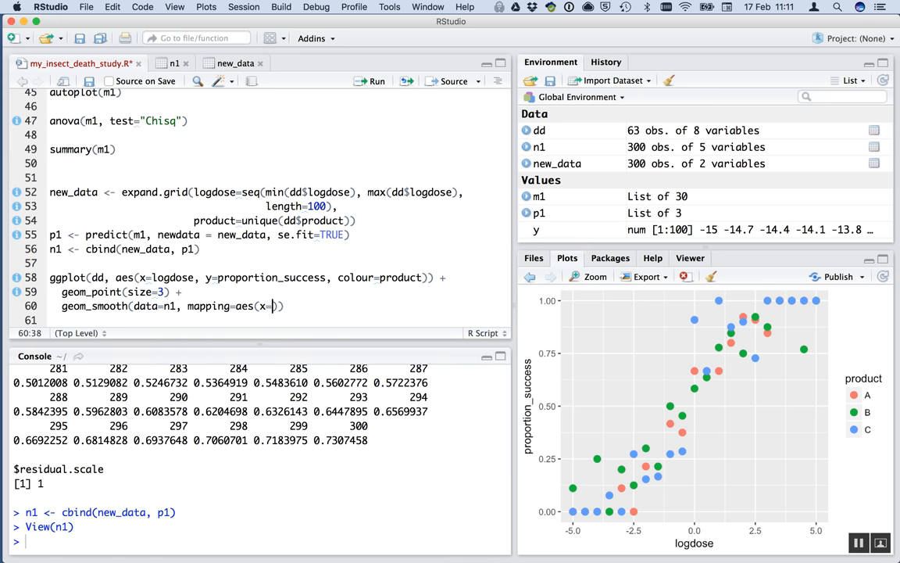
{"action": "type", "text": "logdose, y="}
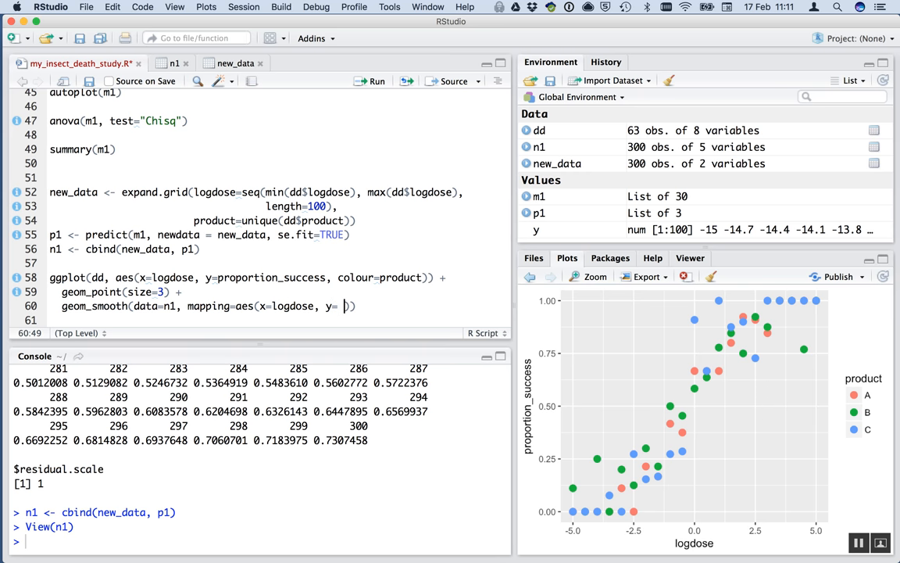
{"action": "key", "text": "Backspace"}
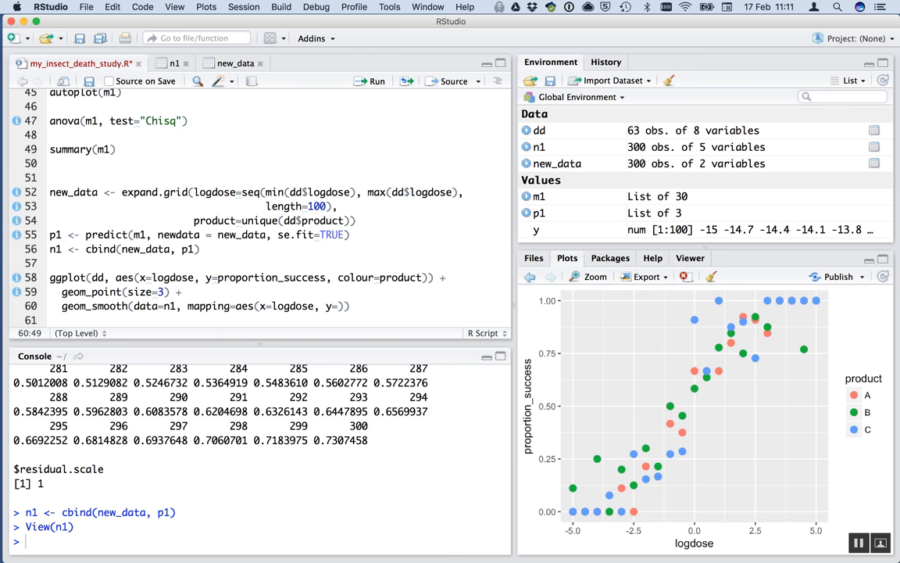
{"action": "type", "text": "fit"}
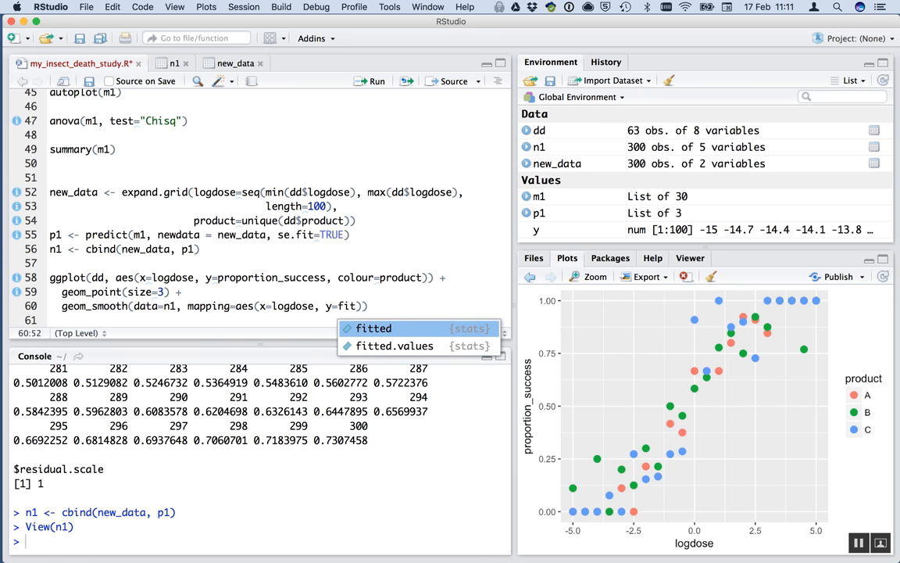
{"action": "type", "text": ","}
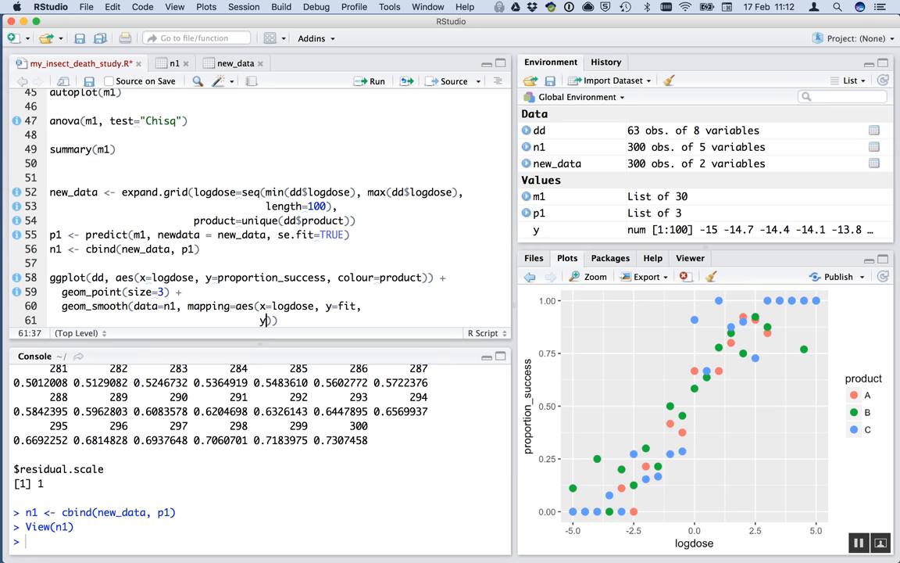
Add ymin=fit-se.fit, ymax=fit+se.fit and stat="identity", then run the ggplot code.
{"action": "type", "text": "min"}
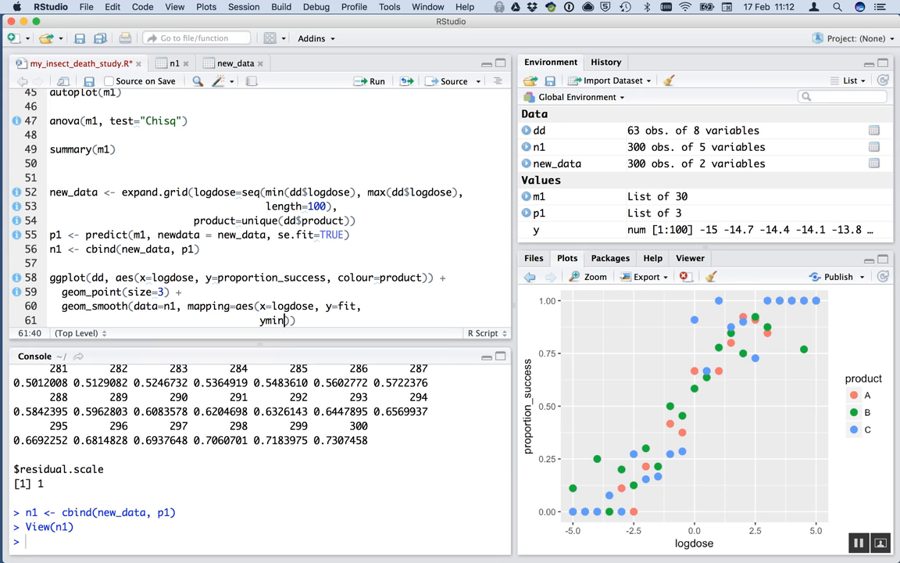
{"action": "type", "text": "="}
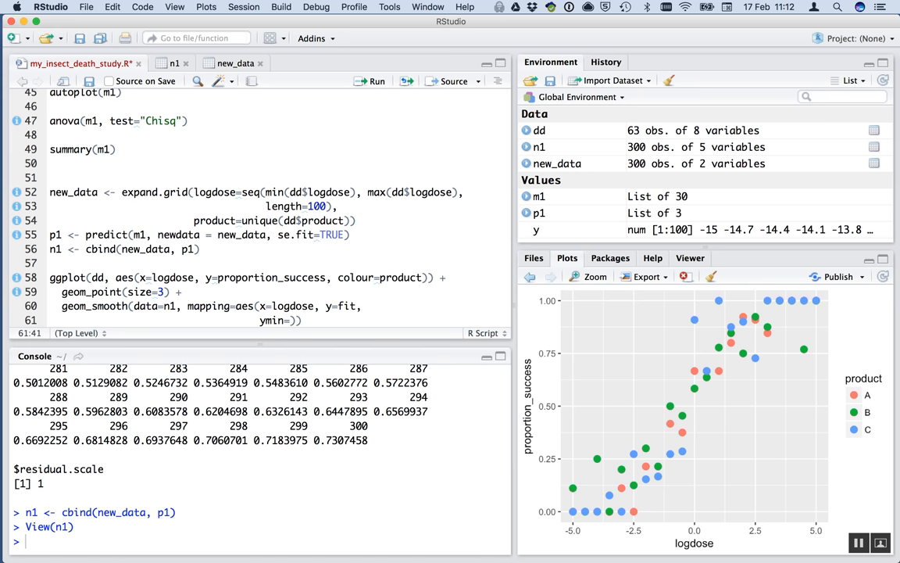
{"action": "left_click", "coordinate": [290, 320]}
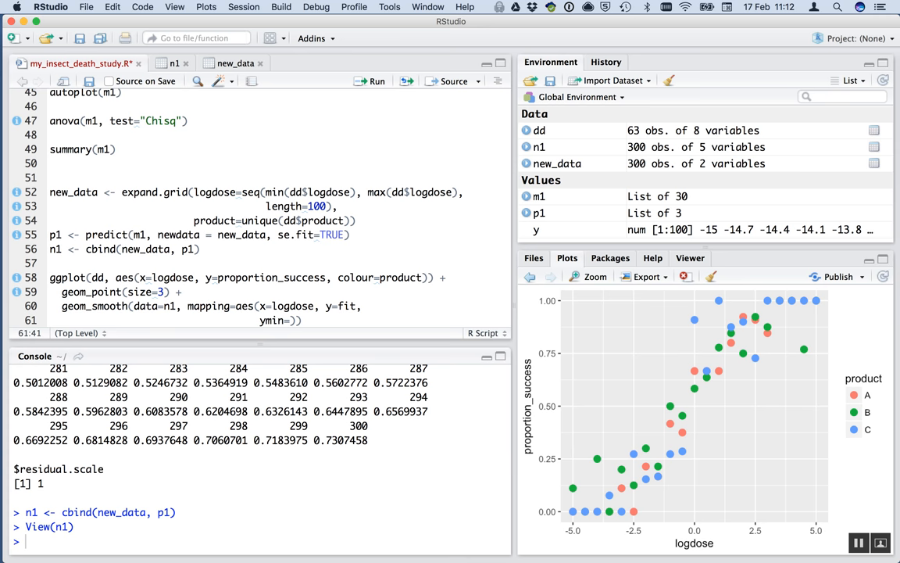
{"action": "left_click", "coordinate": [290, 320]}
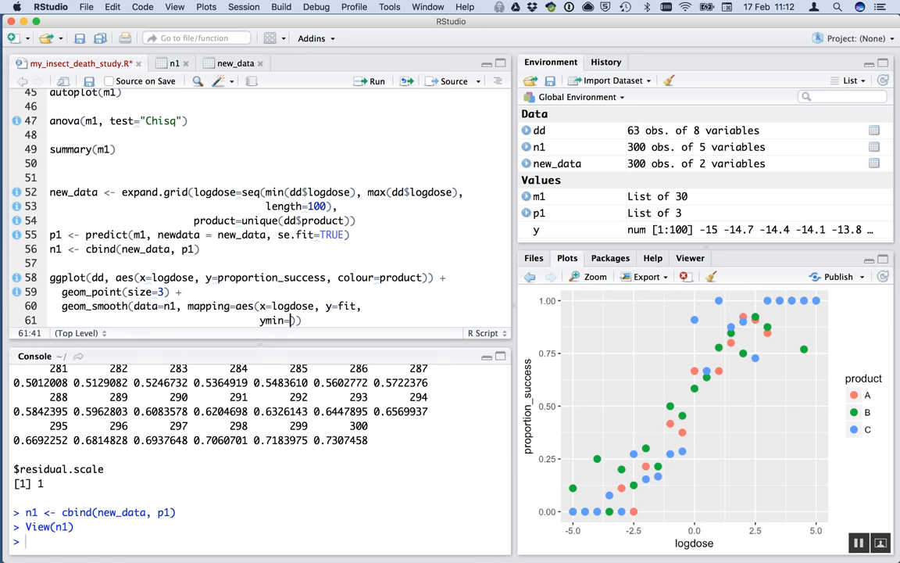
{"action": "type", "text": "fit-s"}
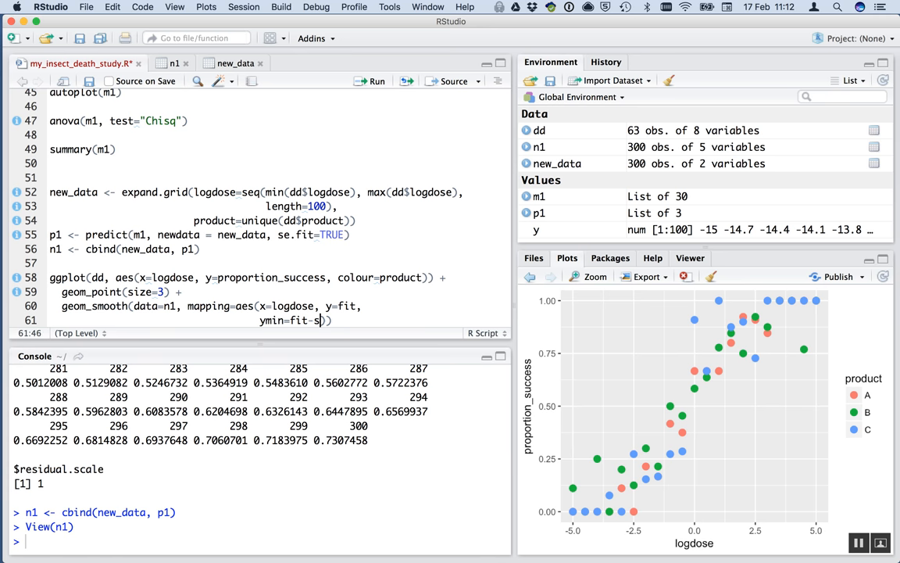
{"action": "type", "text": "e.fi"}
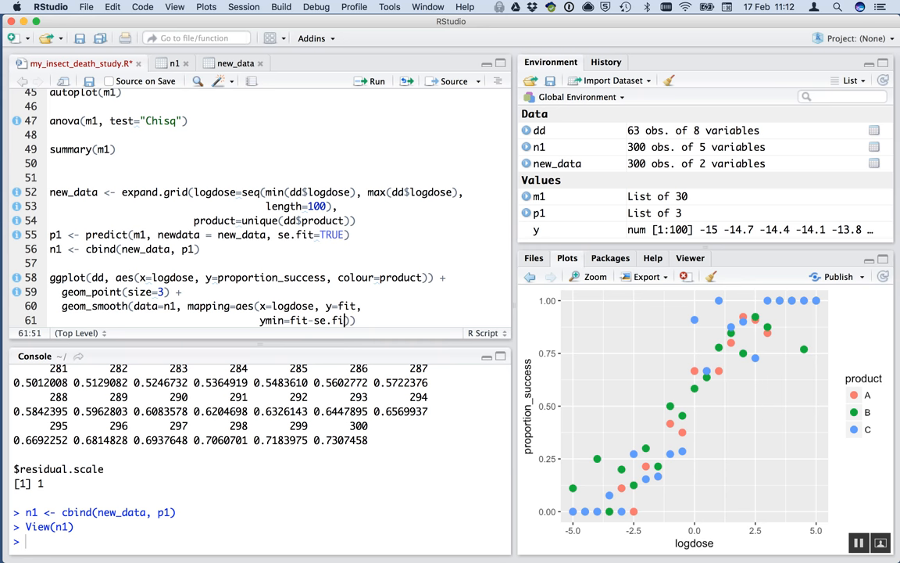
{"action": "type", "text": ","}
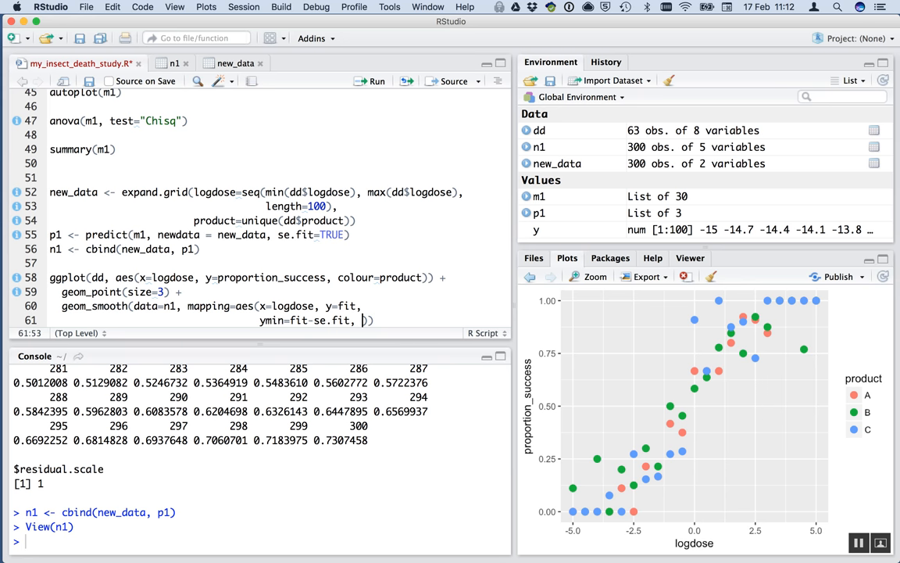
{"action": "type", "text": "ymax="}
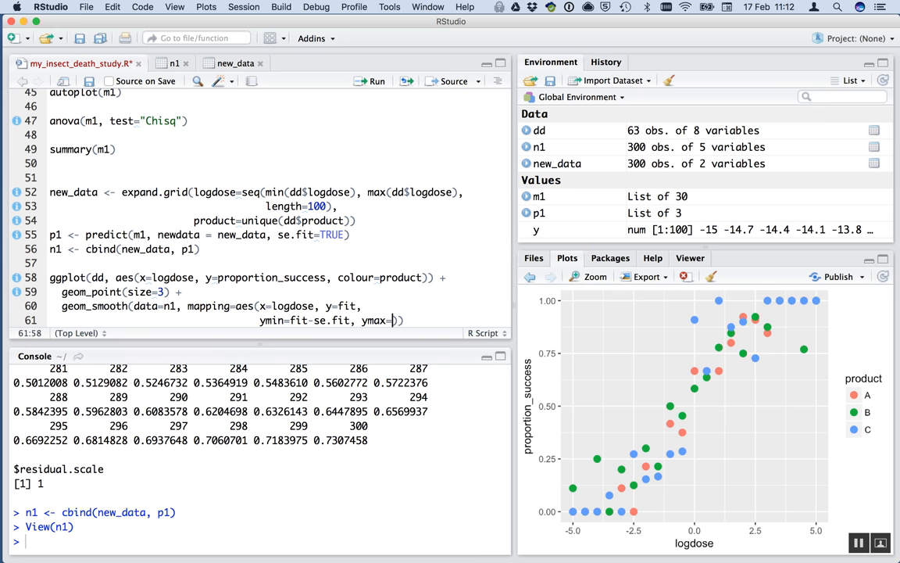
{"action": "type", "text": "fit+se.fit"}
{"action": "type", "text": "stat)"}
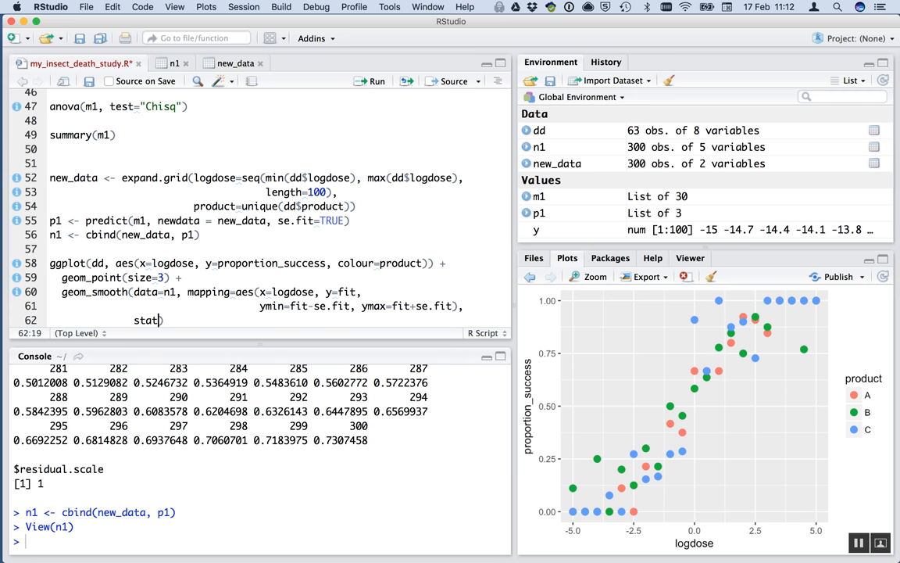
{"action": "type", "text": "=\"iden\""}
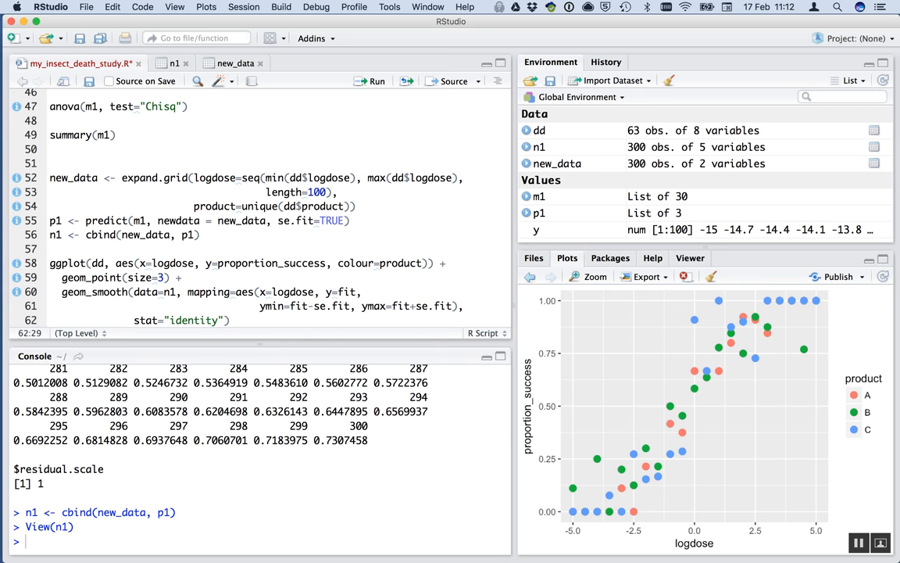
{"action": "left_click", "coordinate": [217, 263]}
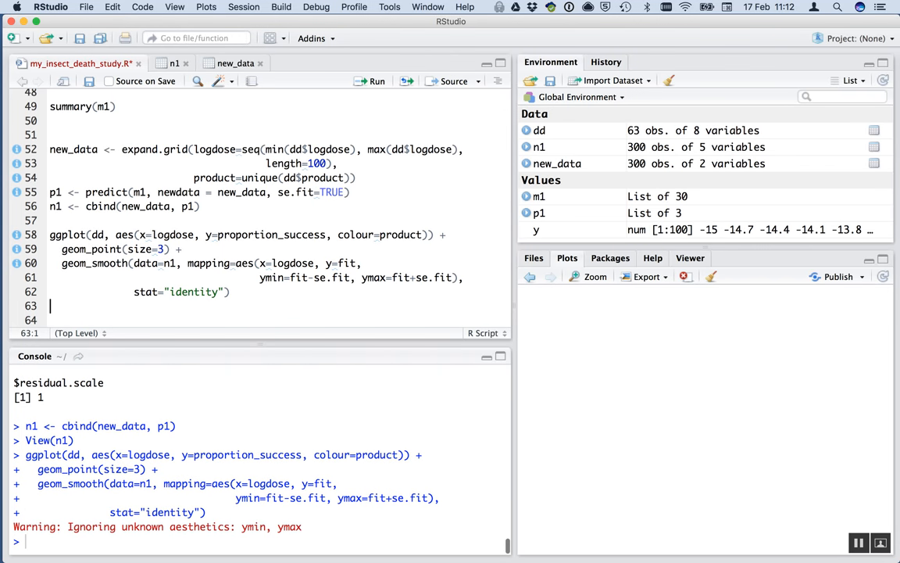
Put a line break before the closing parenthesis of the predict() call on line 55.
{"action": "left_click", "coordinate": [377, 81]}
{"action": "type", "text": ","}
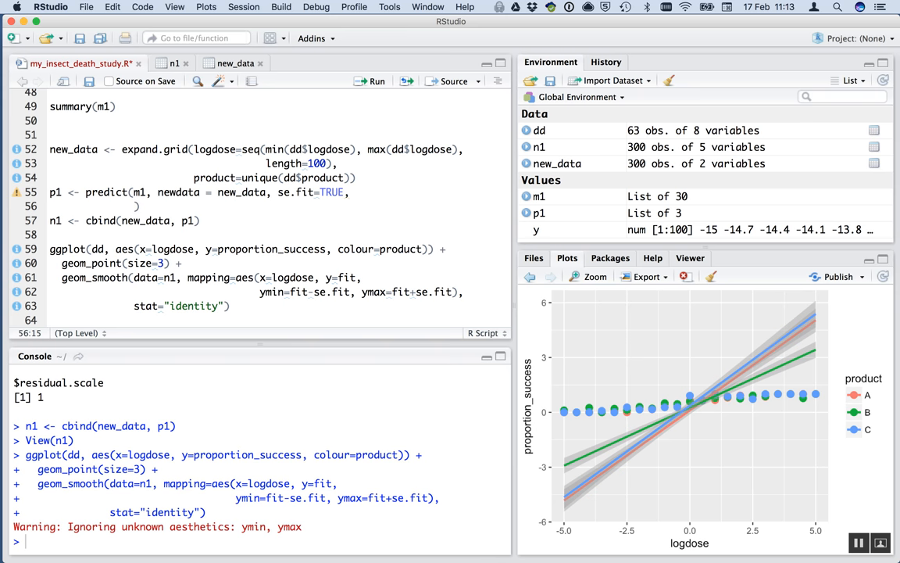
Add type="response" to predict() and rerun lines 55–63 to redraw S-shaped curves.
{"action": "type", "text": "type=\""}
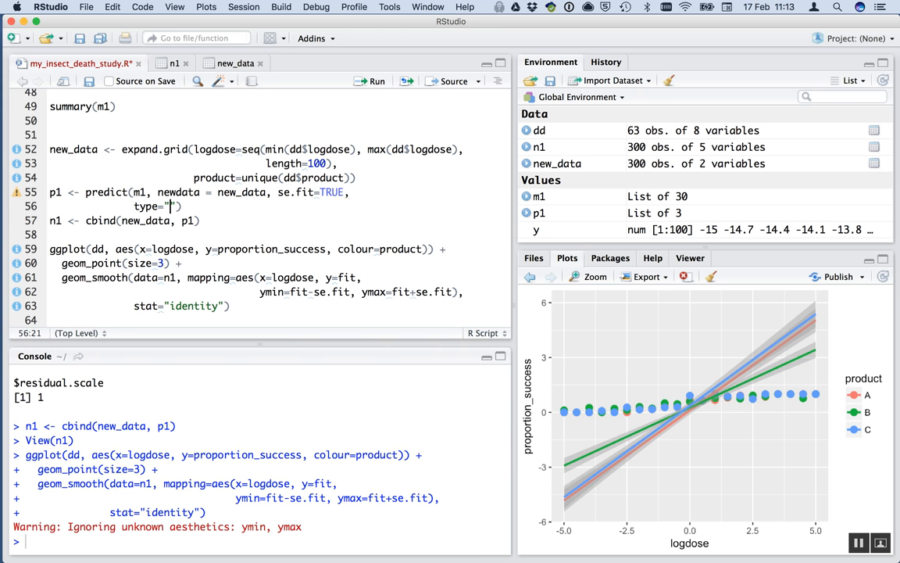
{"action": "type", "text": "response"}
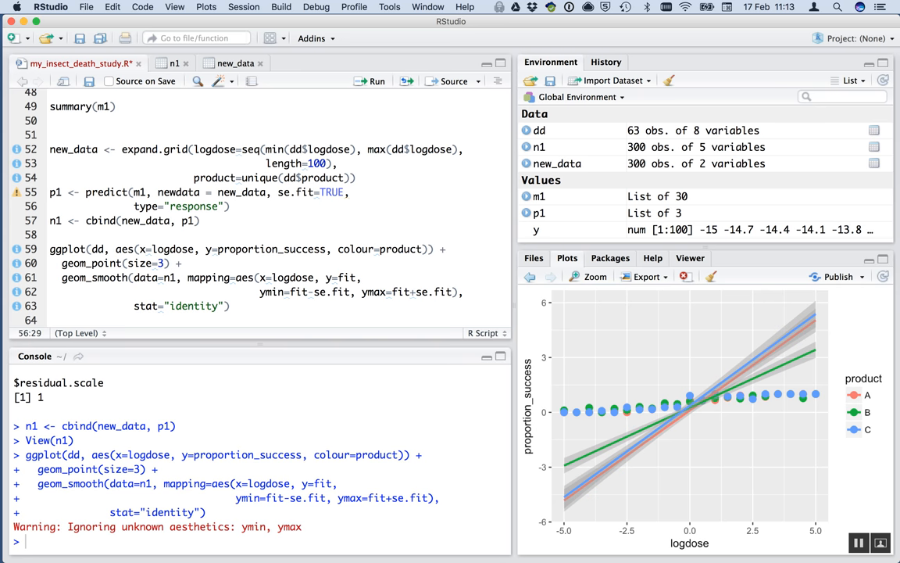
{"action": "left_click", "coordinate": [206, 206]}
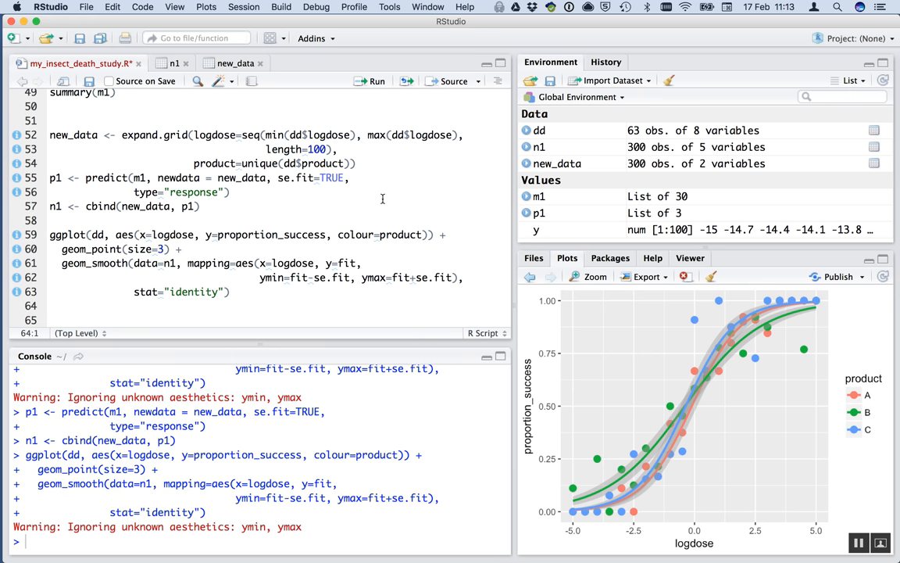
{"action": "mouse_move", "coordinate": [385, 259]}
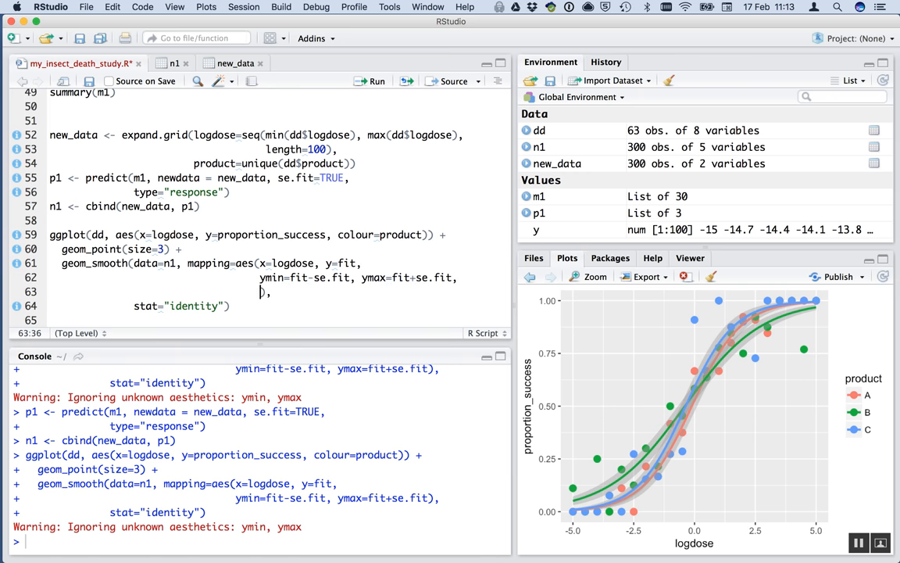
Map fill=product inside the geom_smooth aes() and rerun the plot.
{"action": "type", "text": "fill="}
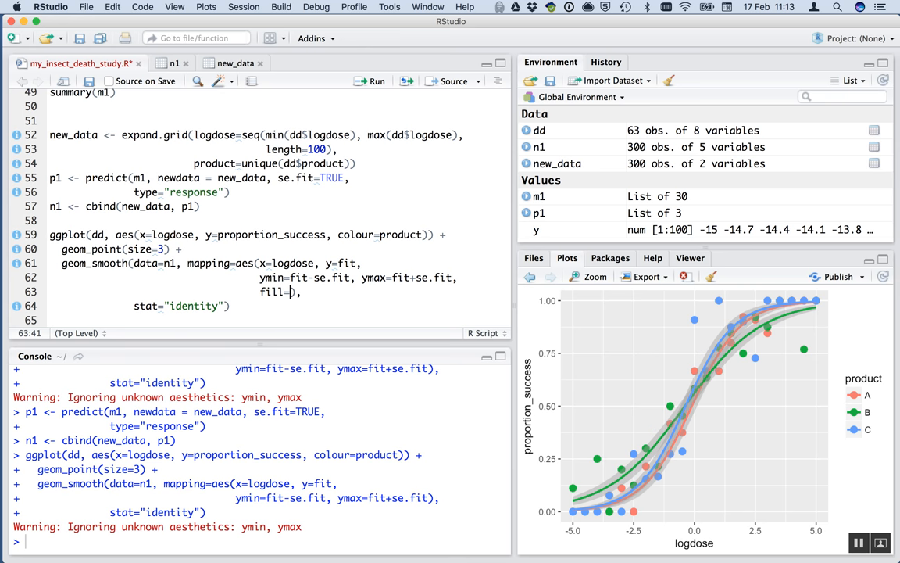
{"action": "type", "text": "product"}
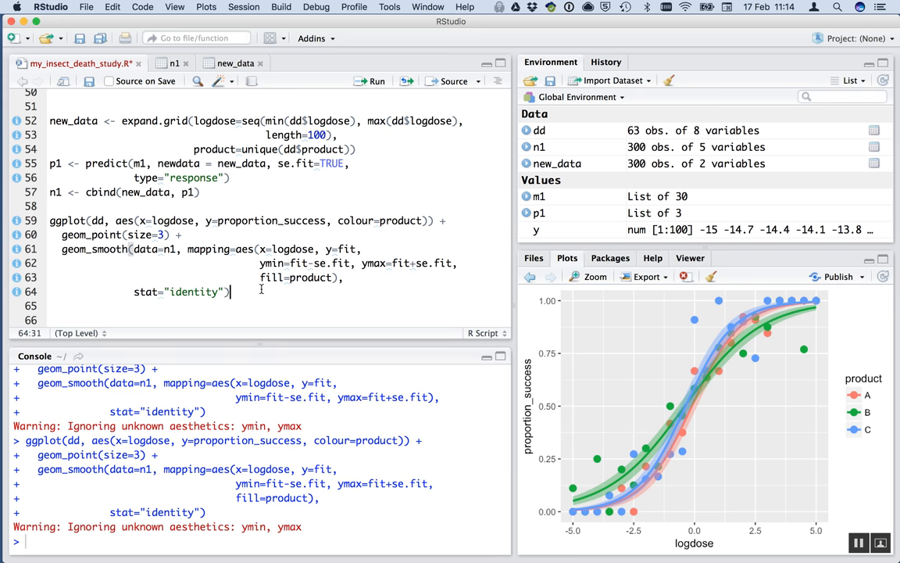
Append xlab("Log insecticide concentration") and ylab("Proportion of insects dead") to the ggplot.
{"action": "type", "text": "+"}
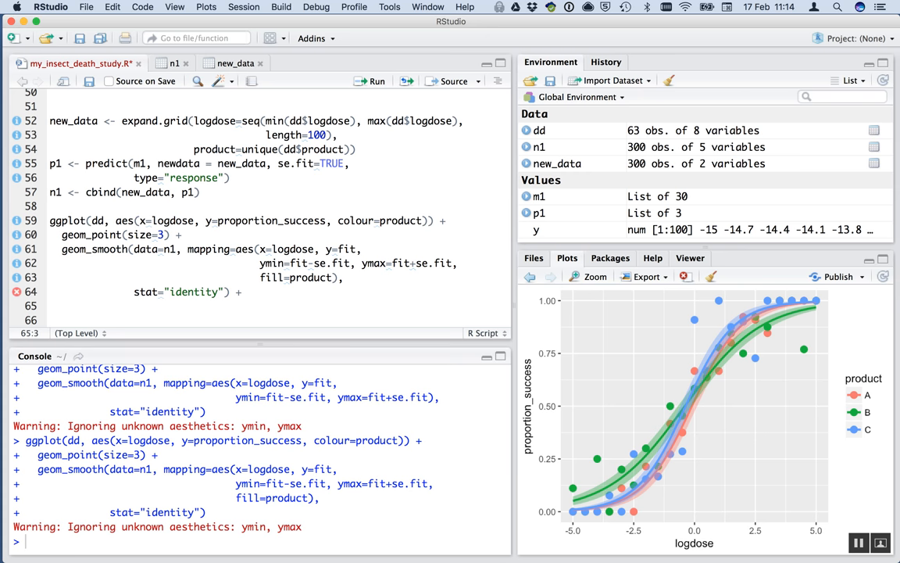
{"action": "type", "text": "xlab("}
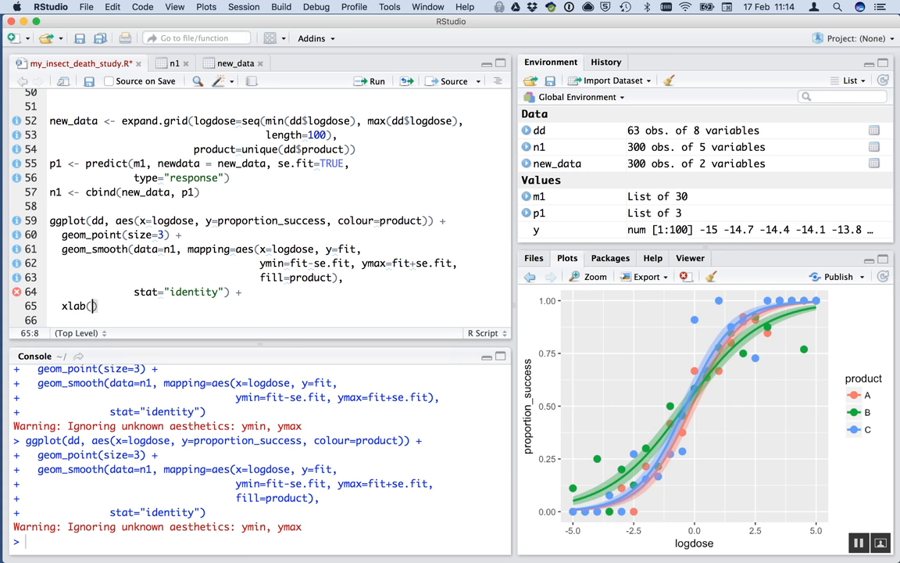
{"action": "type", "text": "\"\""}
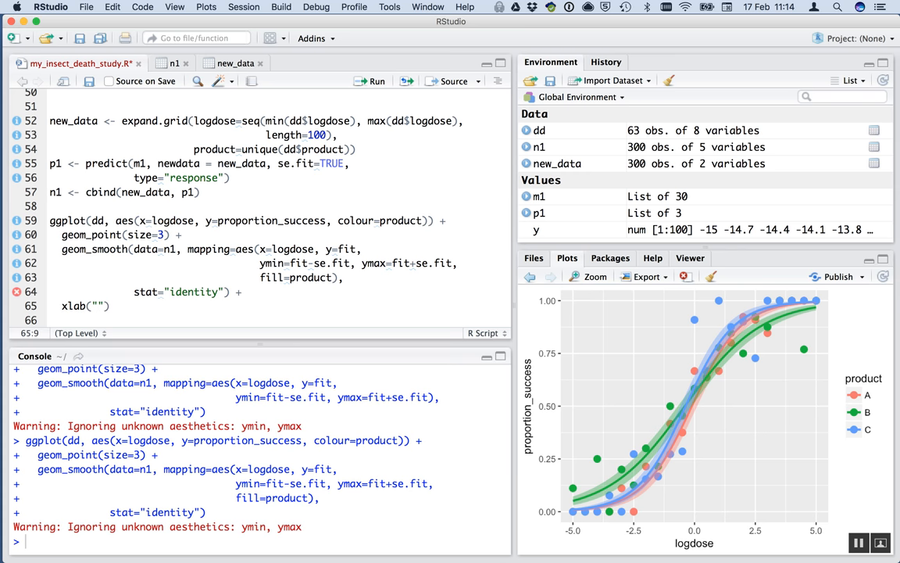
{"action": "type", "text": "Log insec"}
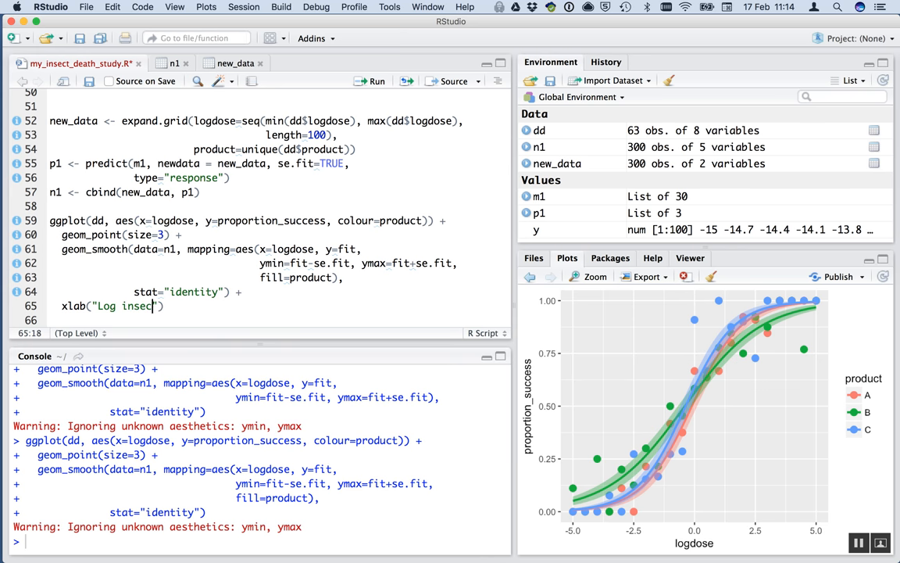
{"action": "type", "text": "ticide"}
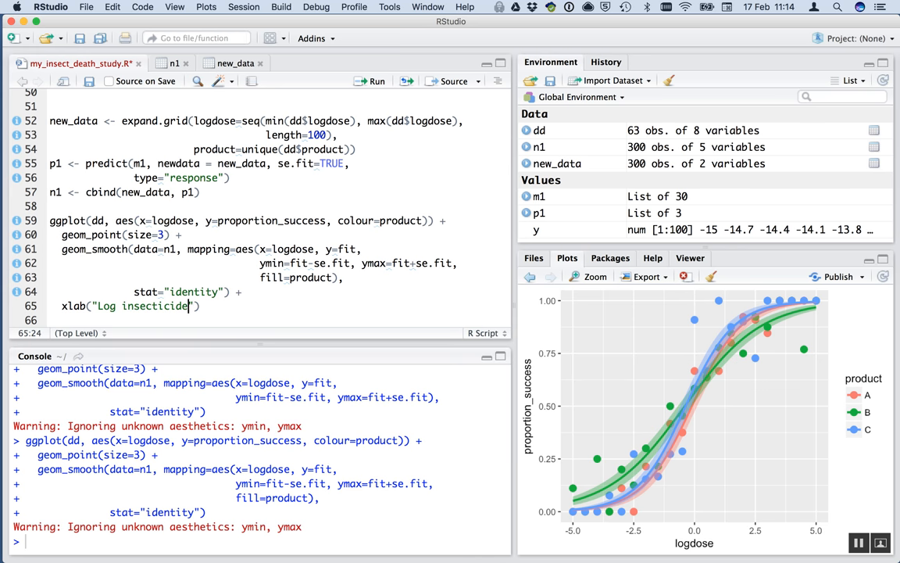
{"action": "type", "text": "concentr"}
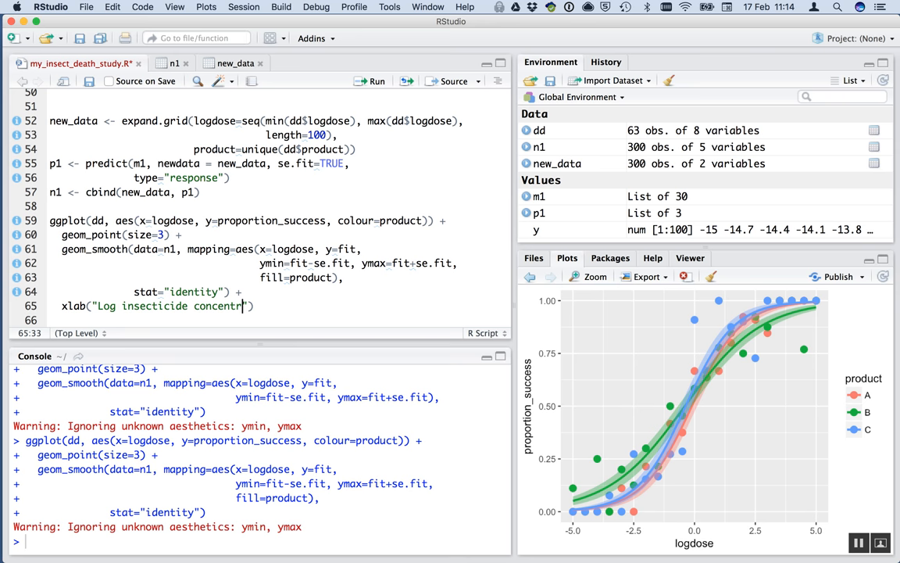
{"action": "type", "text": "ation\") +"}
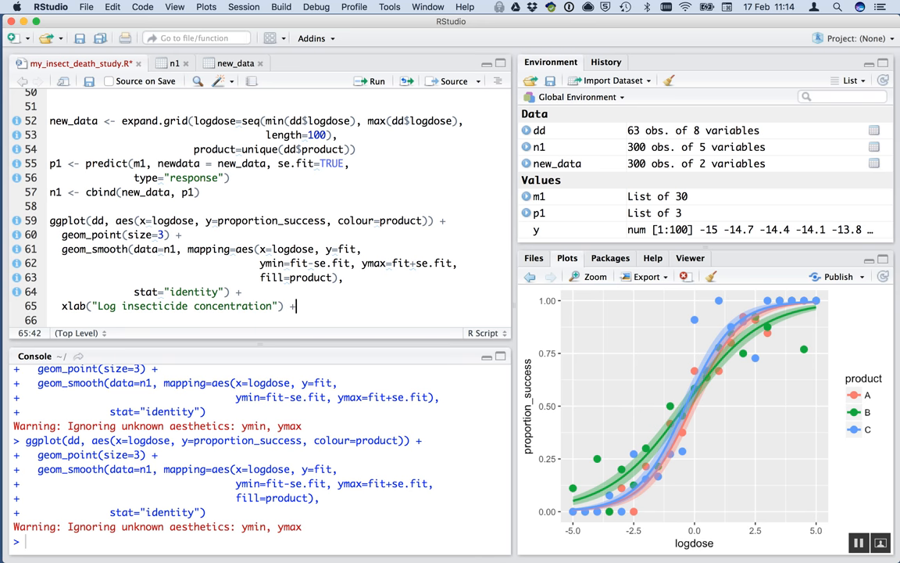
{"action": "type", "text": "ylab(\"\""}
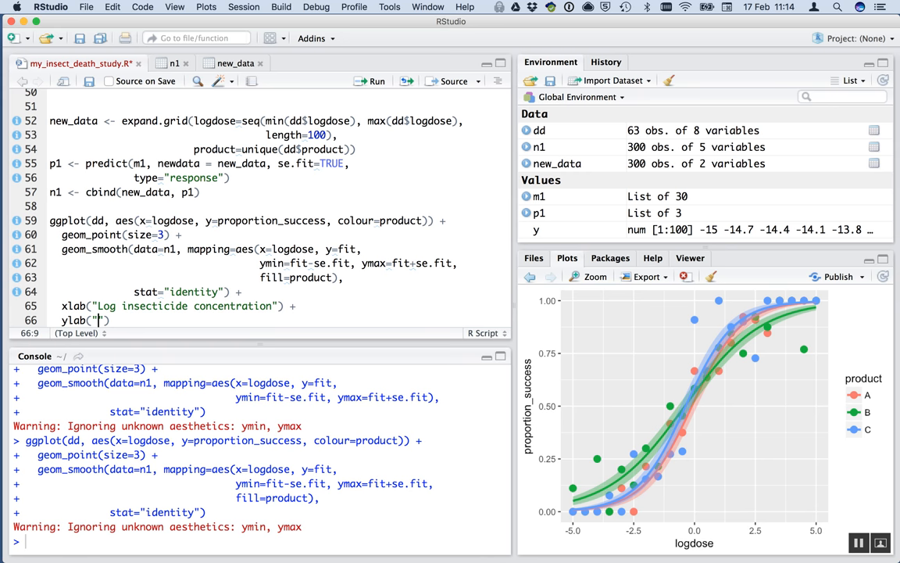
{"action": "type", "text": "Proportion o"}
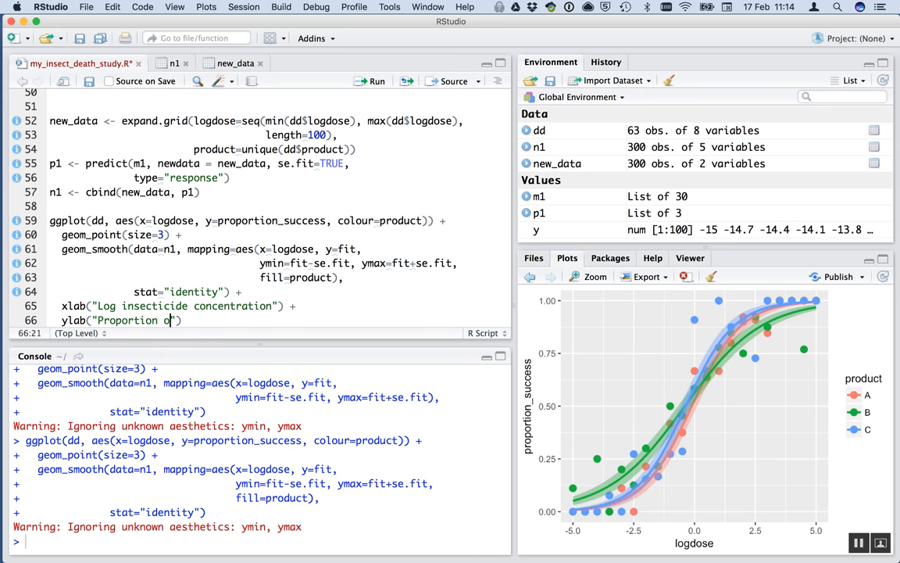
{"action": "type", "text": "insencts dead"}
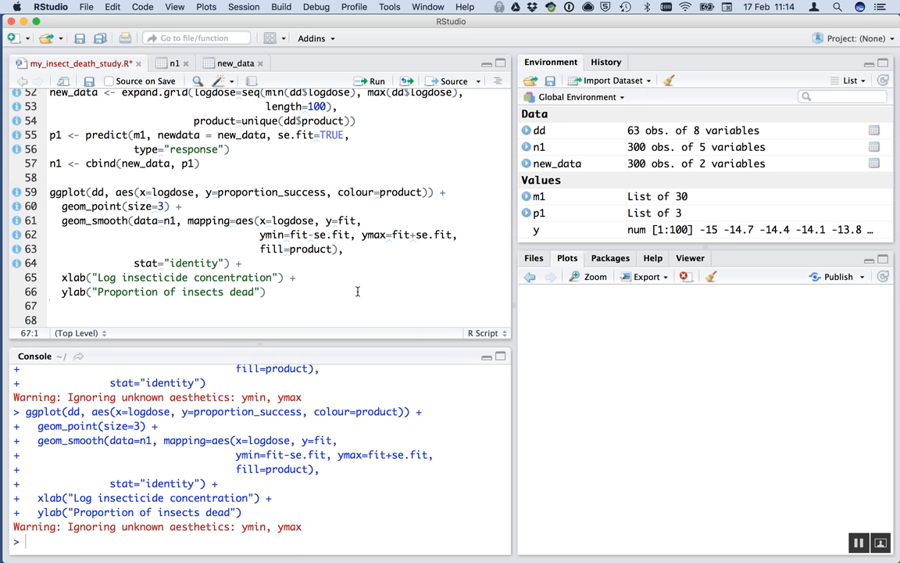
{"action": "mouse_move", "coordinate": [418, 302]}
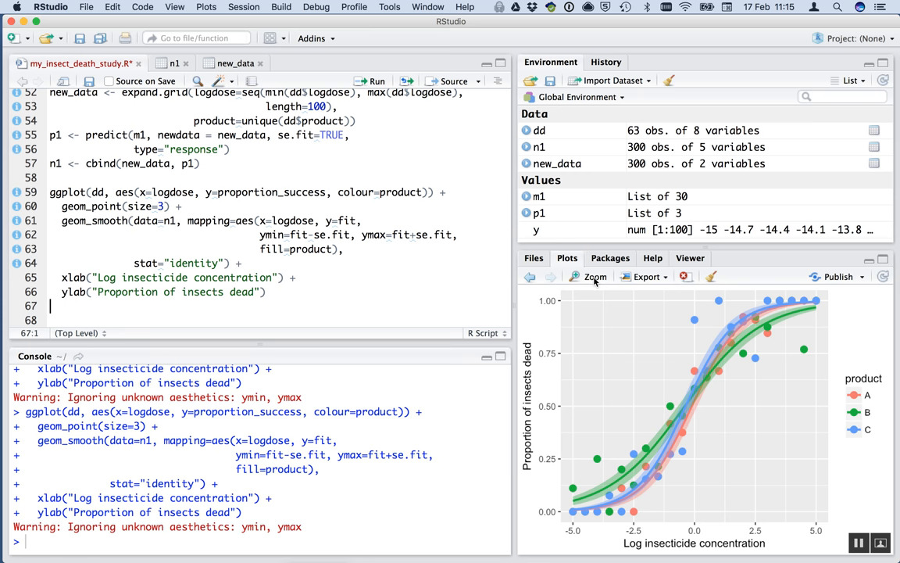
{"action": "left_click", "coordinate": [595, 276]}
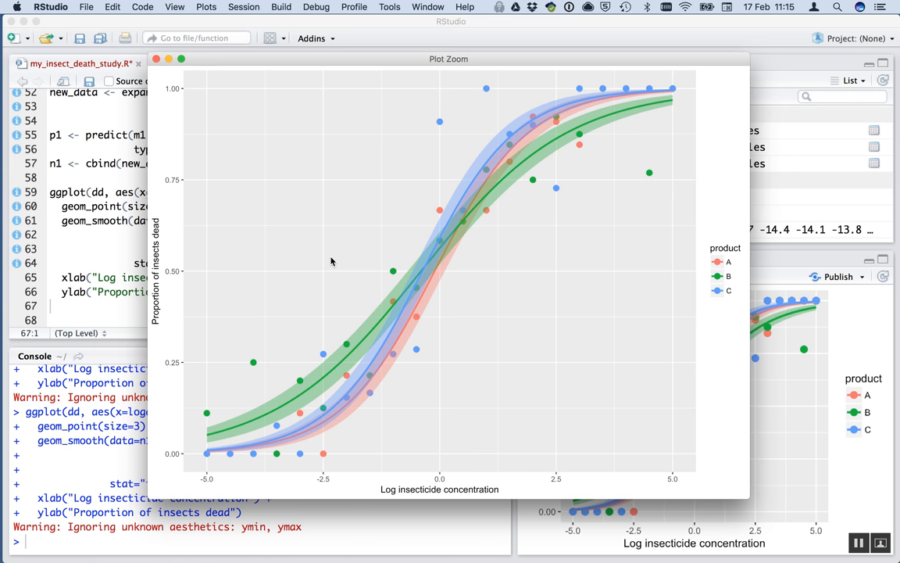
{"action": "mouse_move", "coordinate": [295, 395]}
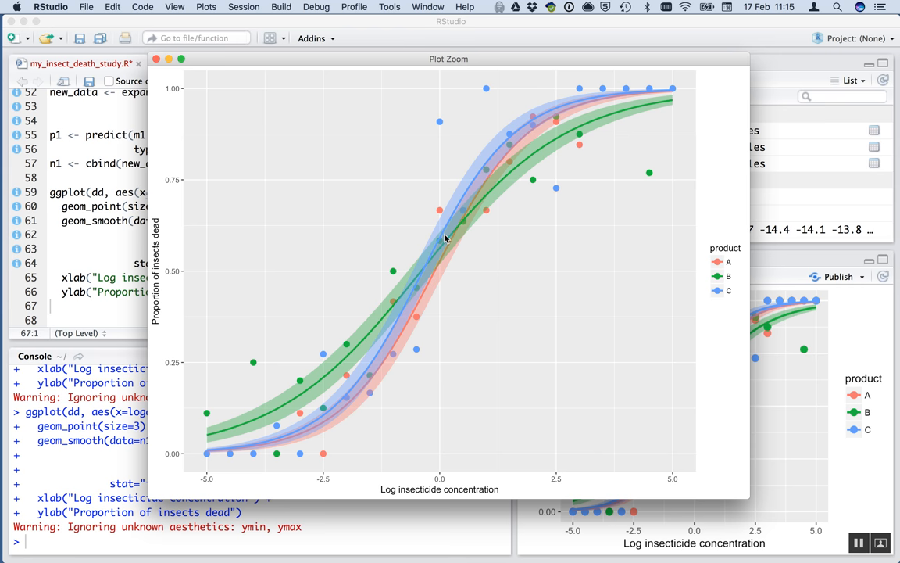
{"action": "mouse_move", "coordinate": [416, 285]}
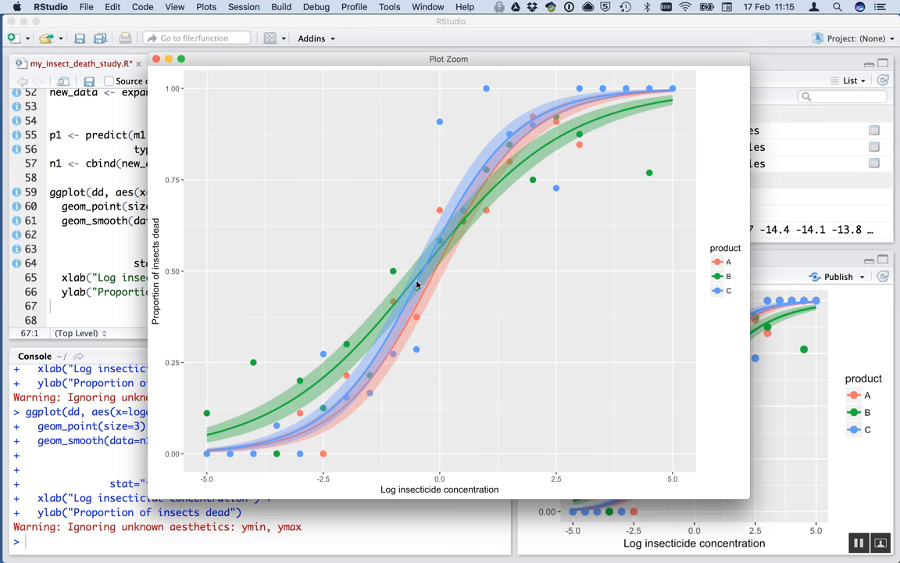
{"action": "mouse_move", "coordinate": [347, 410]}
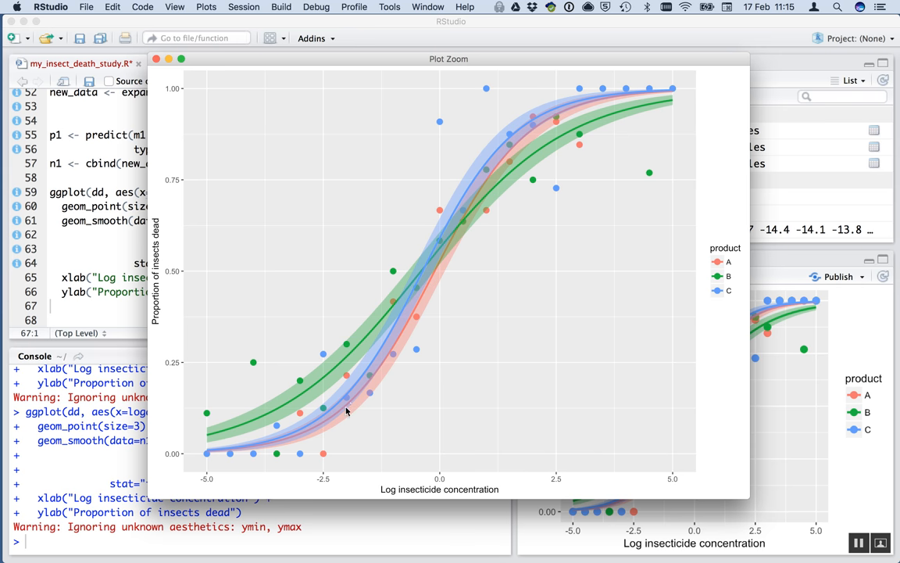
{"action": "mouse_move", "coordinate": [459, 189]}
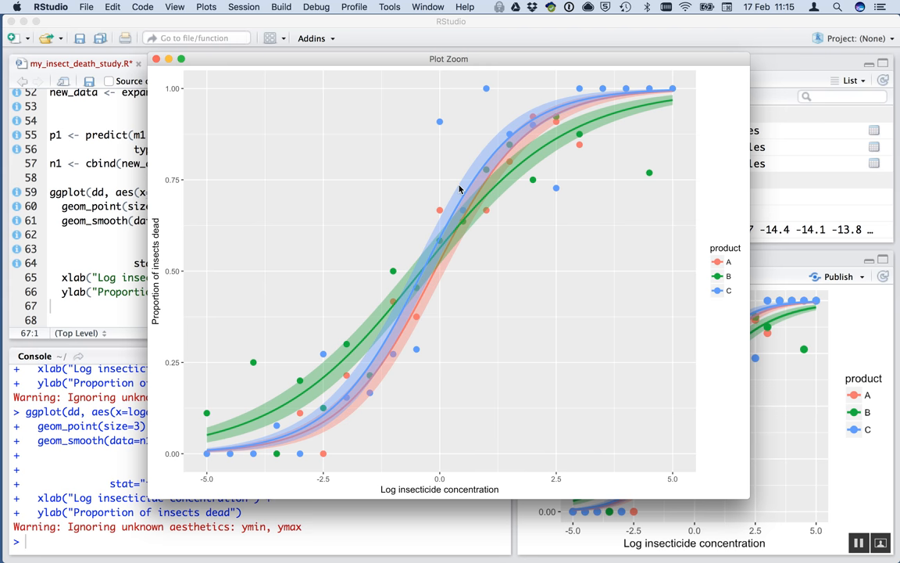
{"action": "mouse_move", "coordinate": [264, 71]}
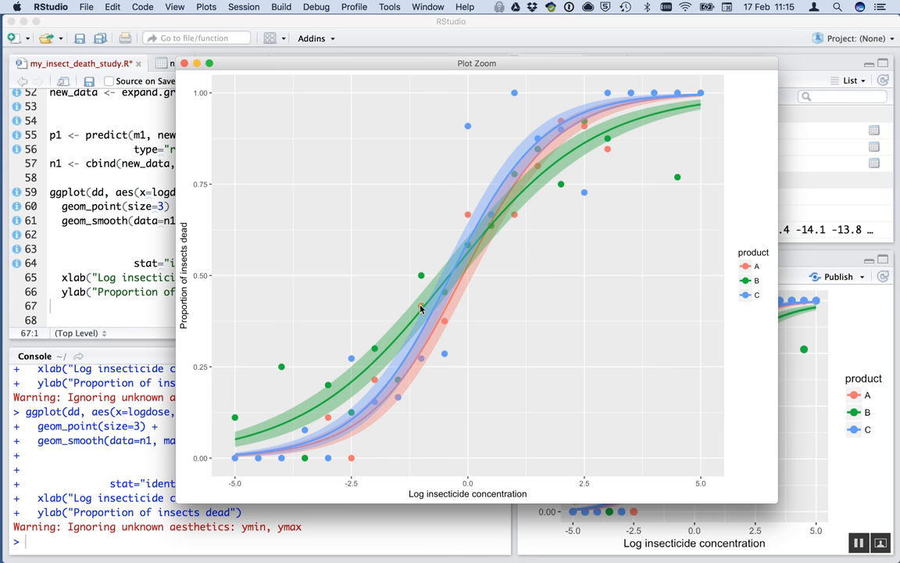
{"action": "mouse_move", "coordinate": [364, 419]}
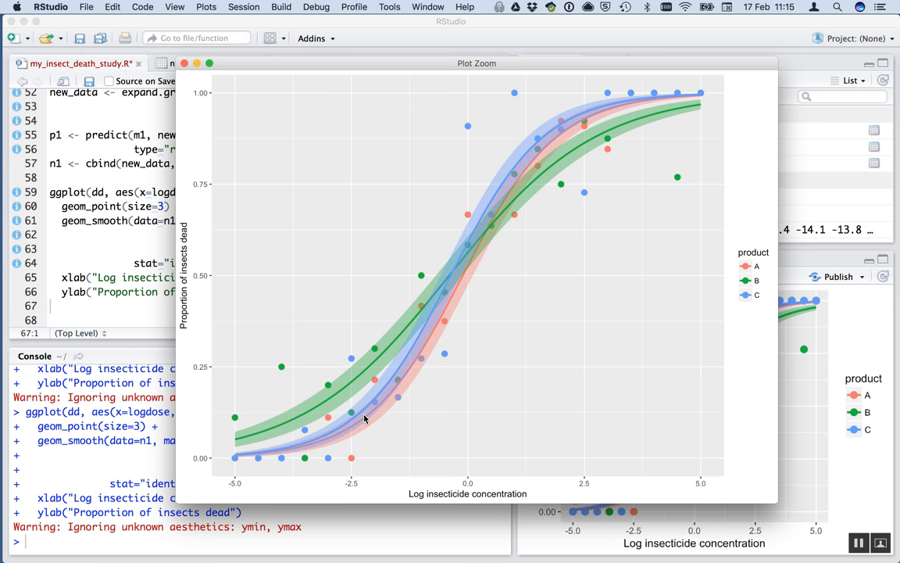
{"action": "mouse_move", "coordinate": [617, 131]}
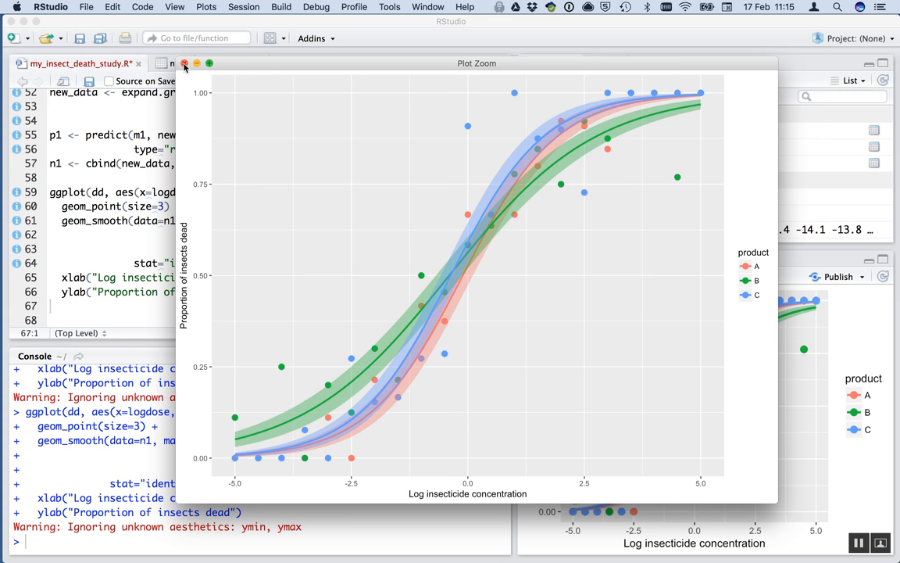
{"action": "left_click", "coordinate": [185, 63]}
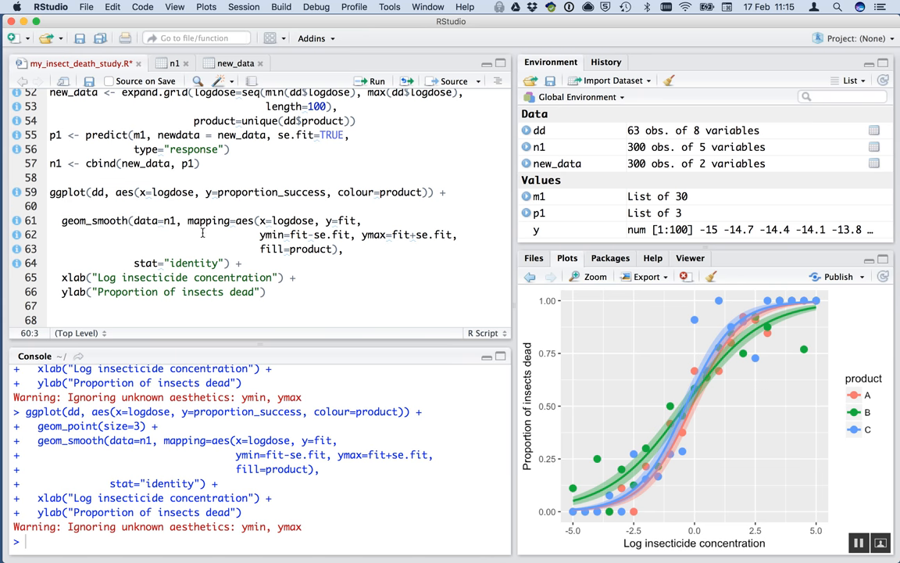
Move geom_point(size=3) to the last layer after ylab() and rerun the ggplot.
{"action": "type", "text": "+"}
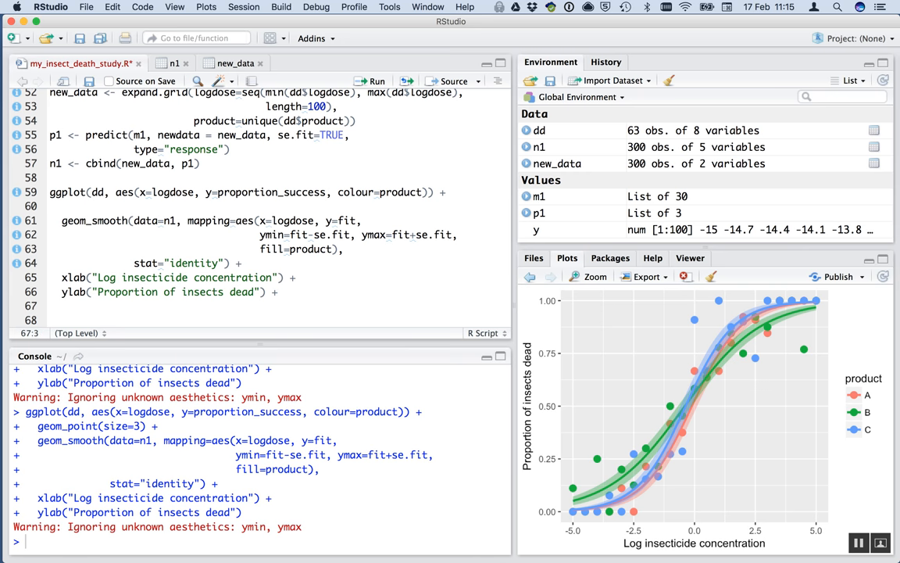
{"action": "type", "text": "geom_point(size=3)"}
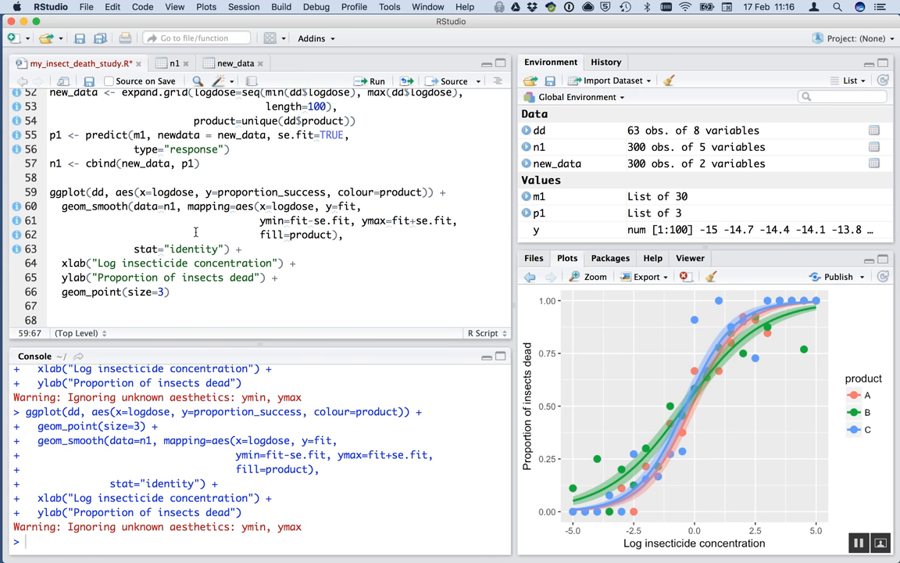
{"action": "mouse_move", "coordinate": [239, 280]}
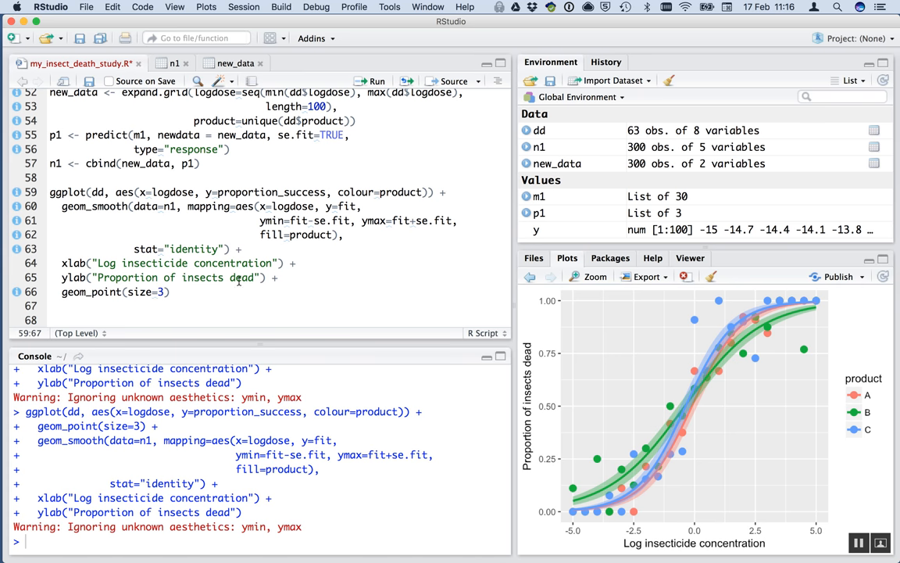
{"action": "mouse_move", "coordinate": [88, 210]}
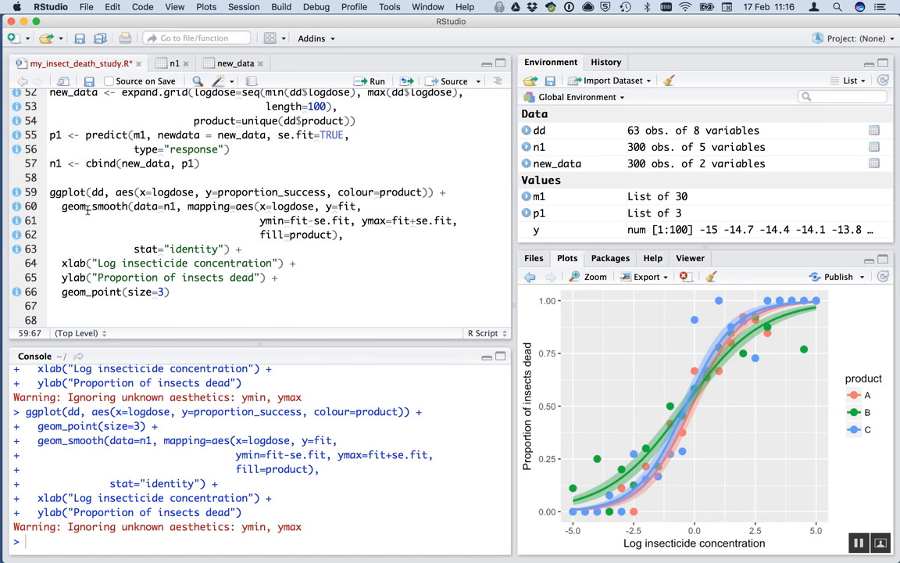
{"action": "double_click", "coordinate": [94, 206]}
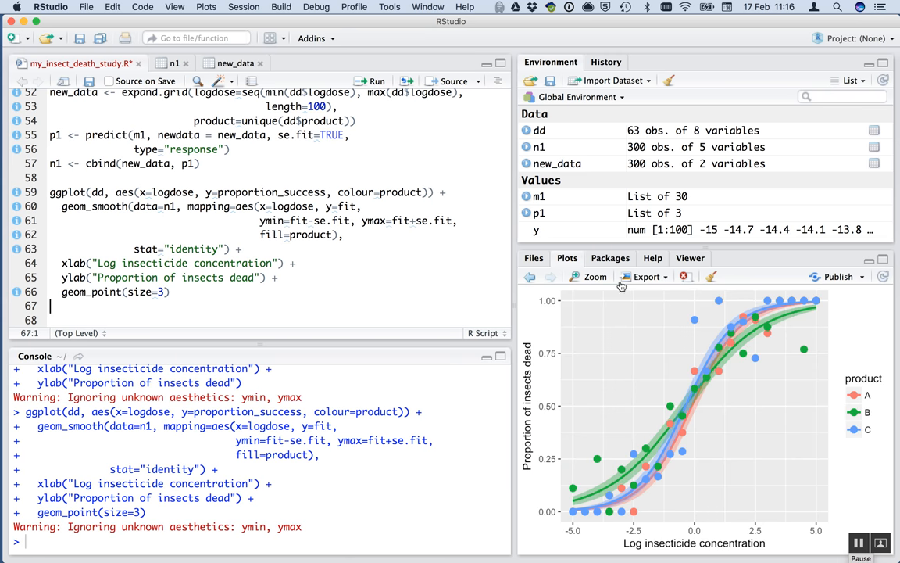
{"action": "left_click", "coordinate": [594, 276]}
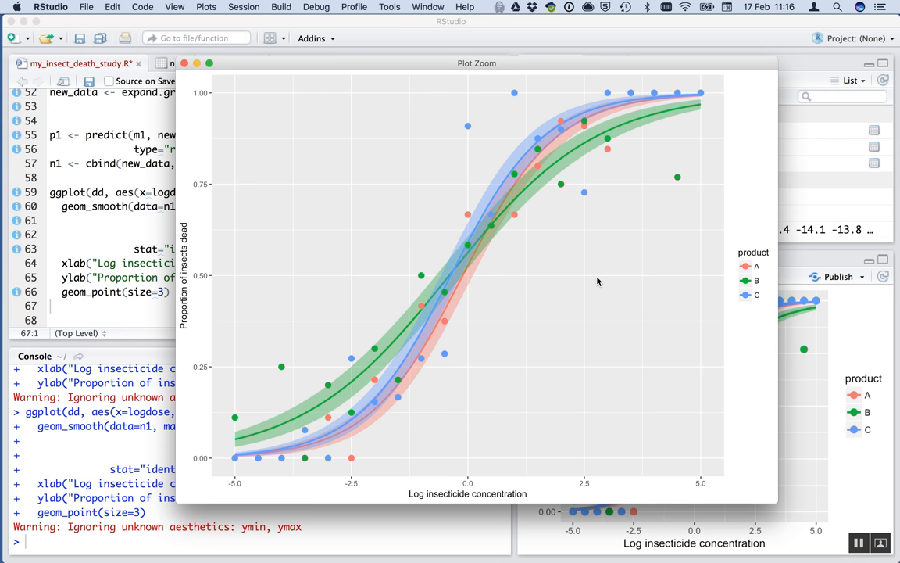
{"action": "mouse_move", "coordinate": [480, 281]}
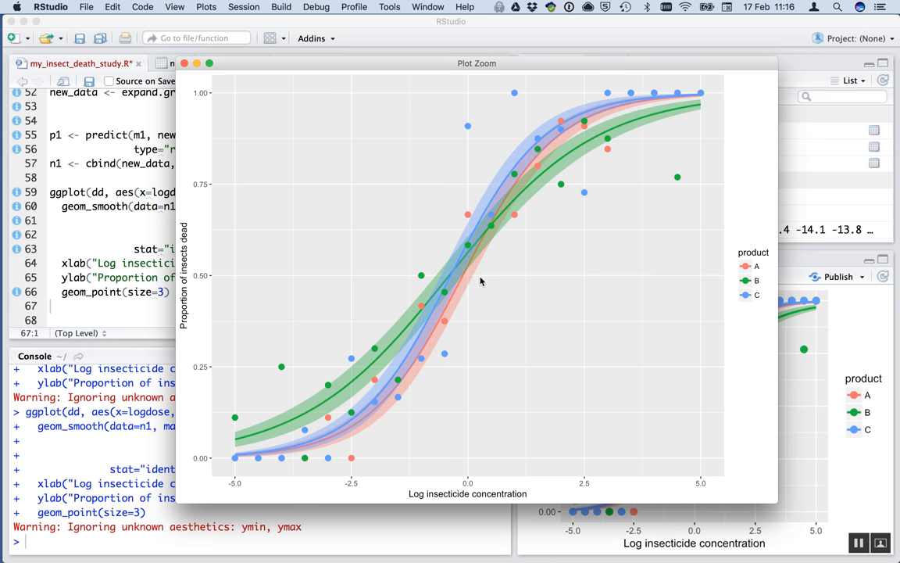
{"action": "mouse_move", "coordinate": [451, 300]}
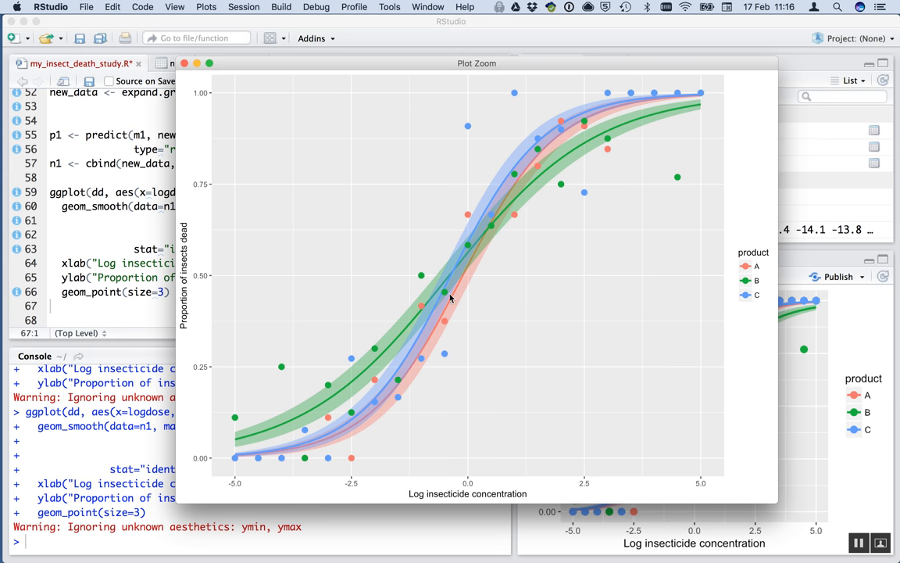
{"action": "mouse_move", "coordinate": [489, 259]}
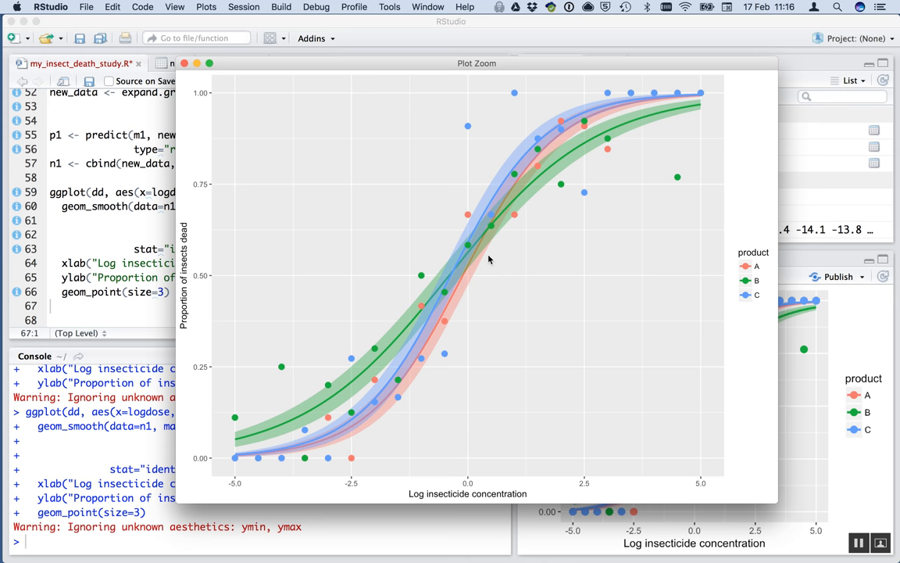
{"action": "mouse_move", "coordinate": [291, 213]}
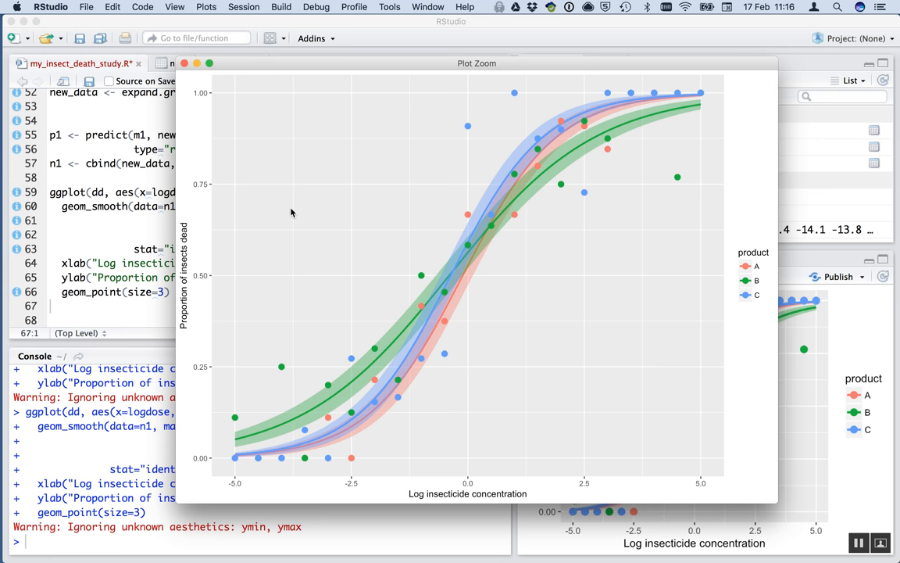
{"action": "mouse_move", "coordinate": [306, 408]}
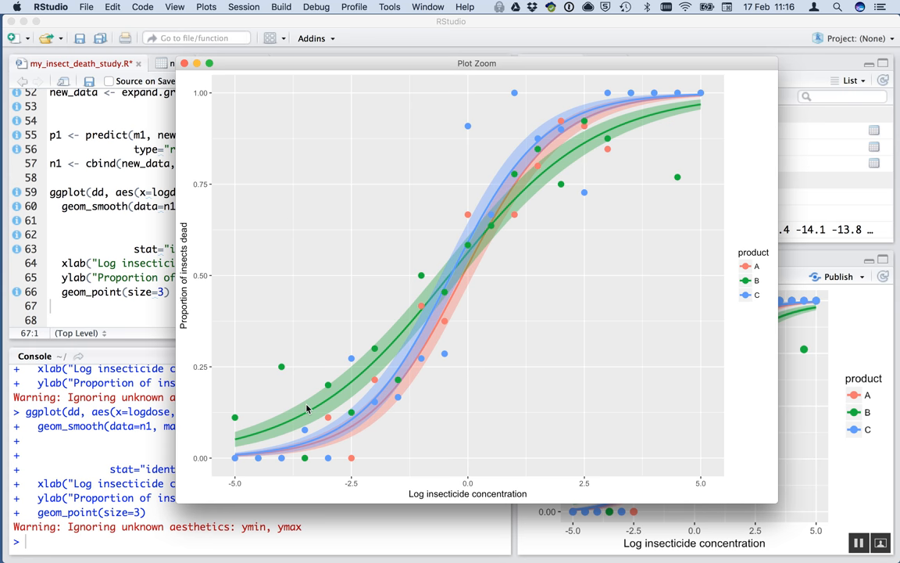
{"action": "mouse_move", "coordinate": [302, 489]}
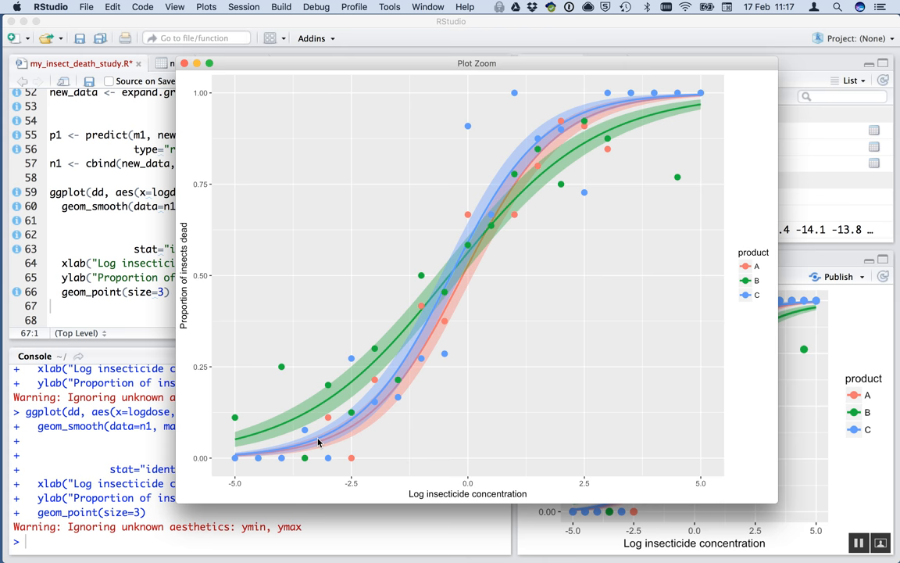
{"action": "mouse_move", "coordinate": [331, 439]}
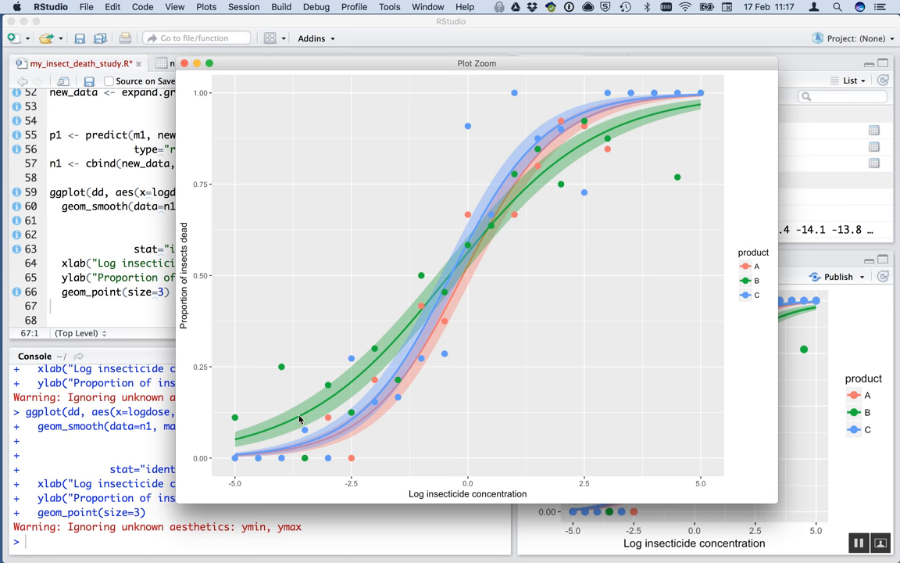
{"action": "mouse_move", "coordinate": [317, 376]}
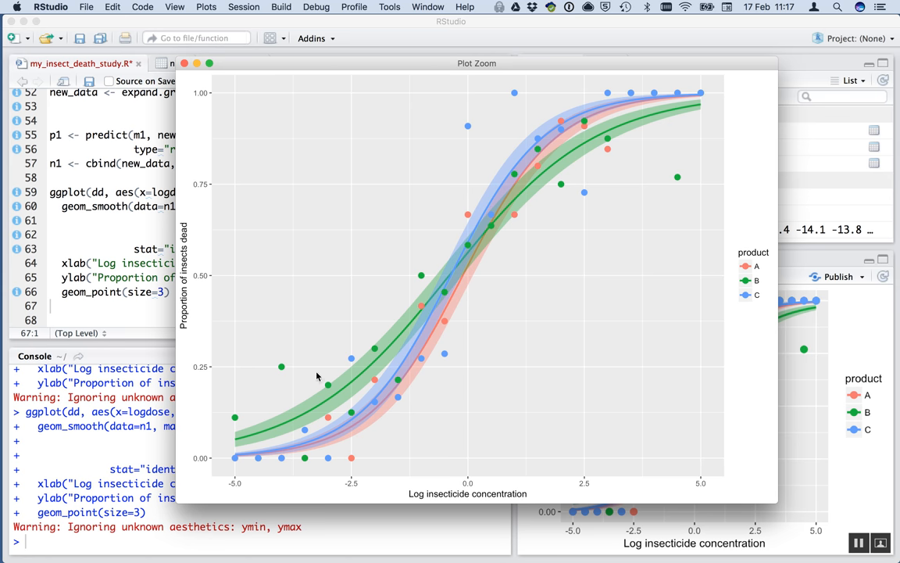
{"action": "mouse_move", "coordinate": [327, 411]}
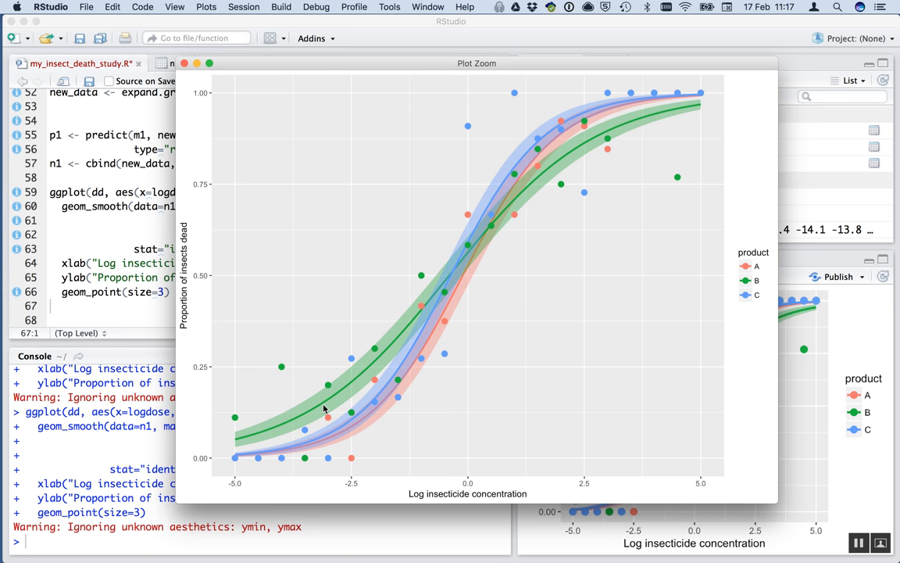
{"action": "mouse_move", "coordinate": [467, 268]}
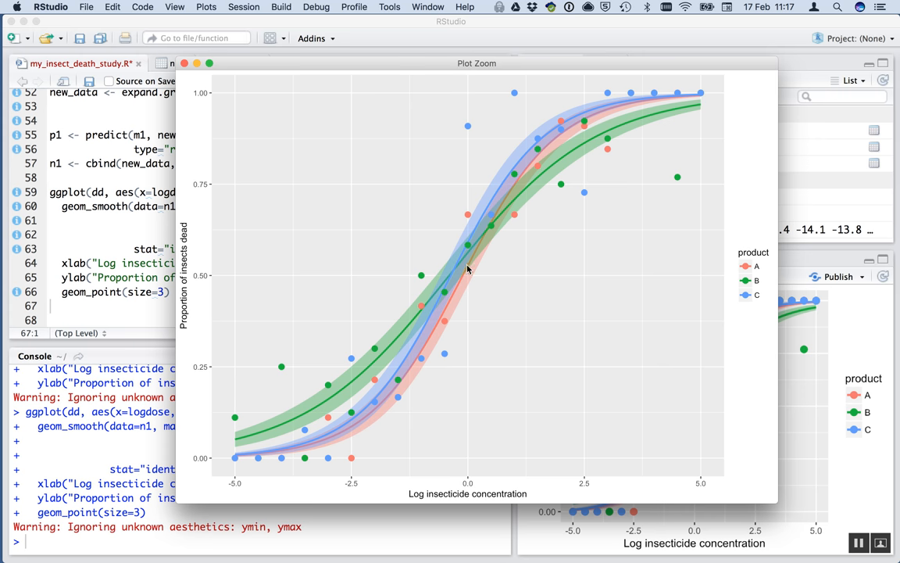
{"action": "mouse_move", "coordinate": [464, 340]}
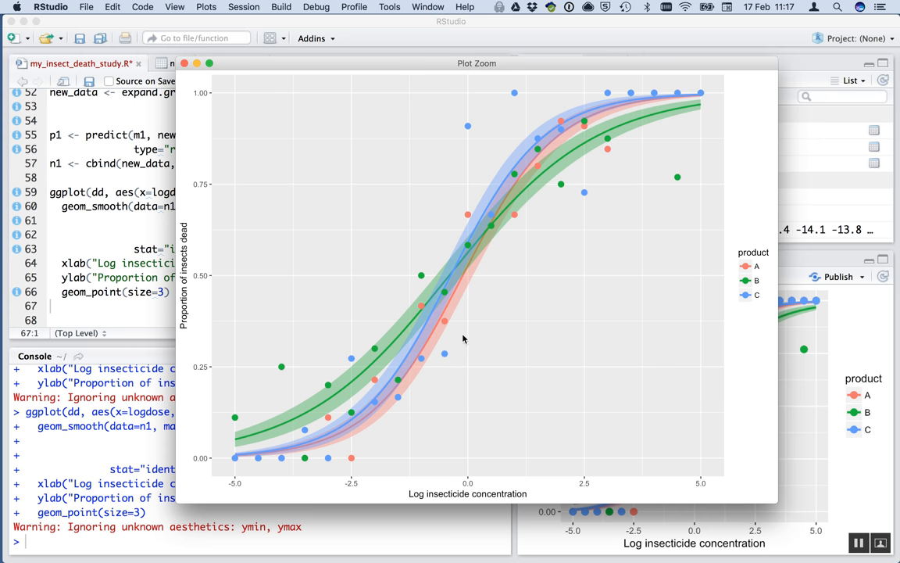
{"action": "mouse_move", "coordinate": [455, 429]}
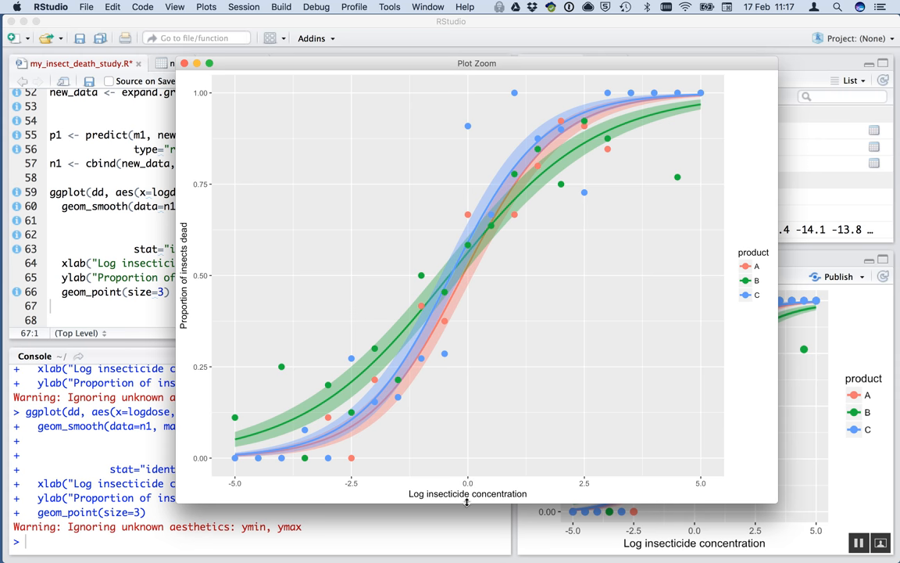
{"action": "mouse_move", "coordinate": [471, 373]}
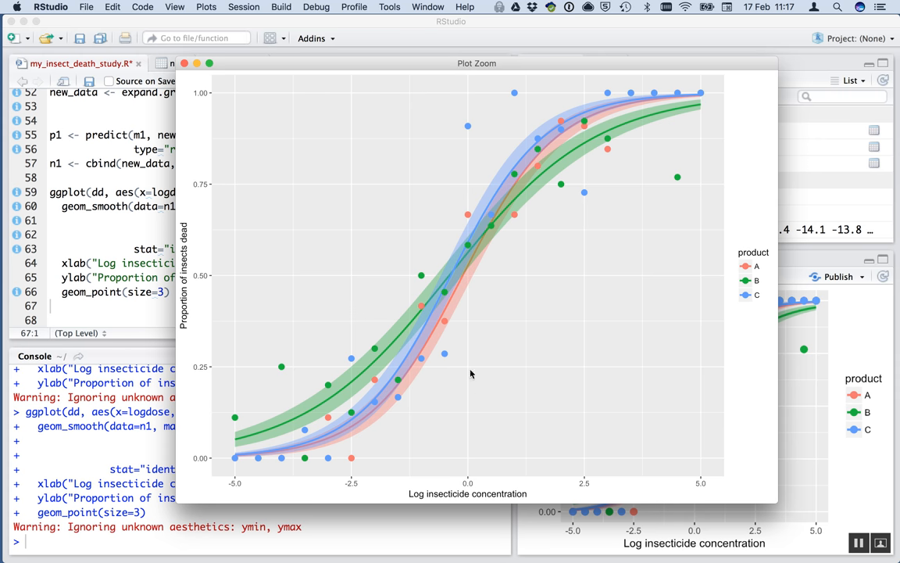
{"action": "mouse_move", "coordinate": [470, 260]}
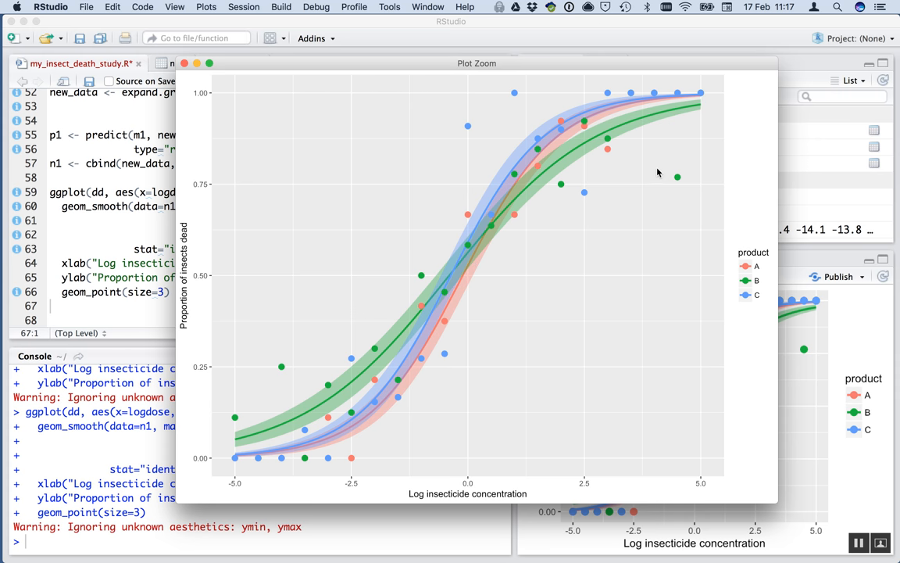
{"action": "mouse_move", "coordinate": [625, 348]}
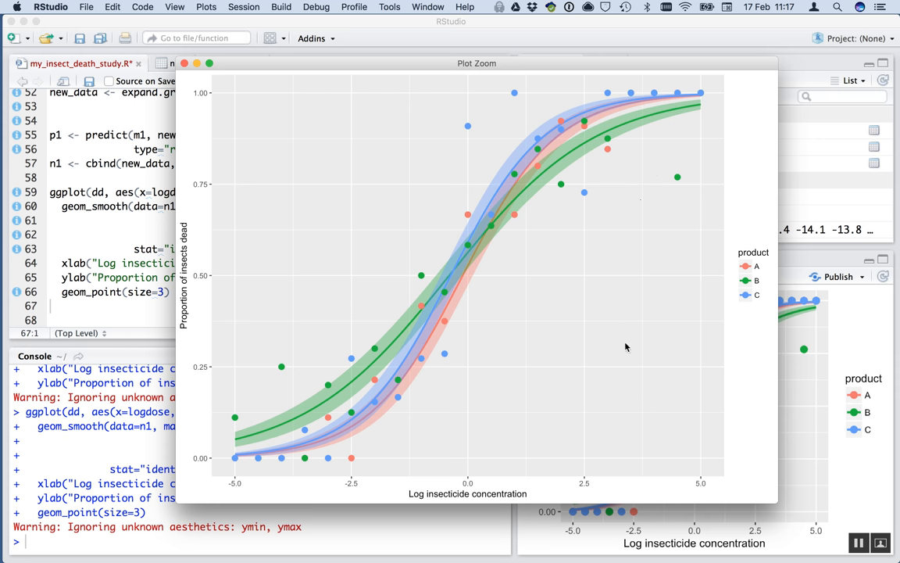
{"action": "mouse_move", "coordinate": [614, 150]}
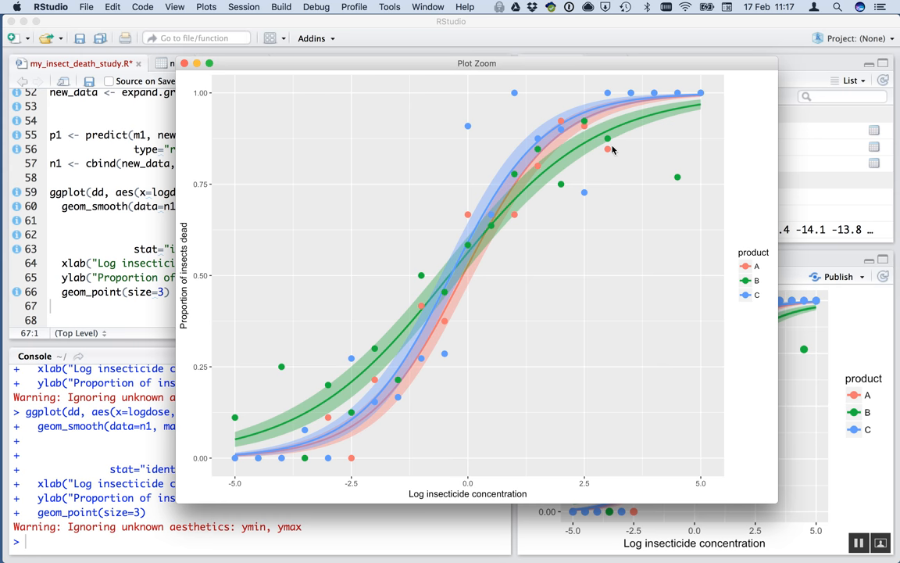
{"action": "mouse_move", "coordinate": [606, 163]}
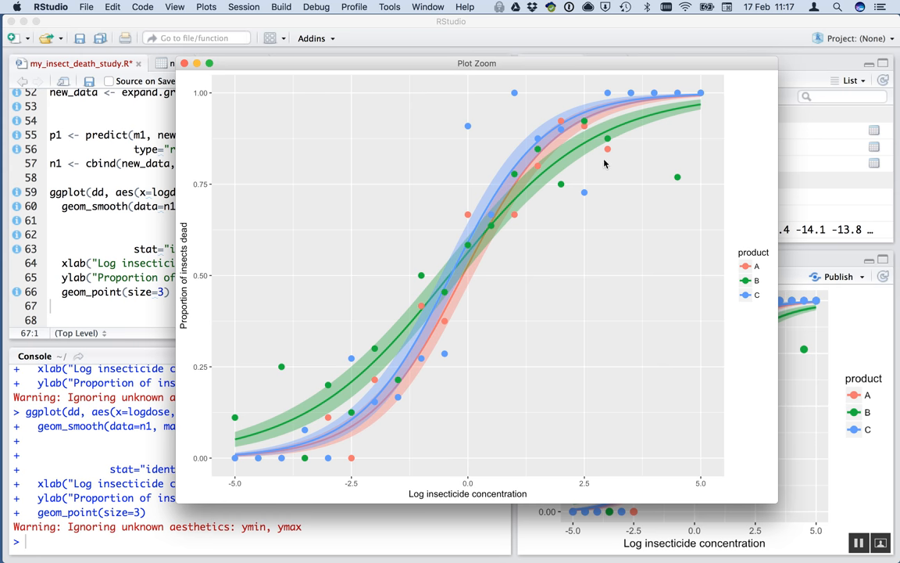
{"action": "mouse_move", "coordinate": [602, 164]}
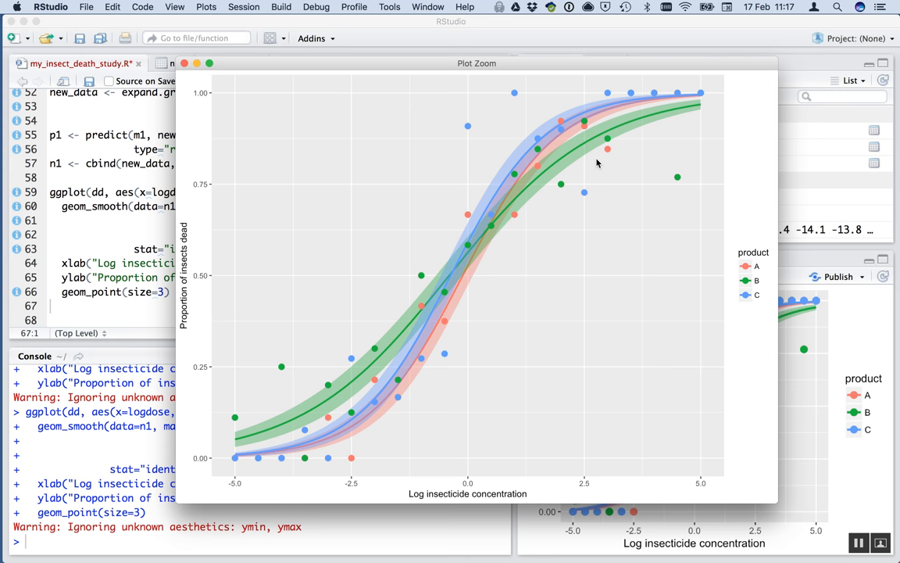
{"action": "mouse_move", "coordinate": [494, 310]}
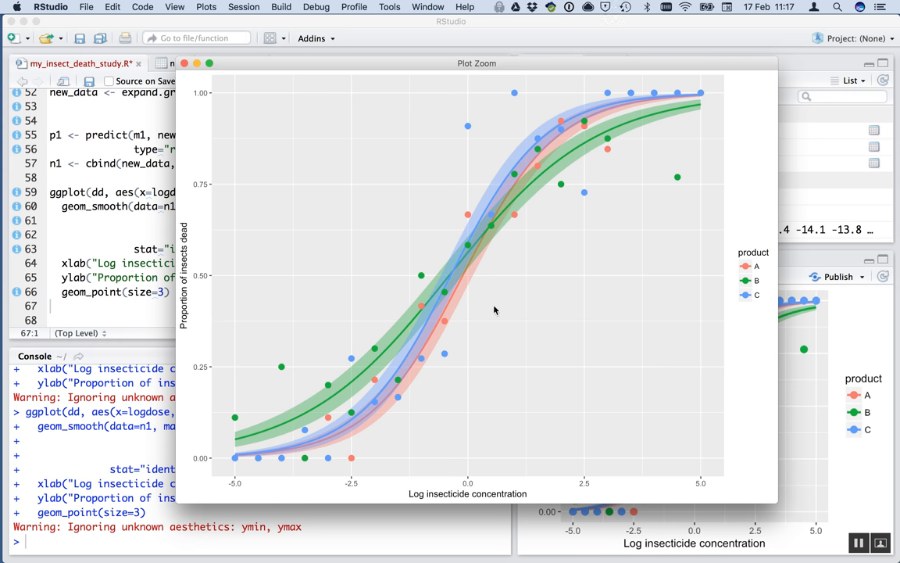
{"action": "mouse_move", "coordinate": [295, 323]}
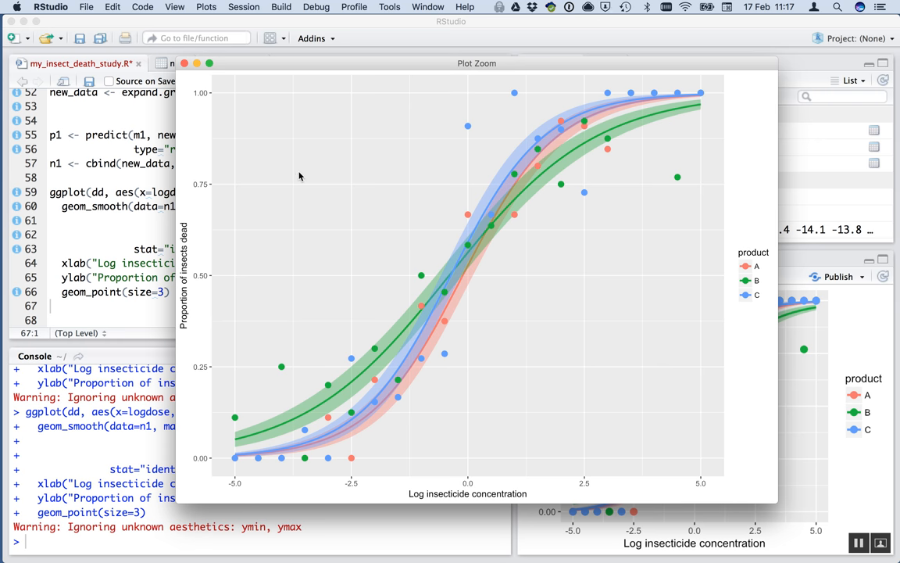
{"action": "mouse_move", "coordinate": [212, 143]}
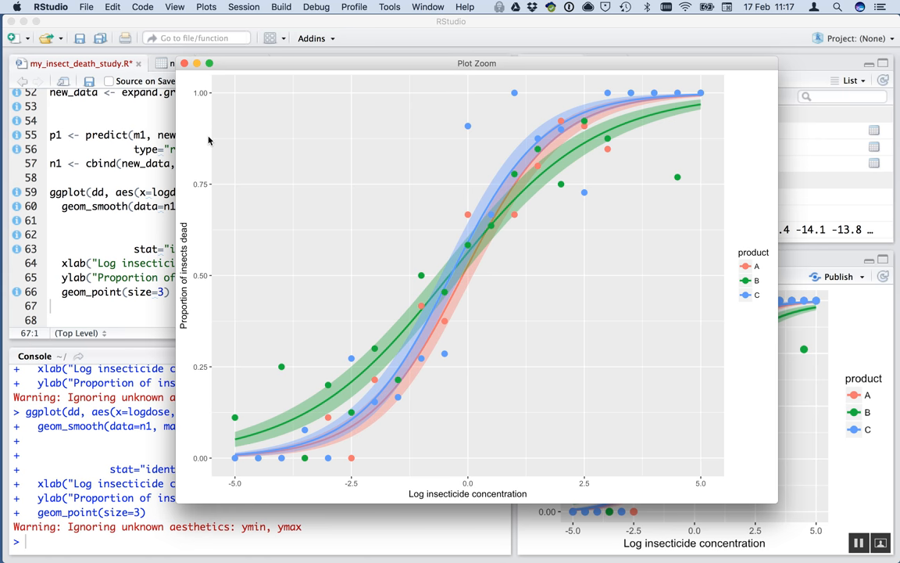
{"action": "mouse_move", "coordinate": [247, 143]}
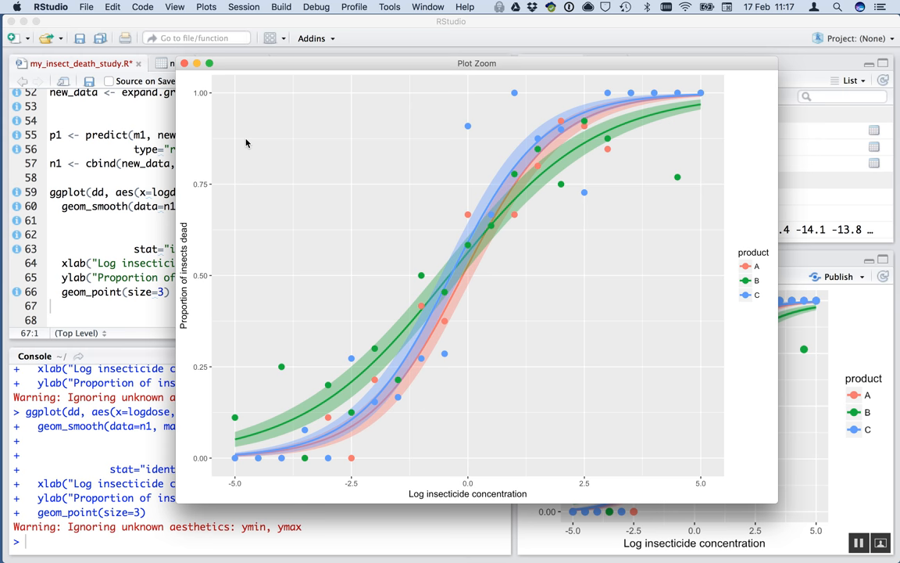
{"action": "mouse_move", "coordinate": [532, 144]}
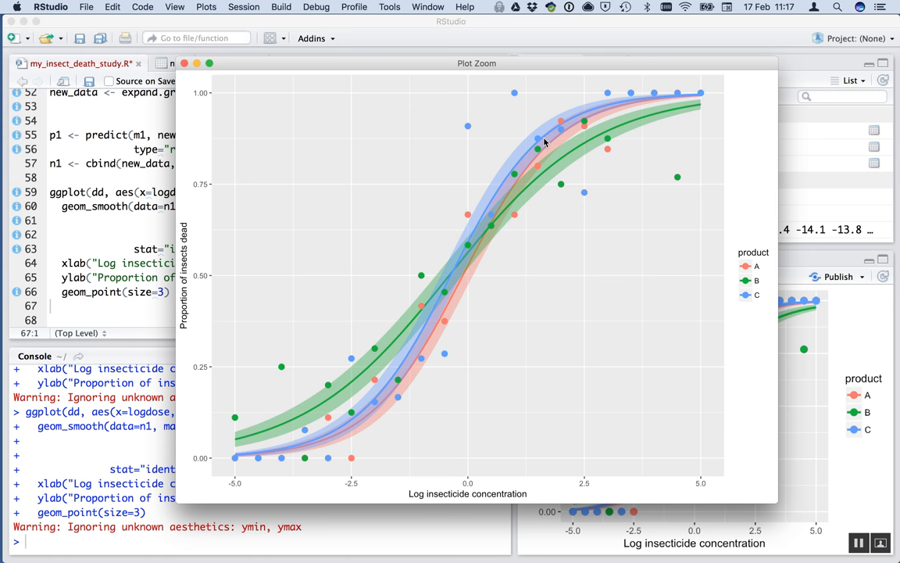
{"action": "mouse_move", "coordinate": [542, 480]}
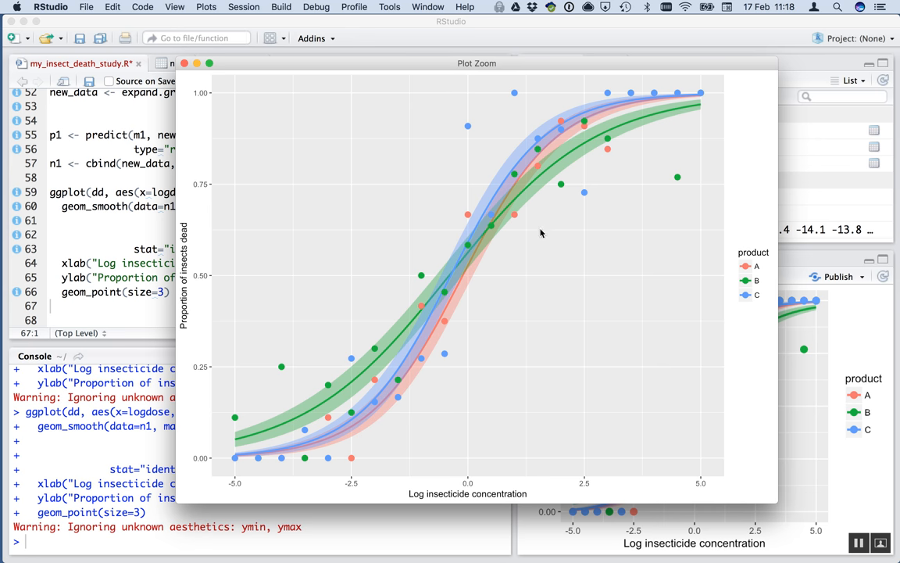
{"action": "mouse_move", "coordinate": [603, 140]}
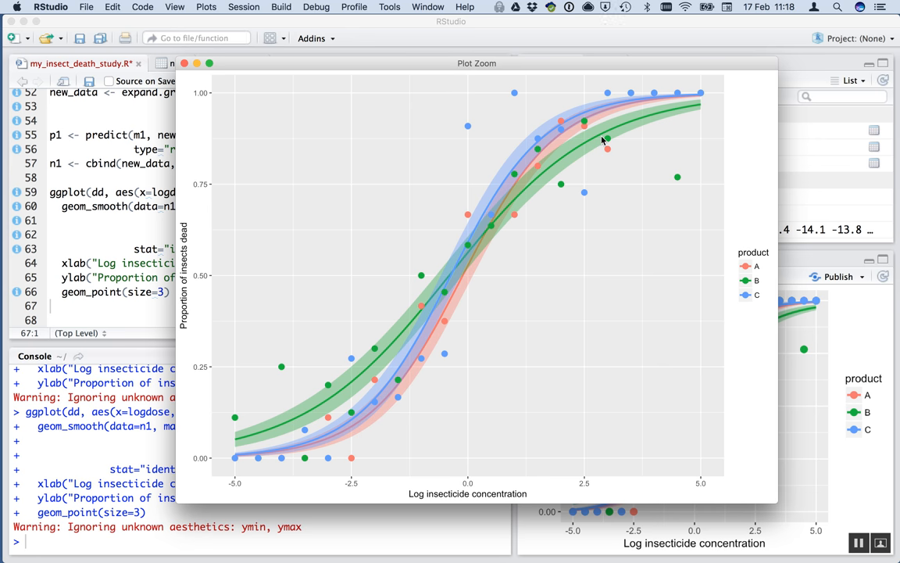
{"action": "mouse_move", "coordinate": [602, 140]}
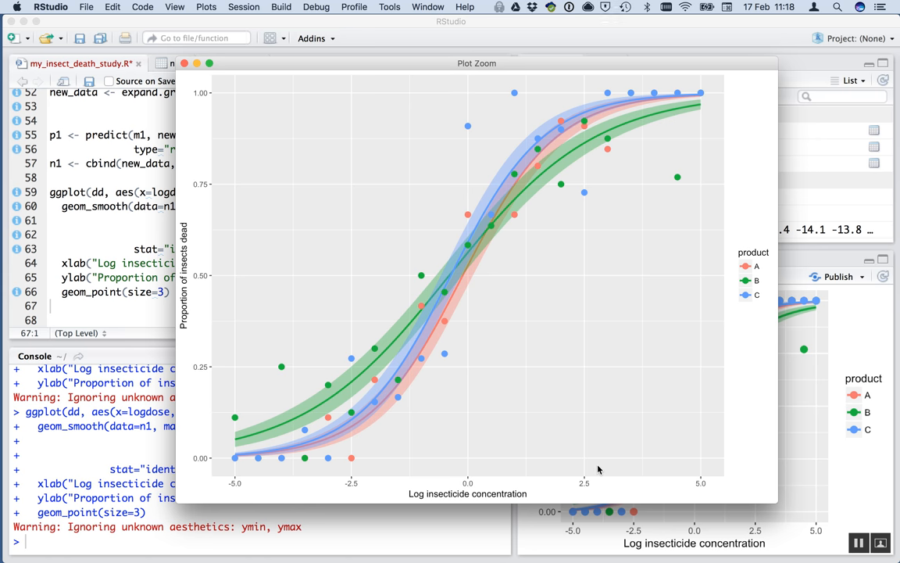
{"action": "mouse_move", "coordinate": [547, 477]}
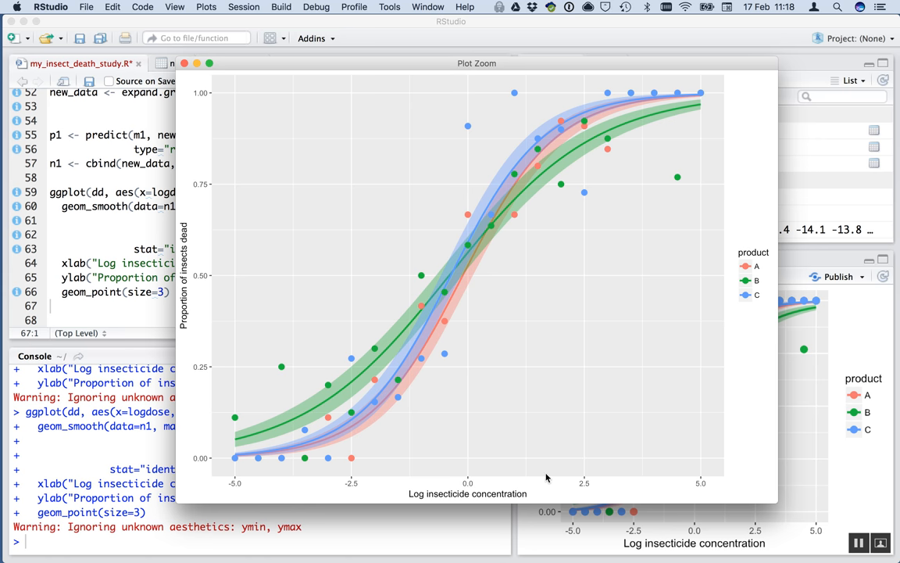
{"action": "mouse_move", "coordinate": [594, 465]}
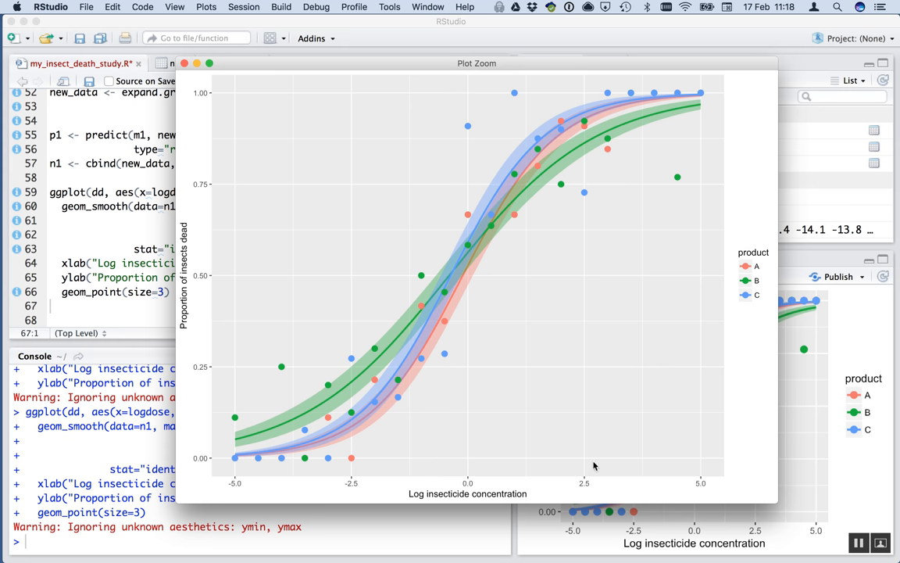
{"action": "mouse_move", "coordinate": [604, 246]}
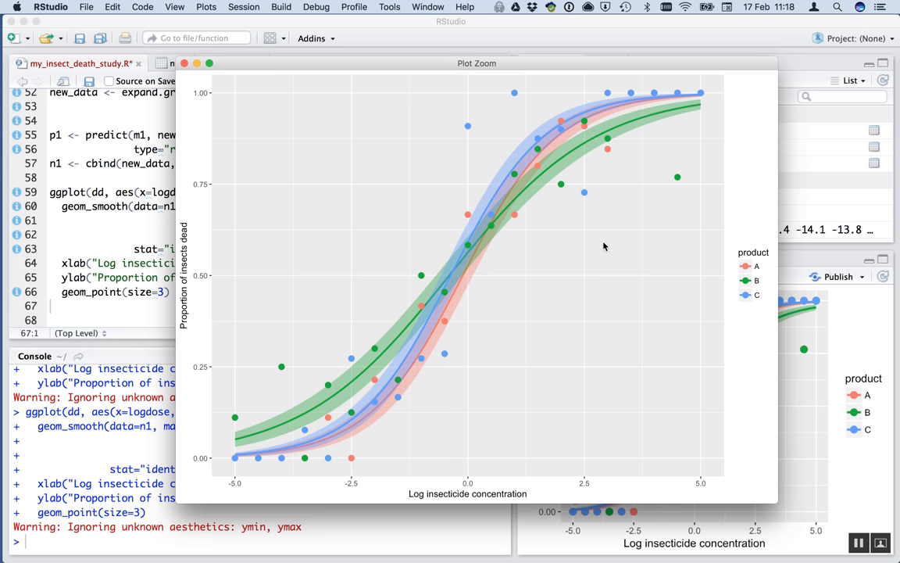
{"action": "mouse_move", "coordinate": [640, 150]}
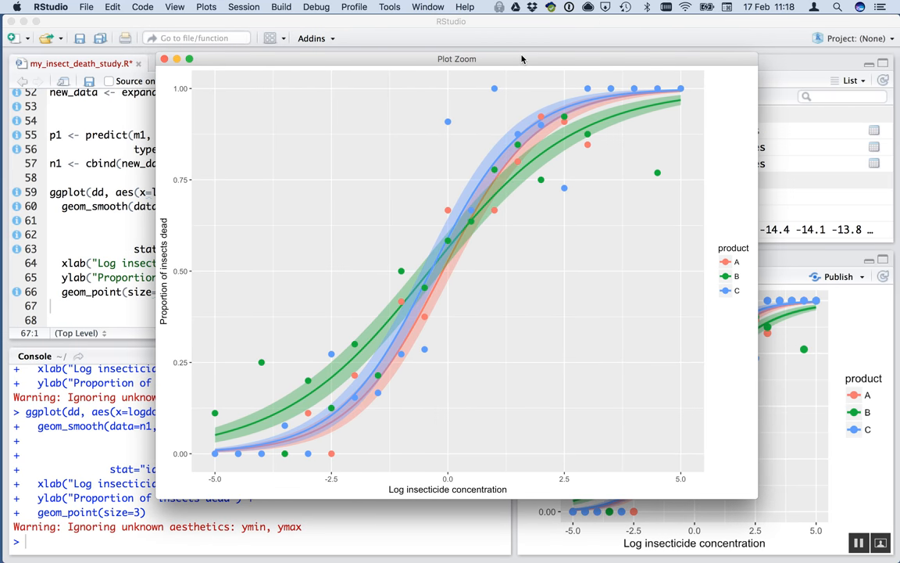
{"action": "mouse_move", "coordinate": [246, 382]}
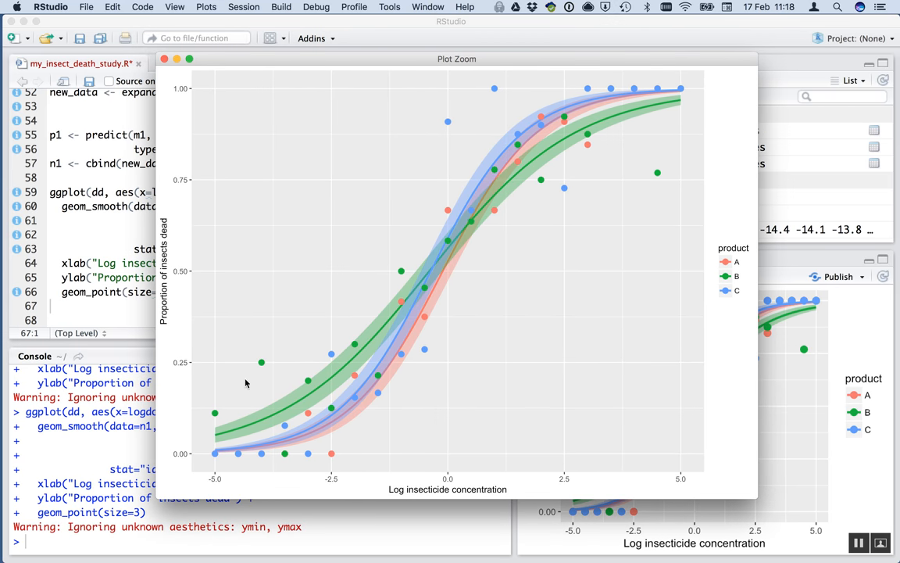
{"action": "mouse_move", "coordinate": [389, 367]}
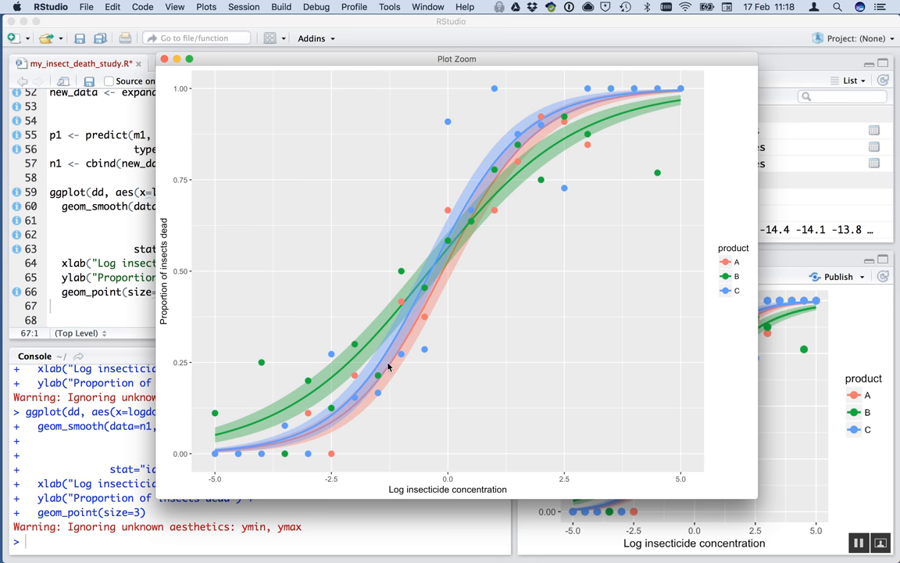
{"action": "mouse_move", "coordinate": [561, 147]}
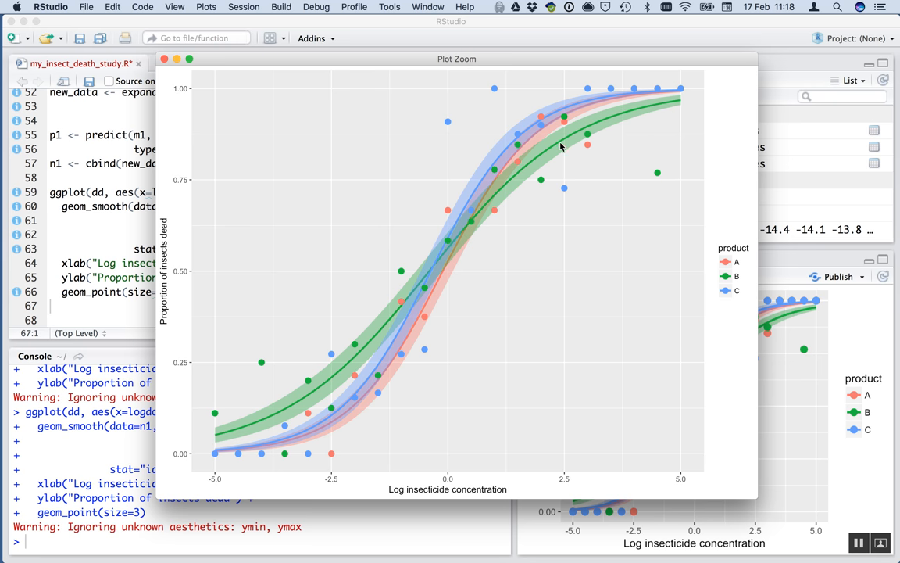
{"action": "mouse_move", "coordinate": [447, 270]}
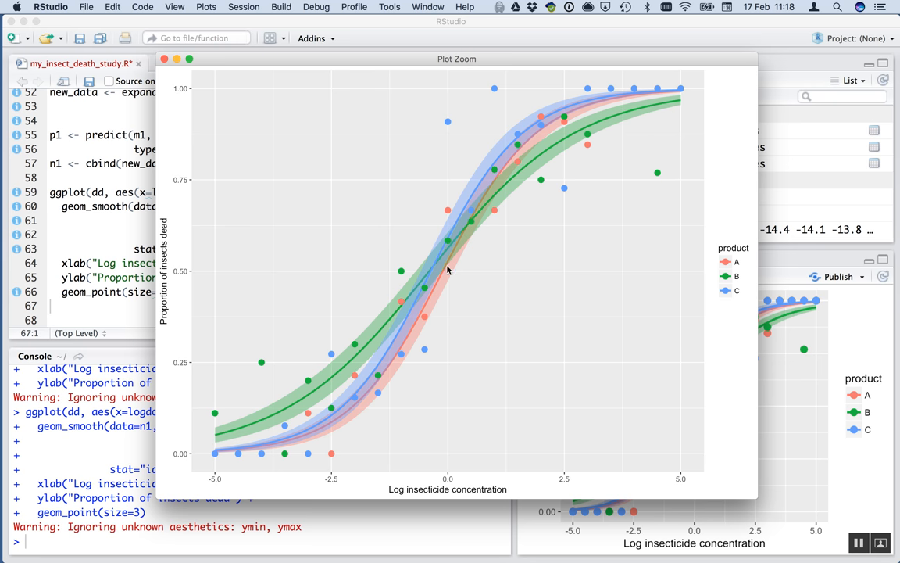
{"action": "mouse_move", "coordinate": [496, 450]}
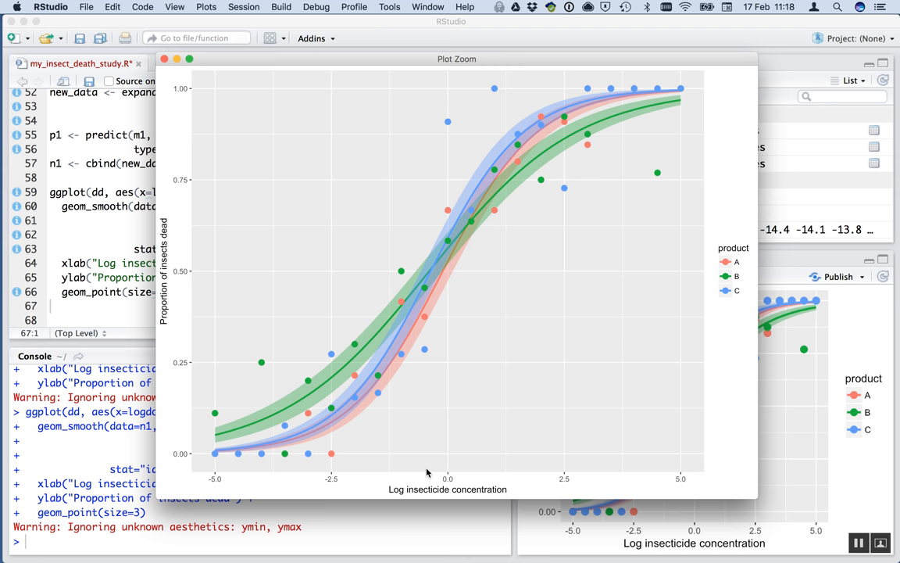
{"action": "mouse_move", "coordinate": [382, 319]}
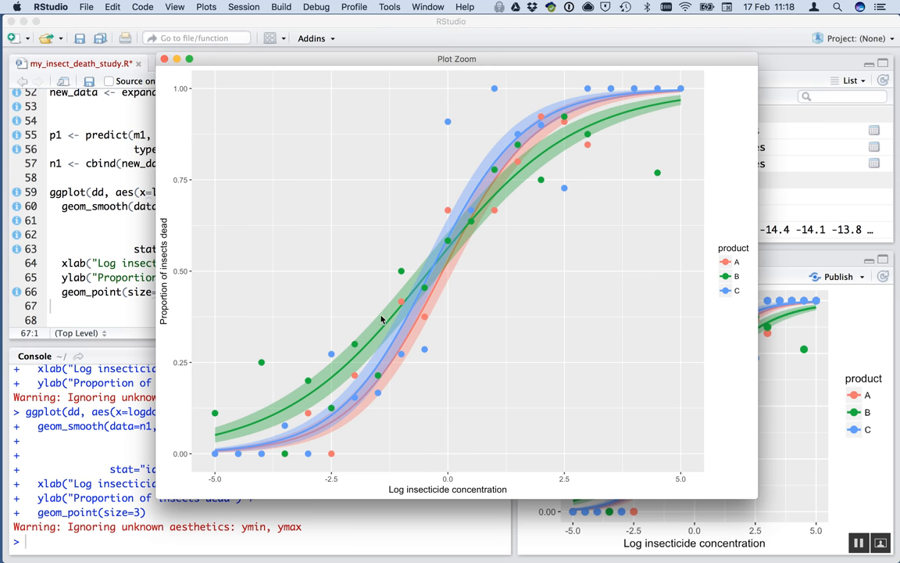
{"action": "mouse_move", "coordinate": [351, 252]}
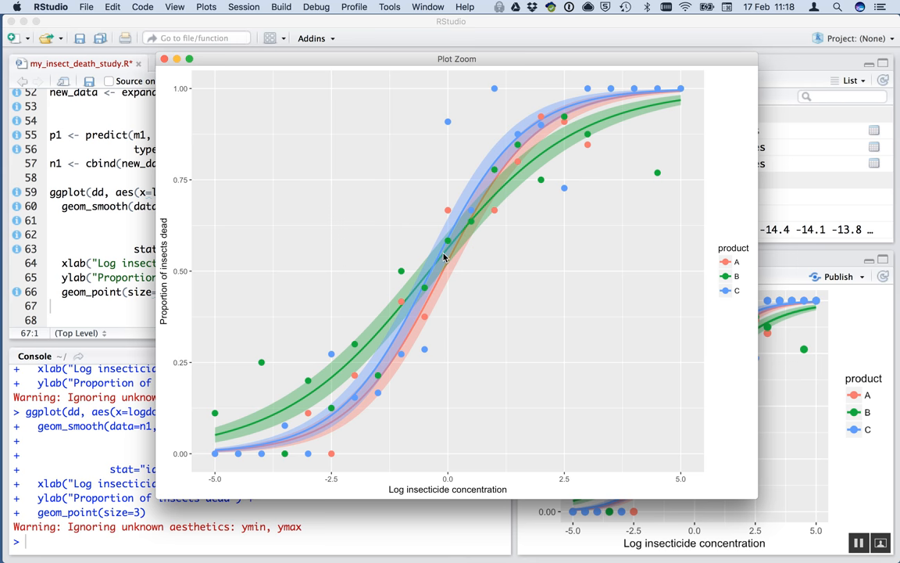
{"action": "mouse_move", "coordinate": [636, 379]}
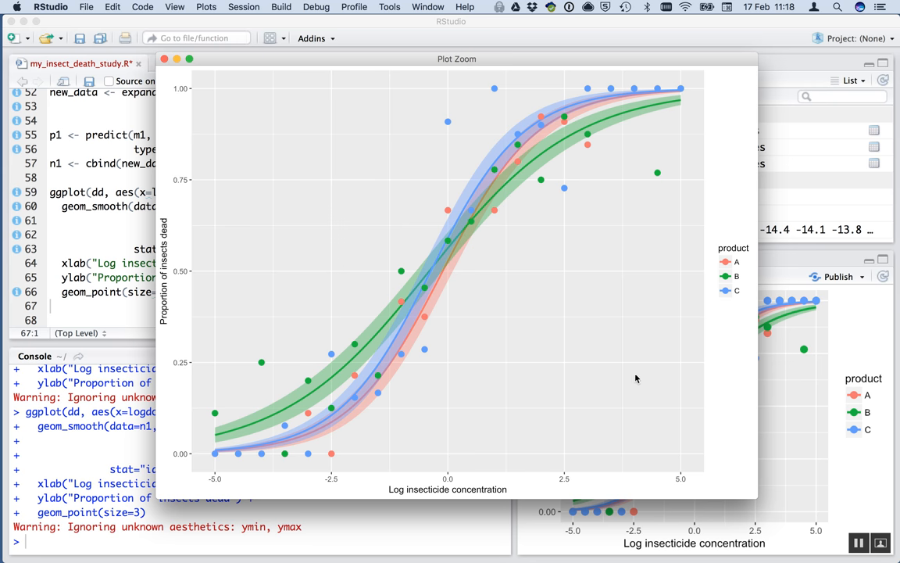
{"action": "mouse_move", "coordinate": [860, 500]}
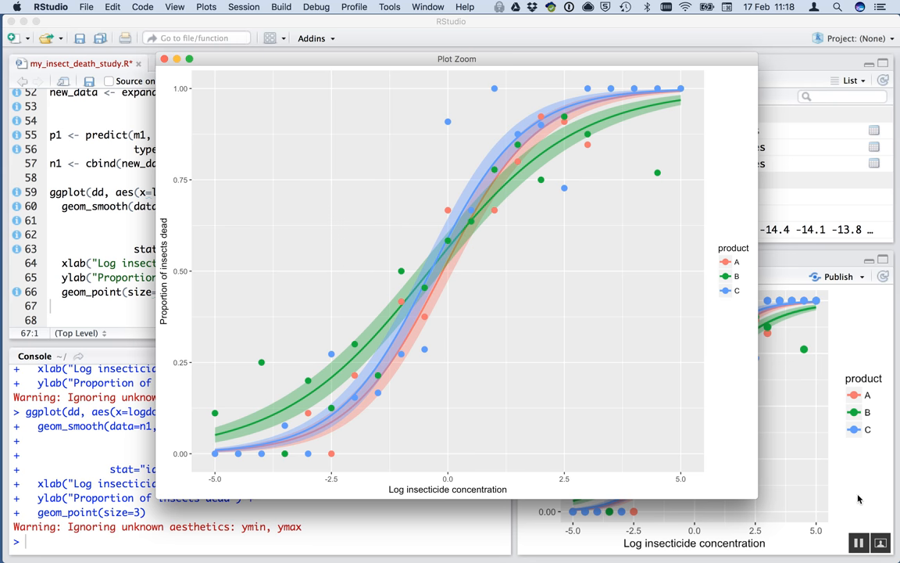